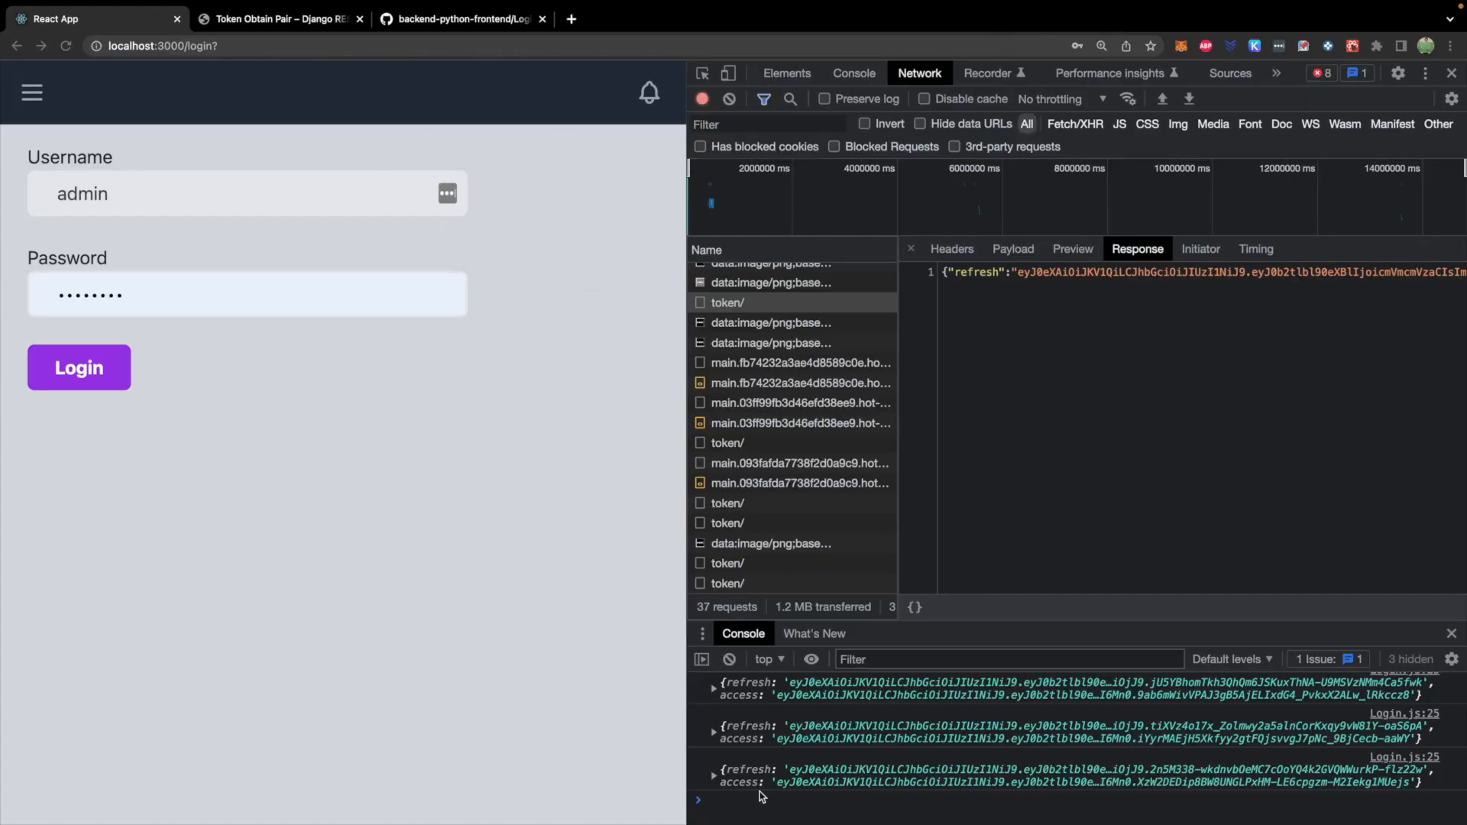
Expand the last logged login response object to reveal its access and refresh tokens
left_click(713, 778)
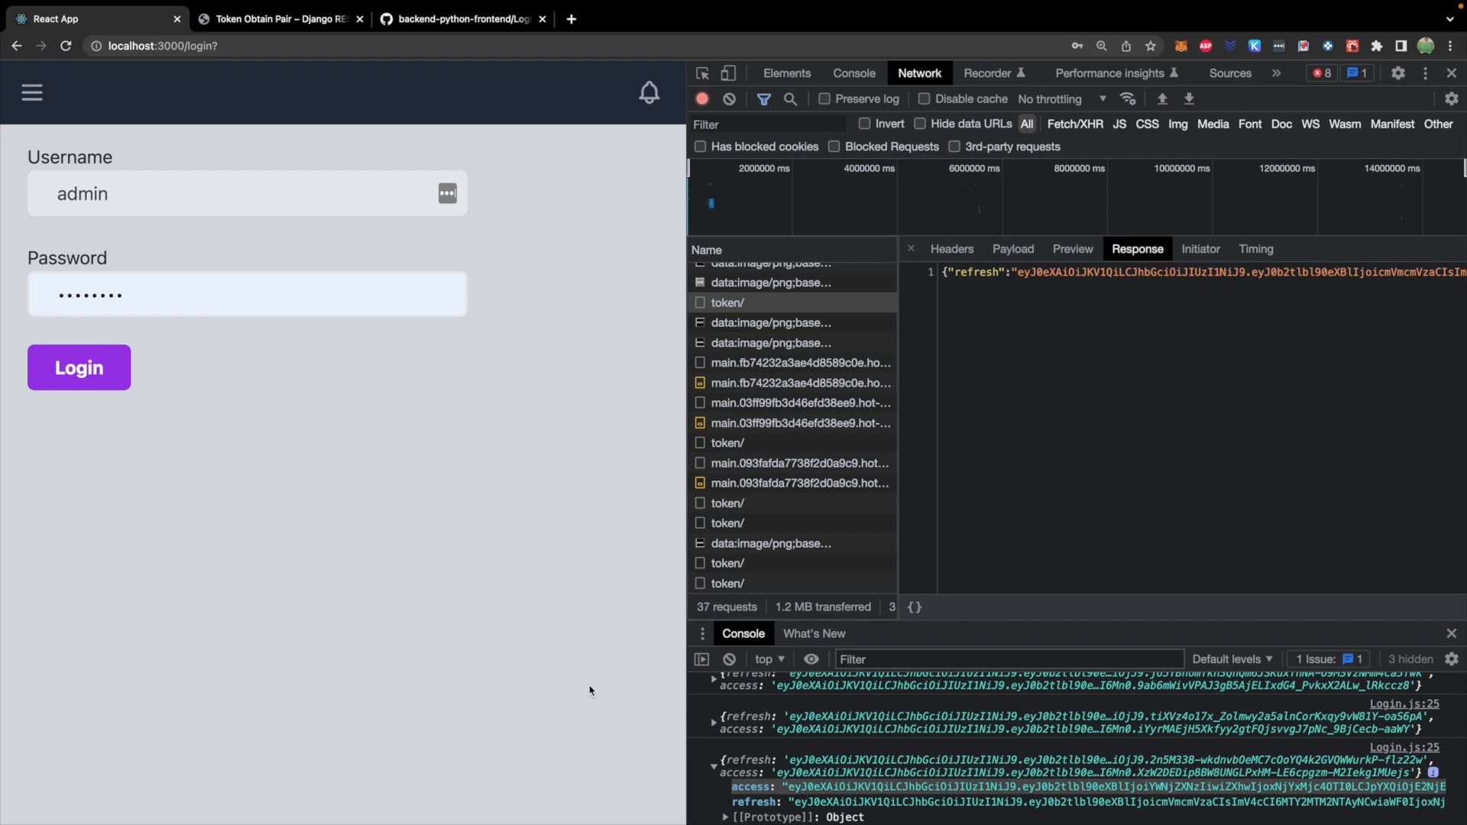
mouse_move(504, 512)
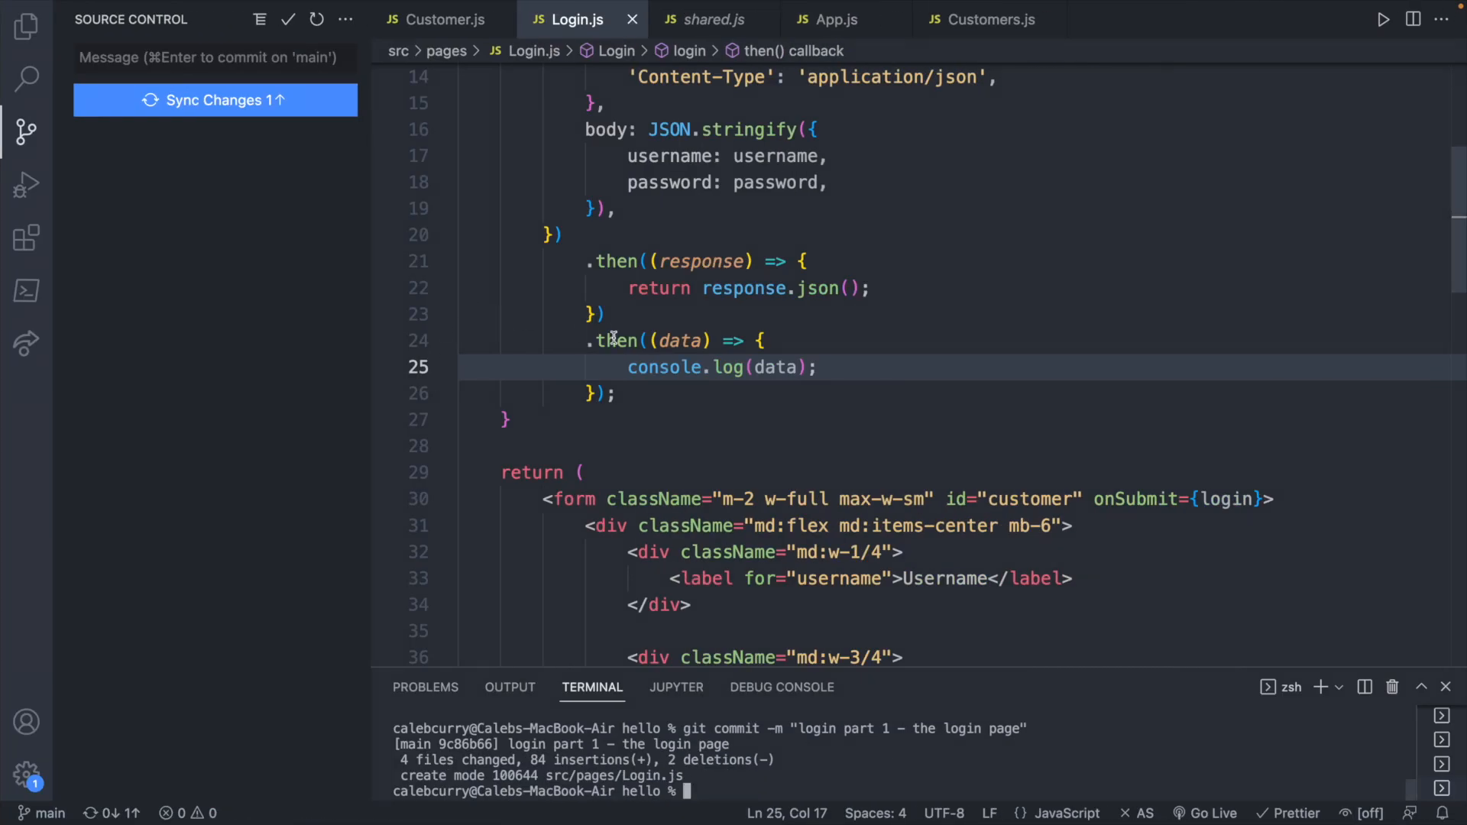
Add localStorage.setItem('token', data) and change console.log(data) to console.log(localStorage)
left_click(25, 131)
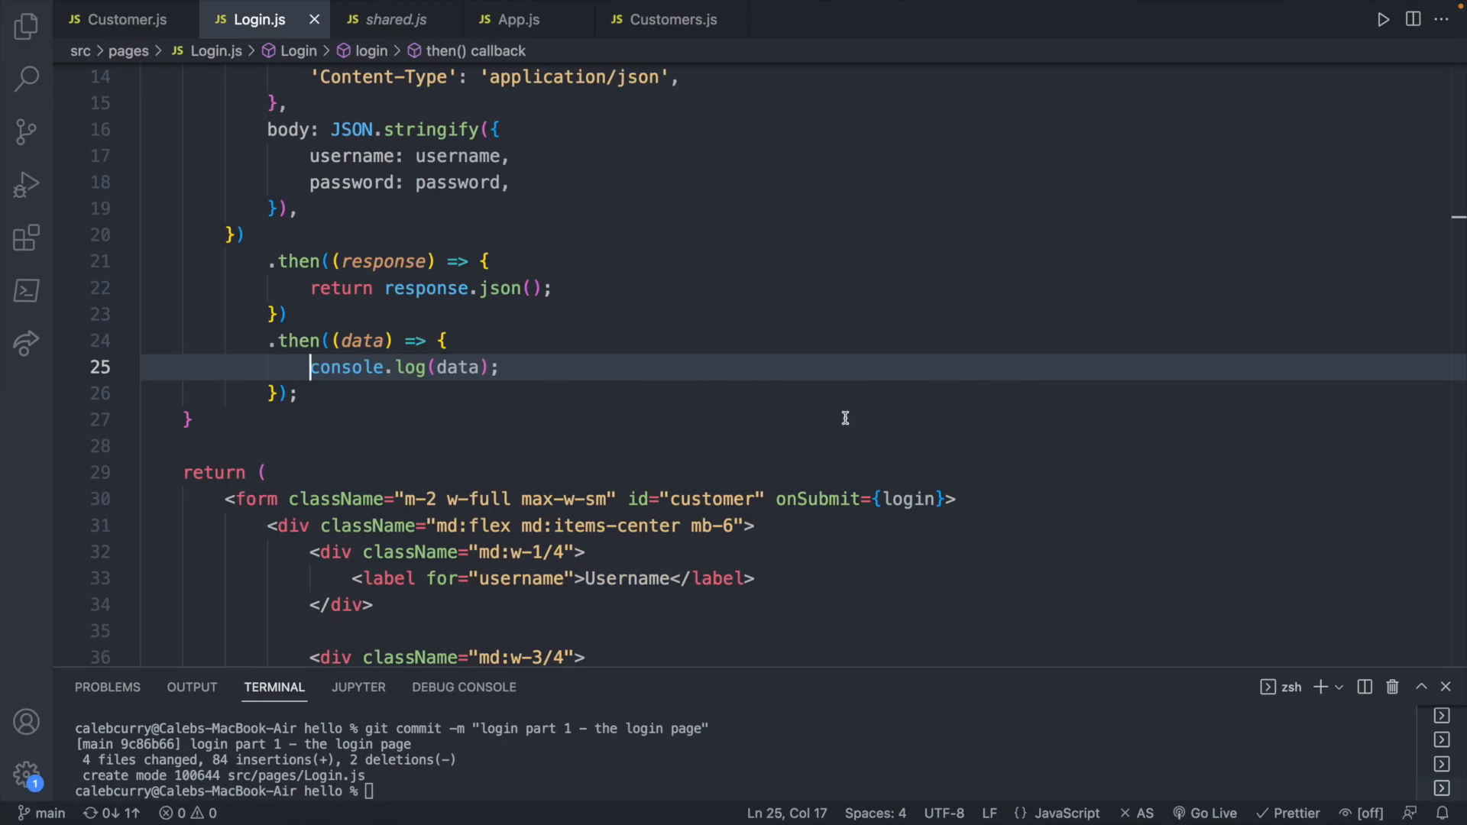
key("Enter")
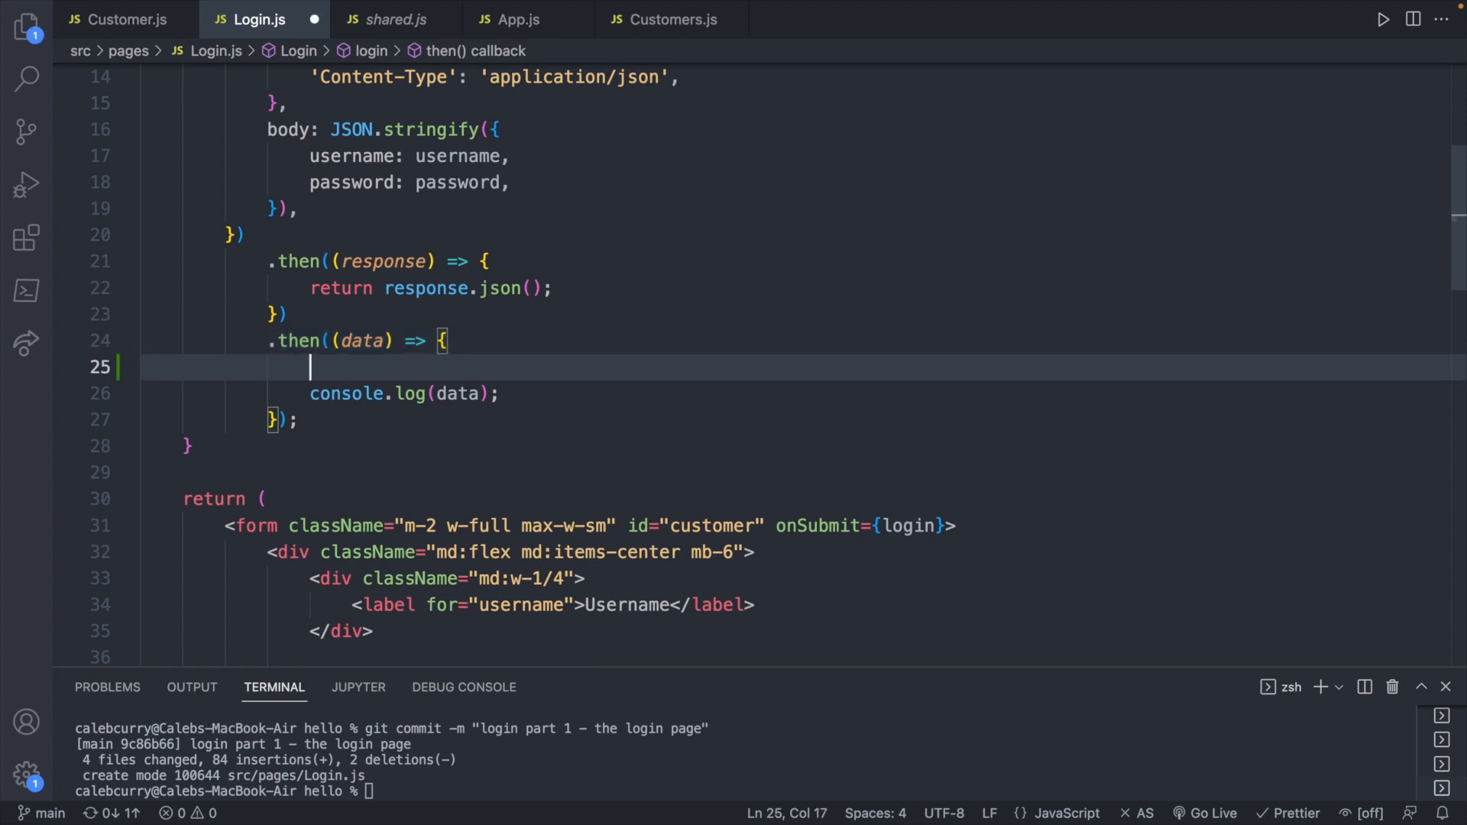
type("localSt")
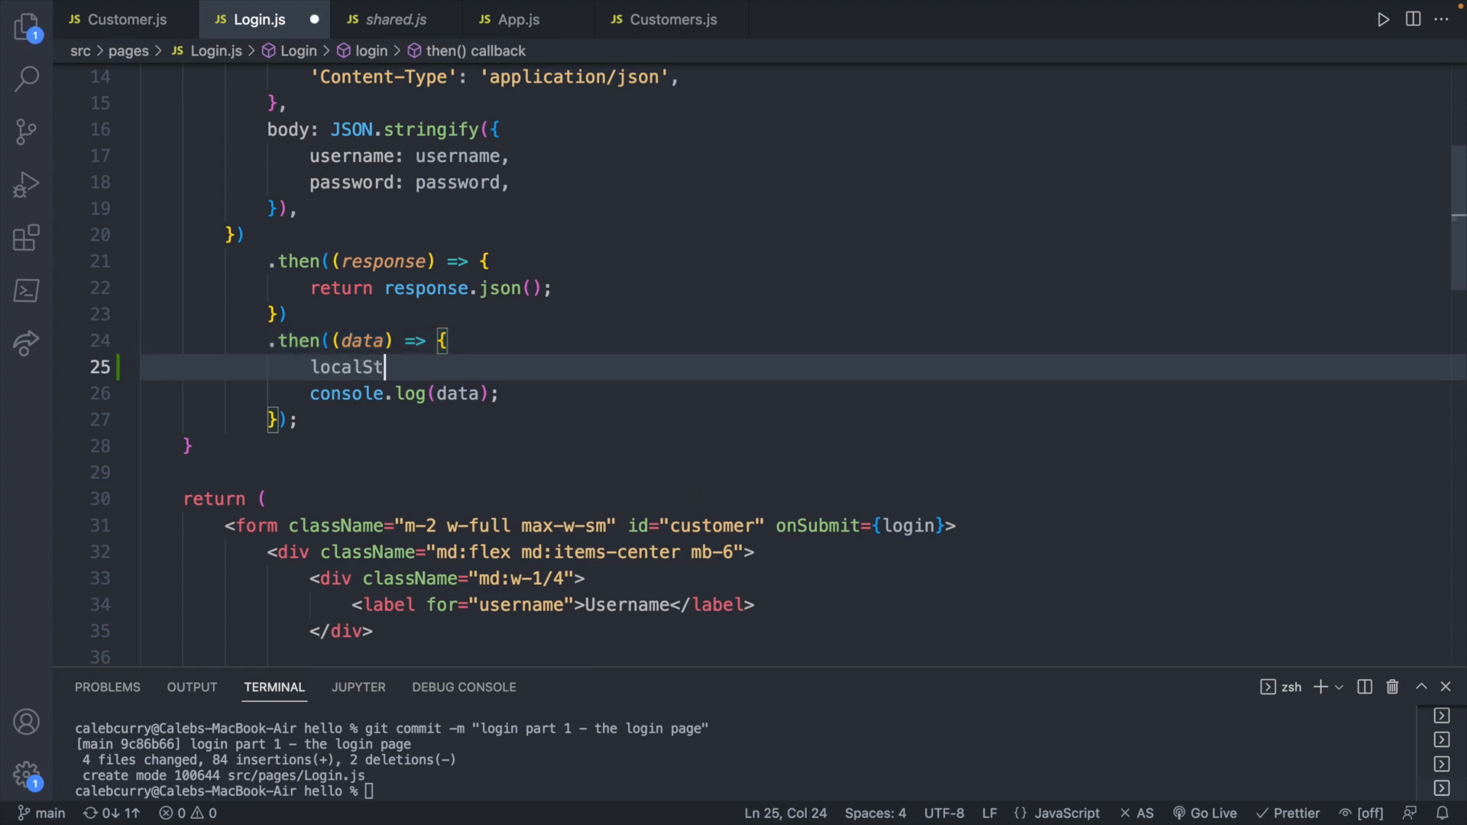
type("orage.setItem")
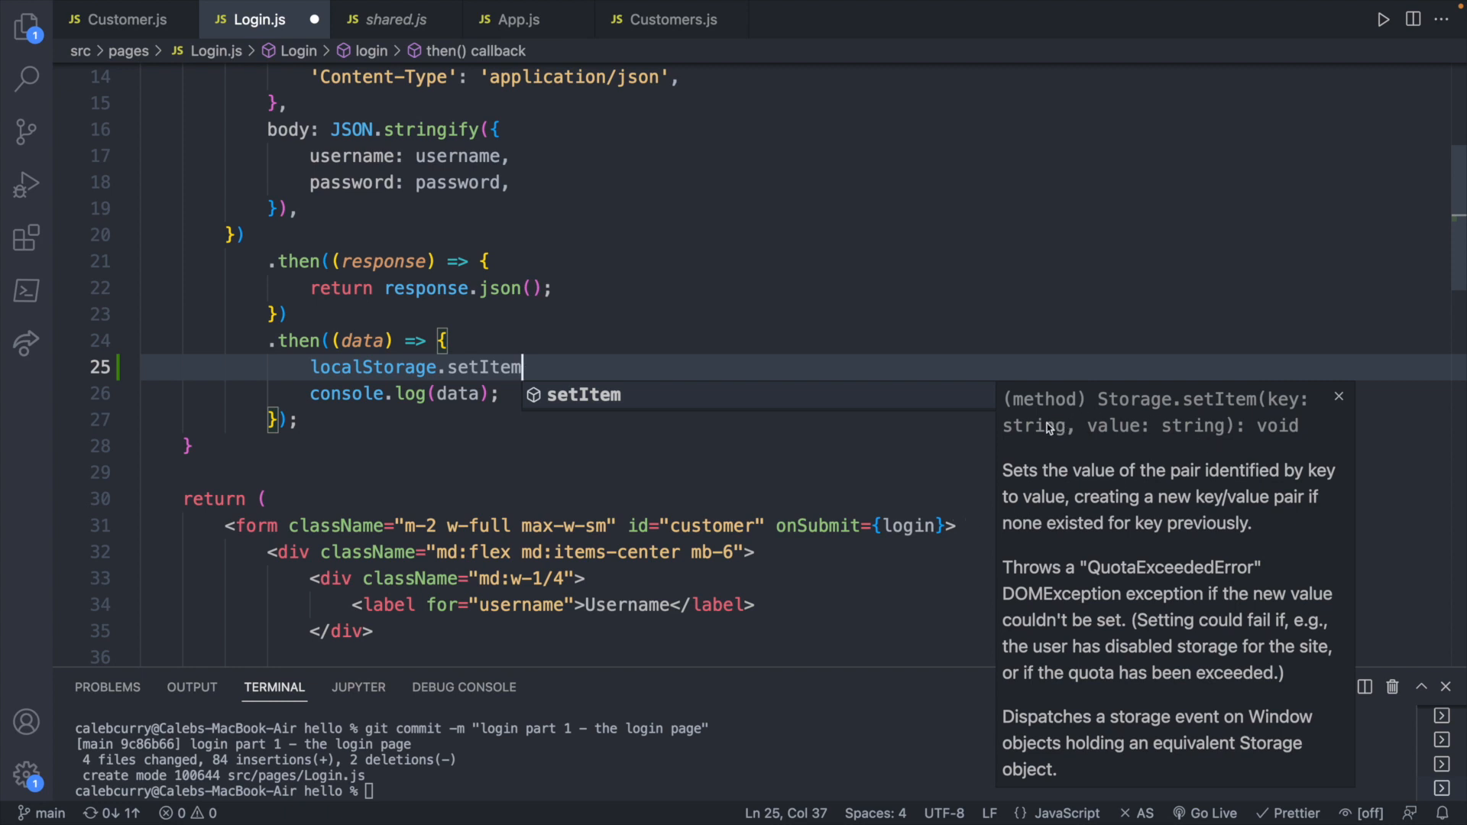
mouse_move(1195, 486)
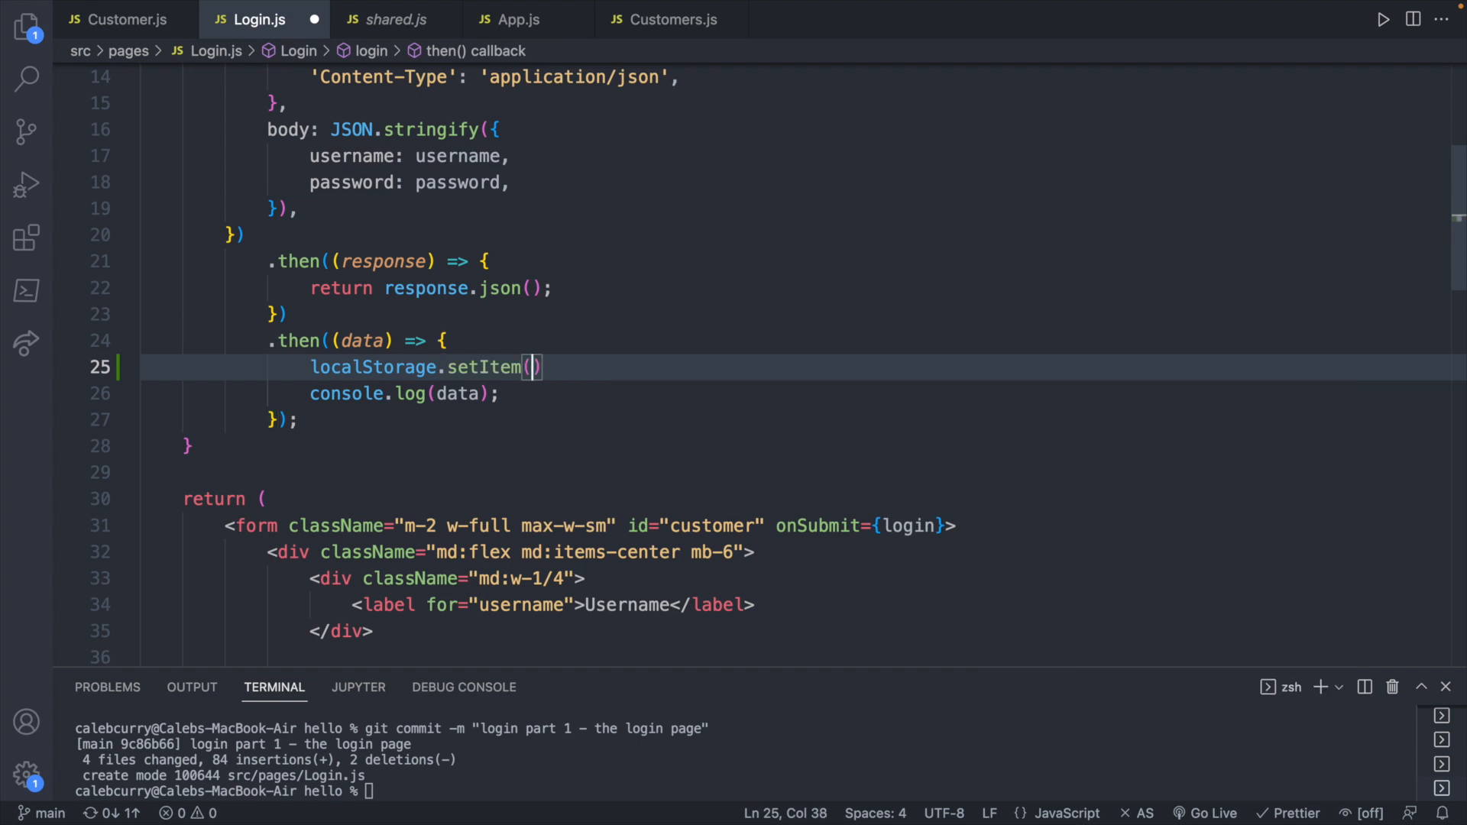
type("''")
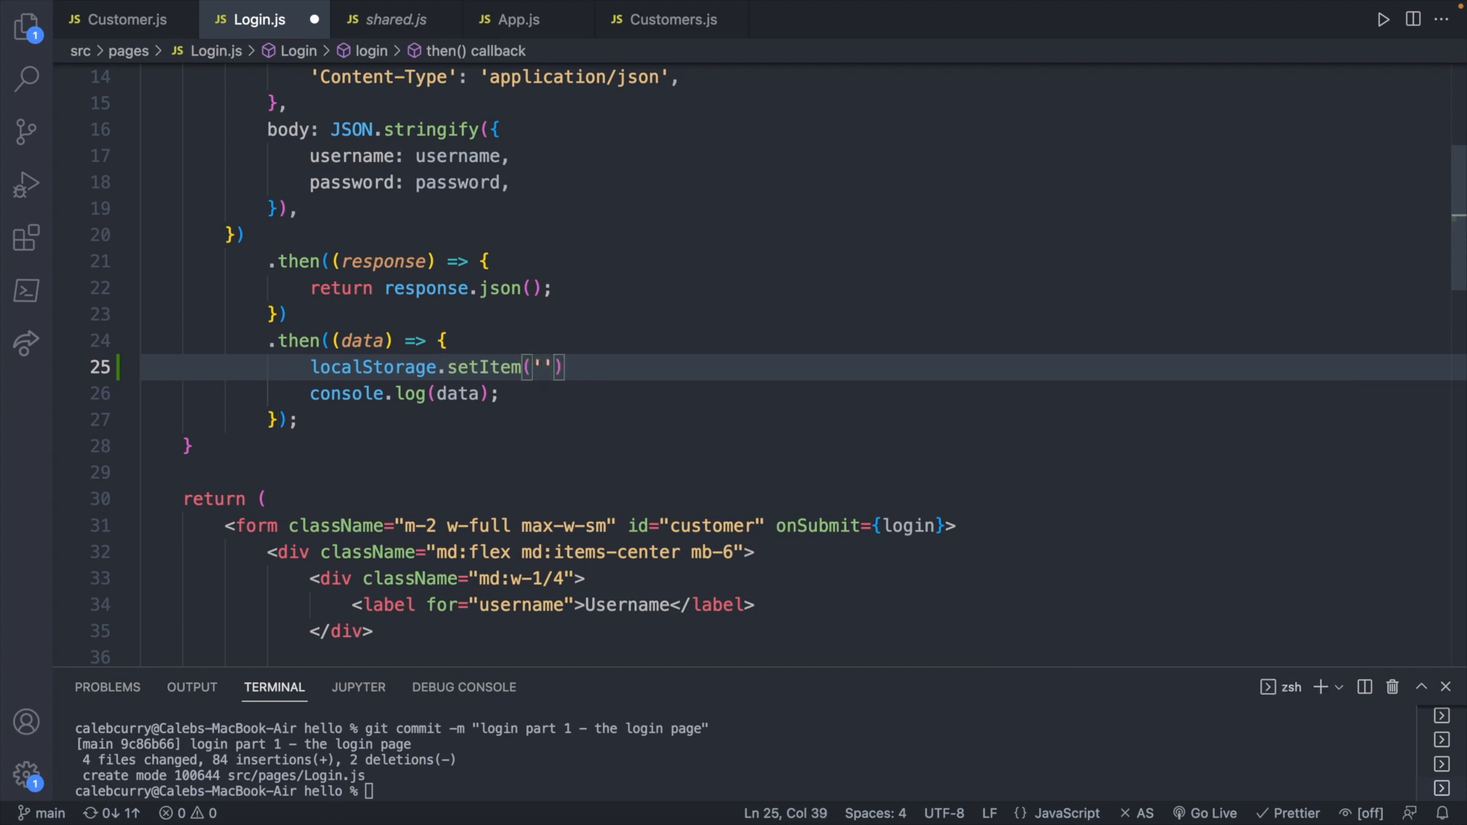
type("token")
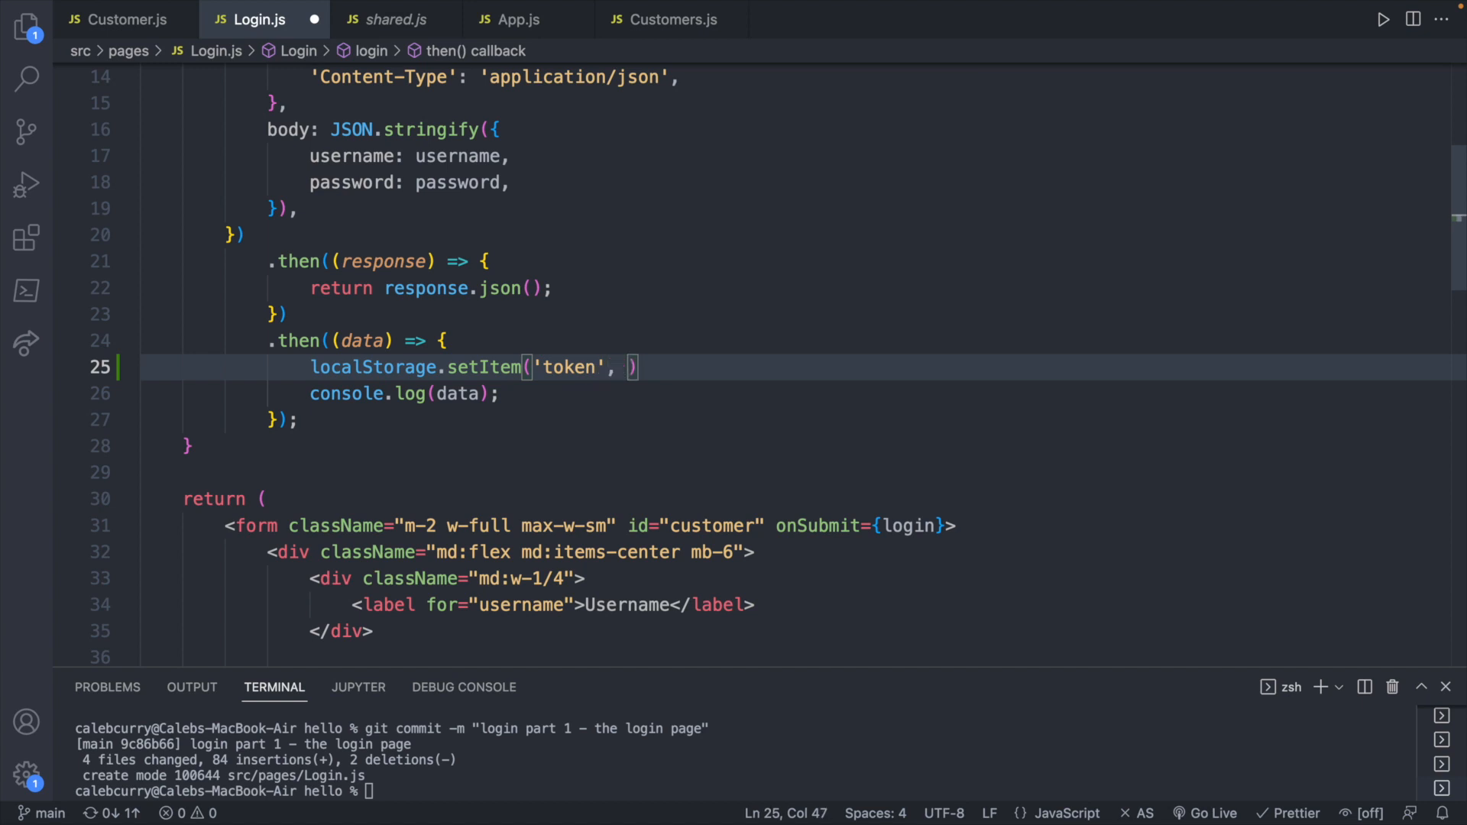
type("data")
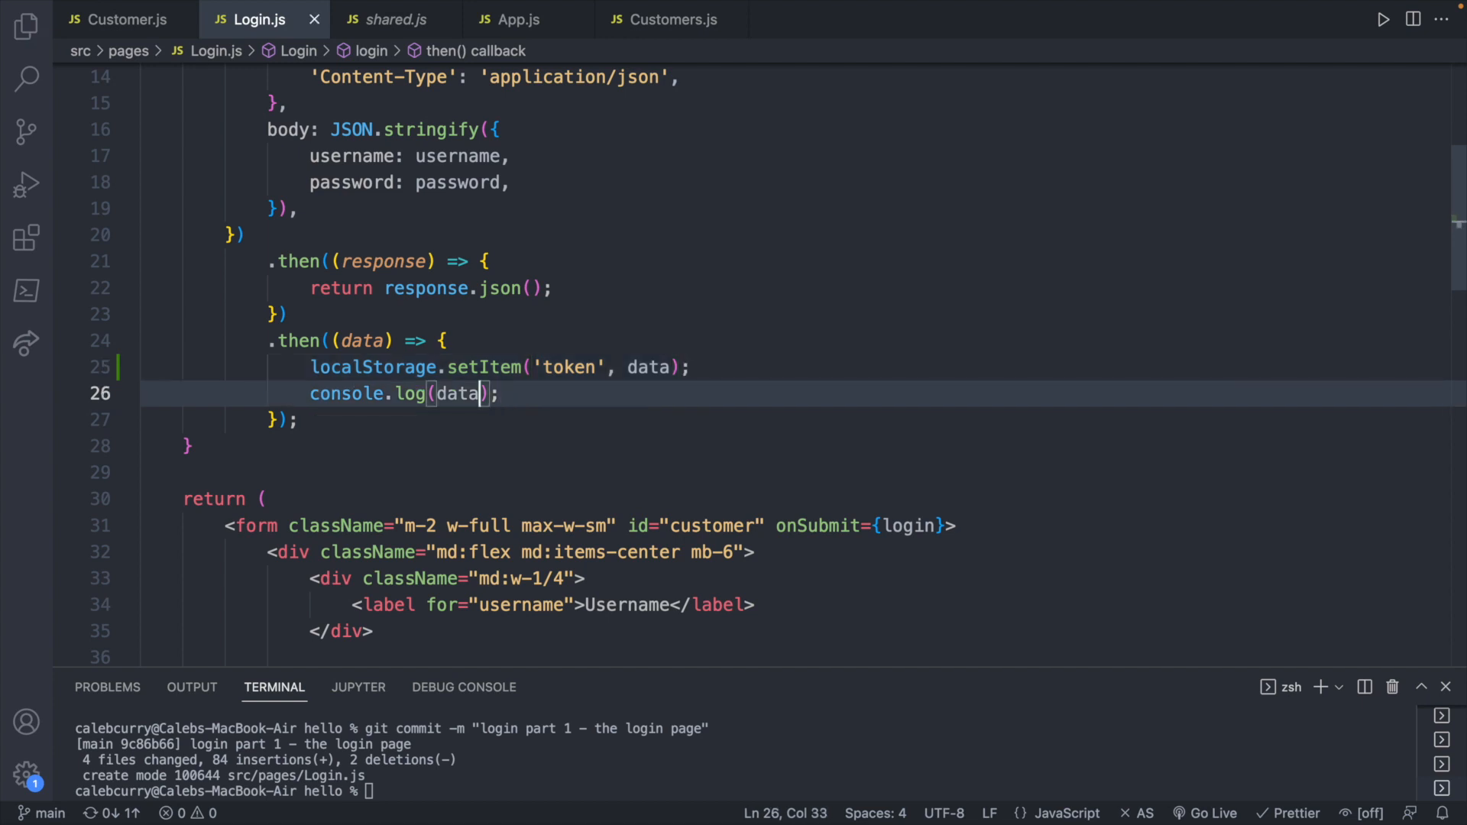
key("Backspace")
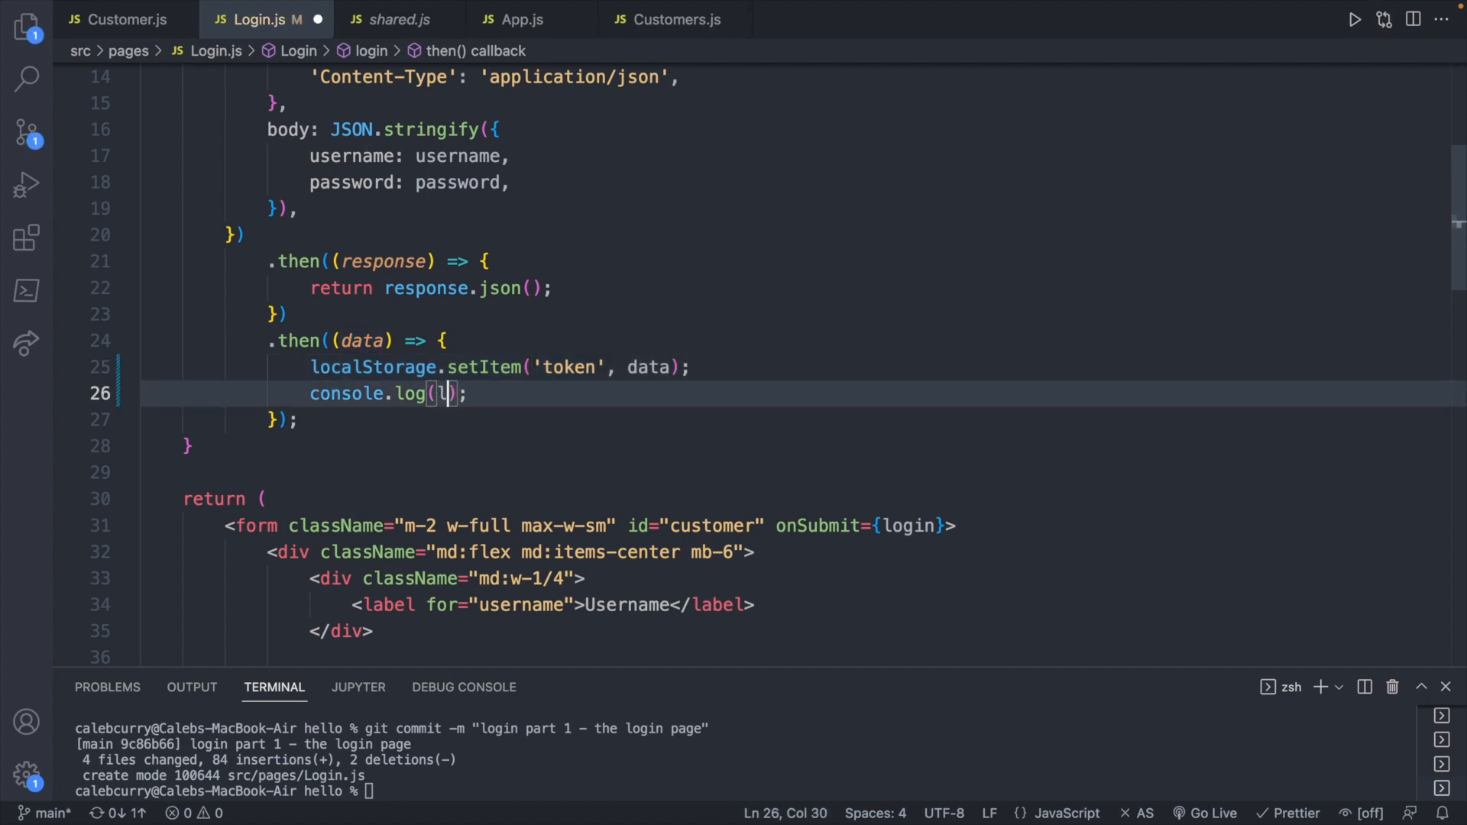
type("ocalStorage")
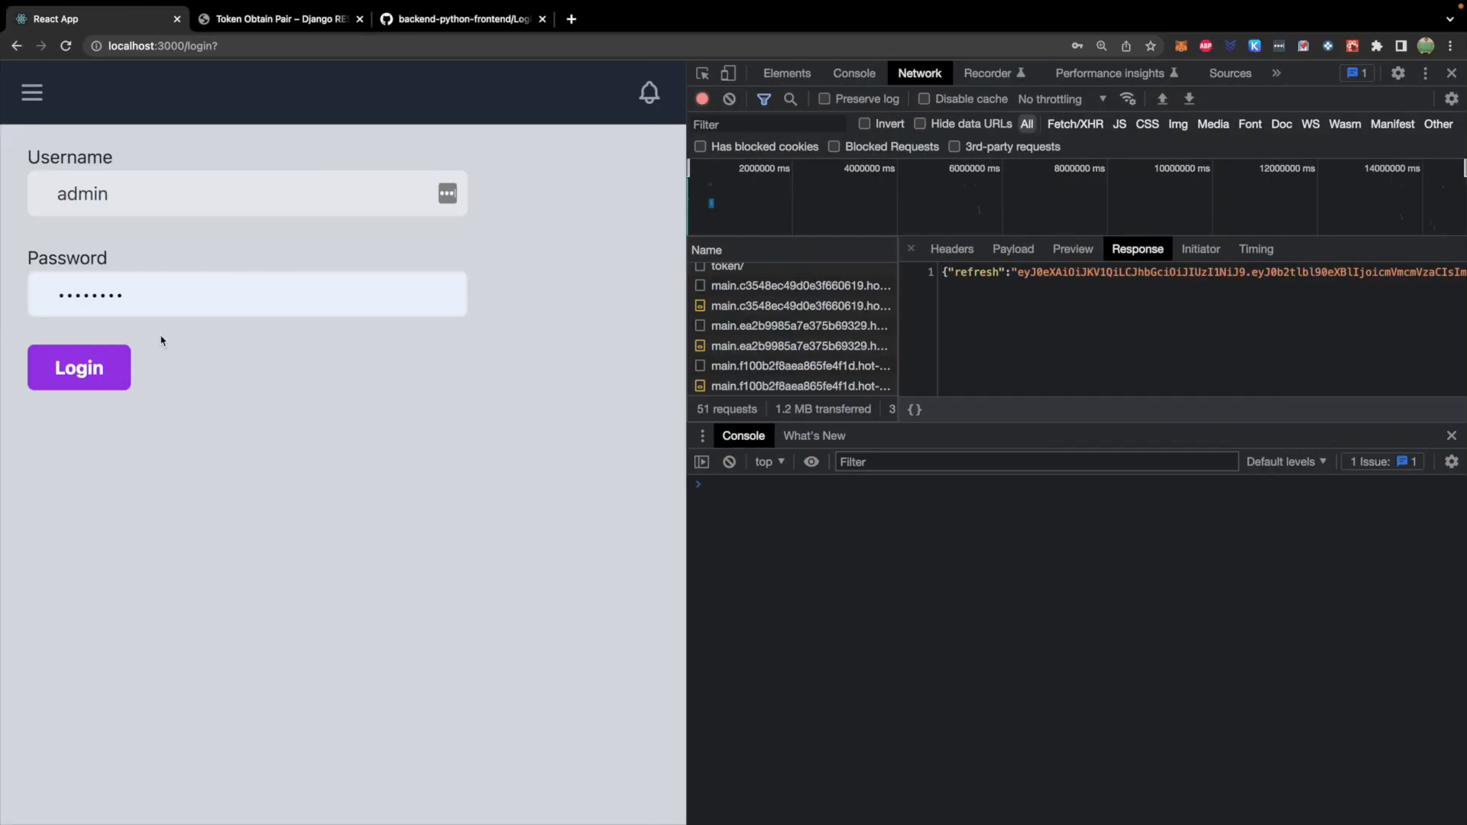
Log in again and expand the logged Storage, showing token saved as "[object Object]"
left_click(78, 367)
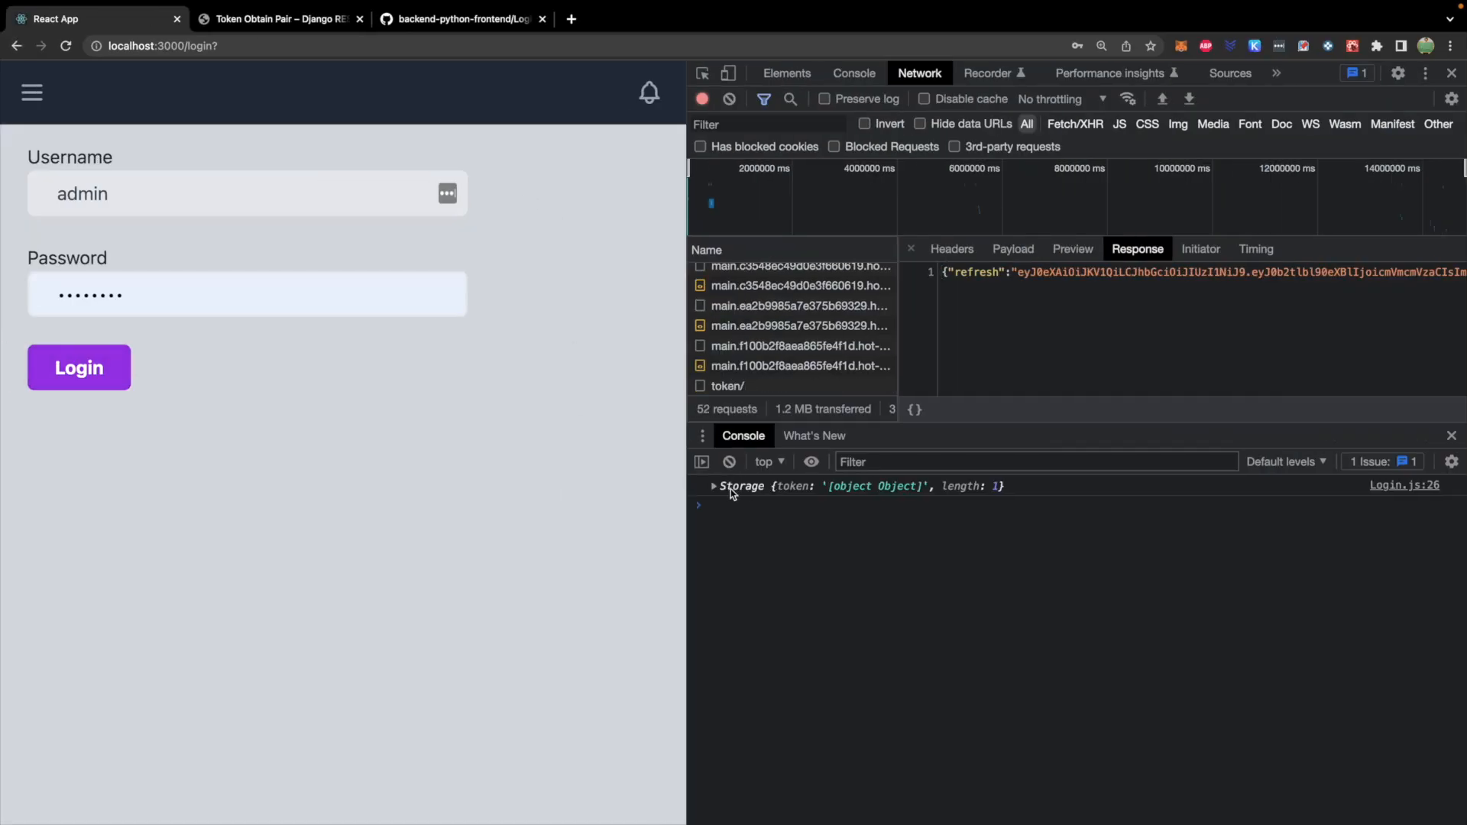
left_click(713, 486)
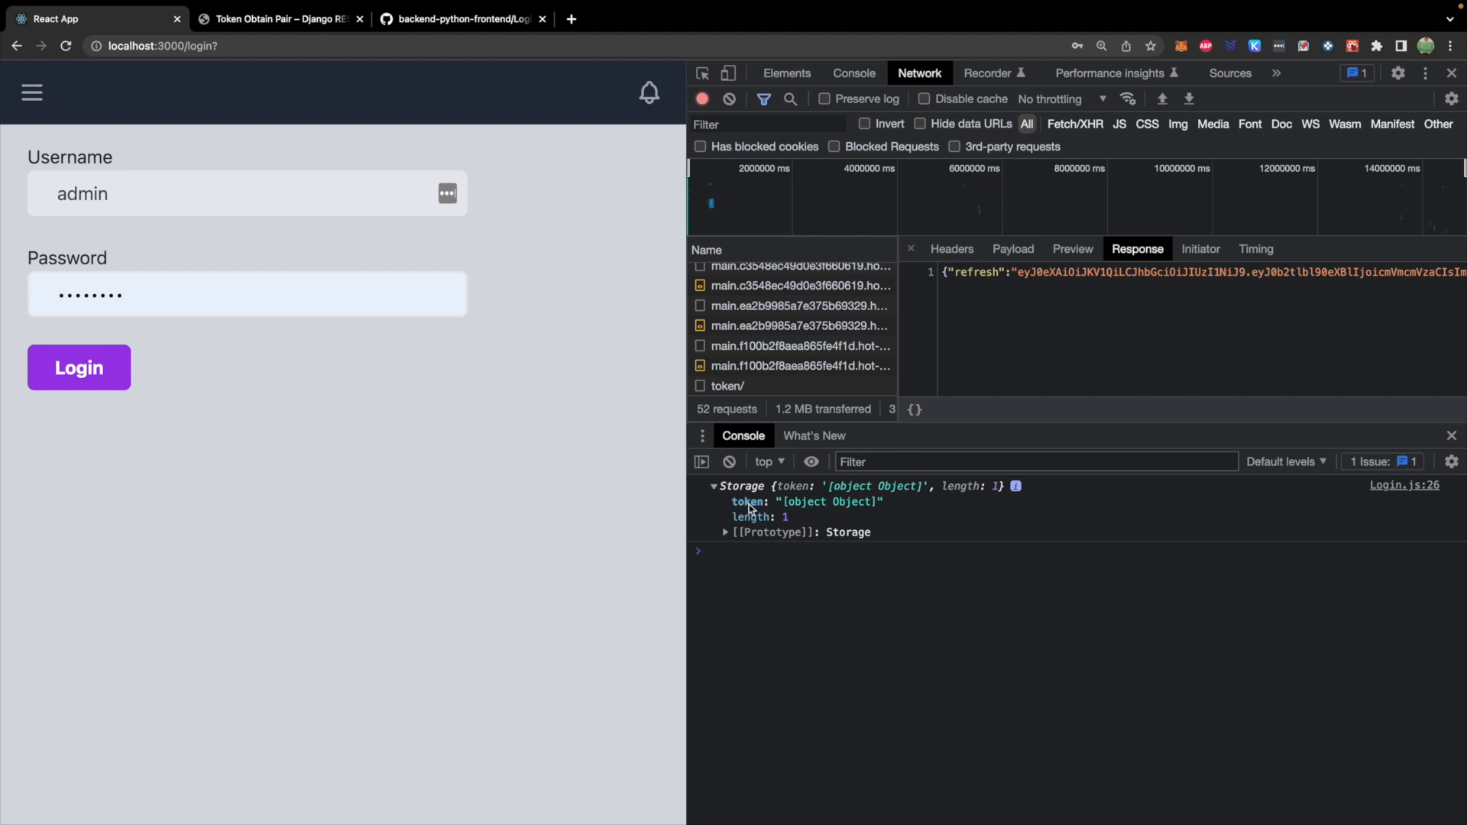
mouse_move(796, 505)
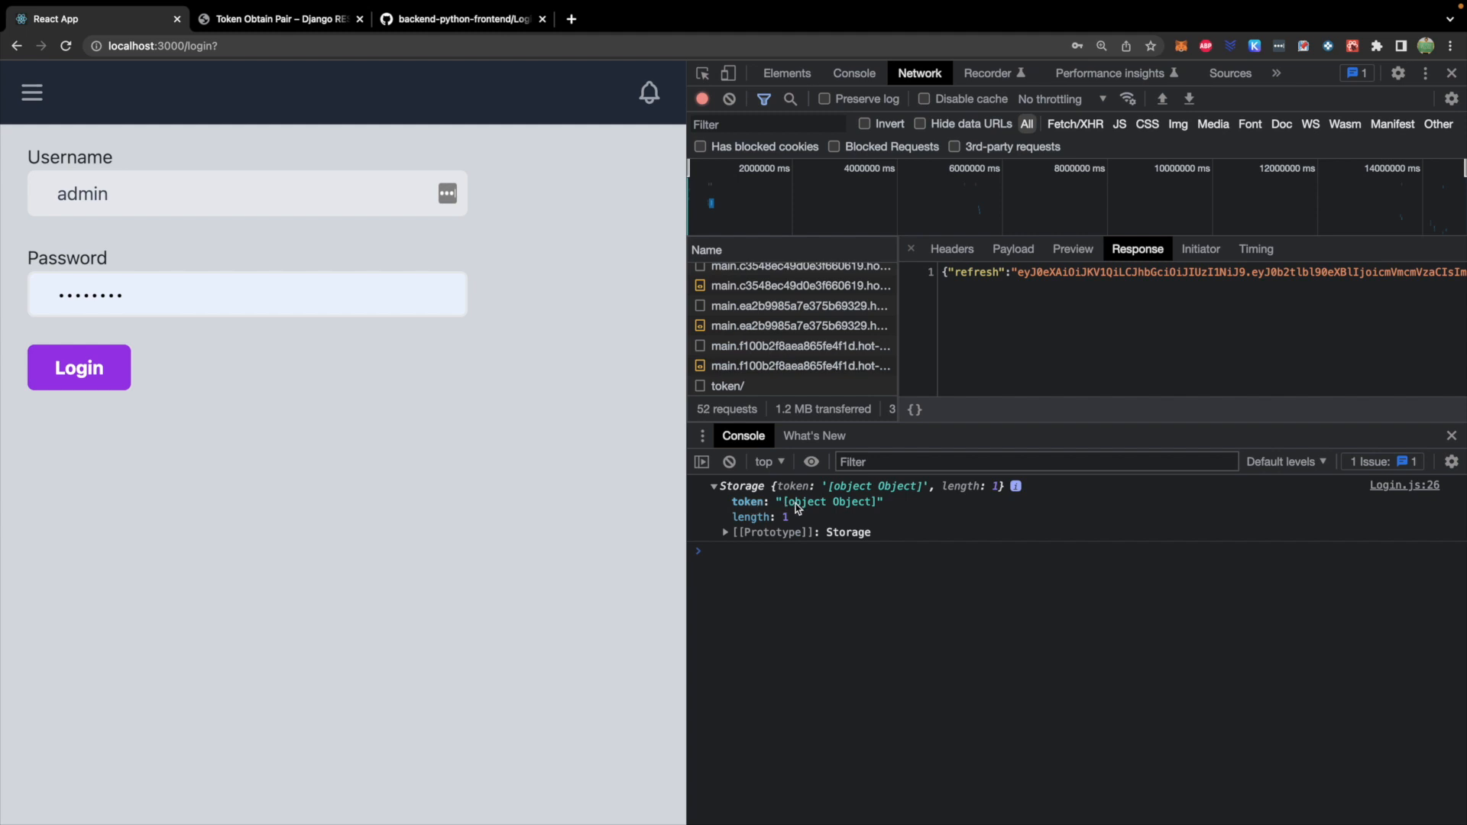
mouse_move(861, 509)
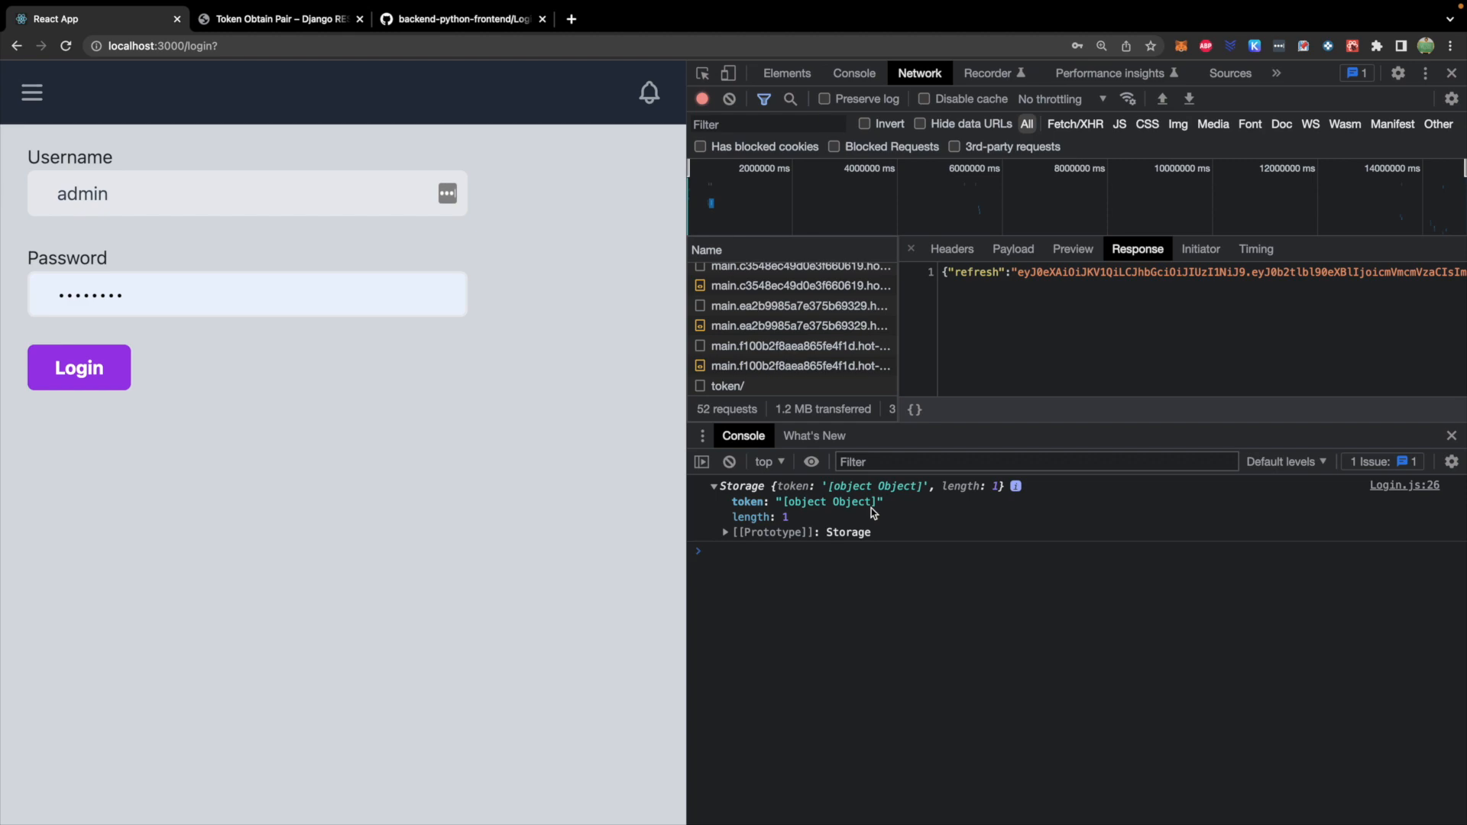
mouse_move(745, 505)
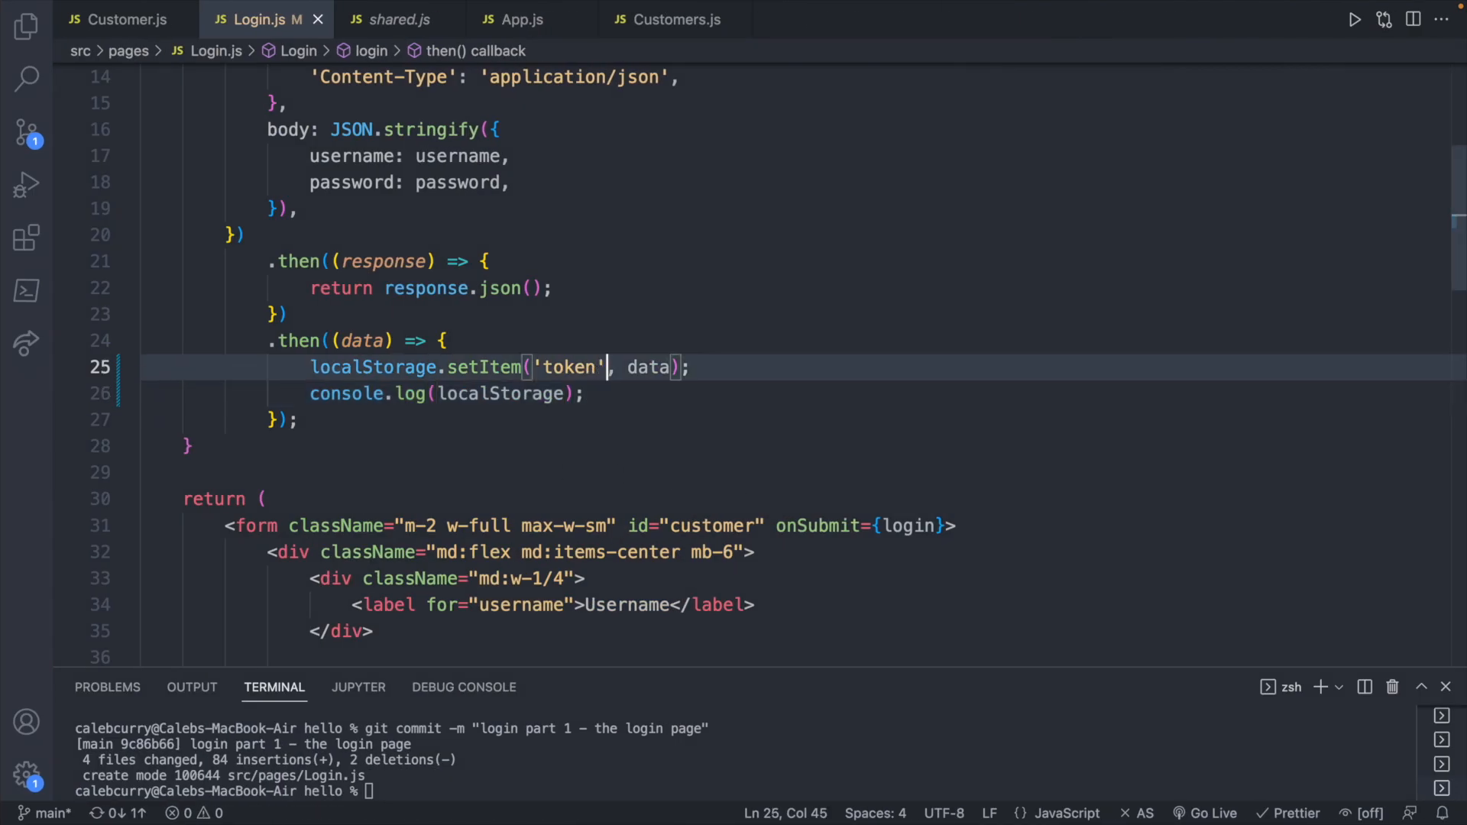
Save data.access under 'access' and add a duplicate line saving data.refresh under 'refresh'
key("Backspace")
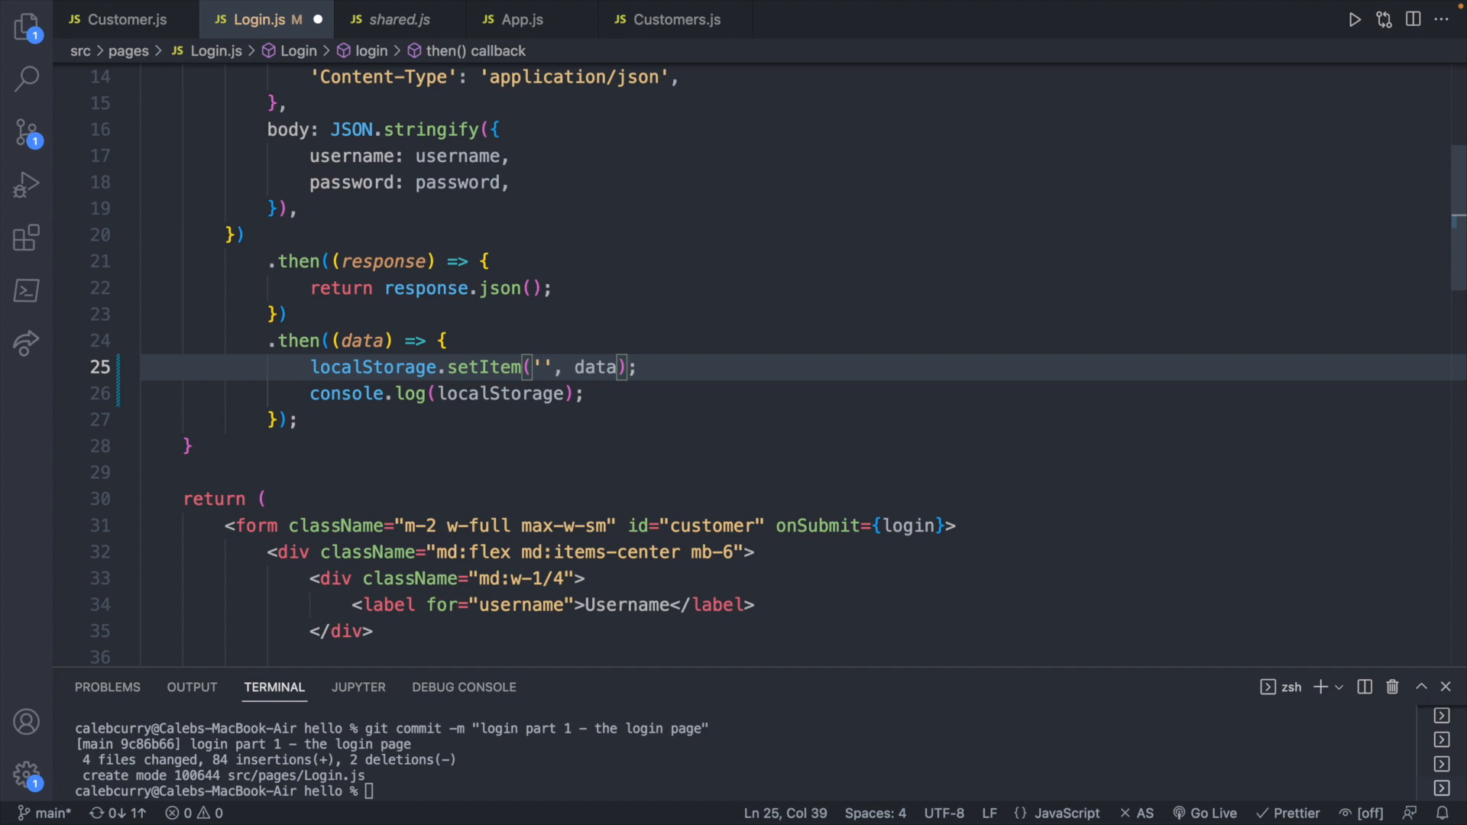
type("access")
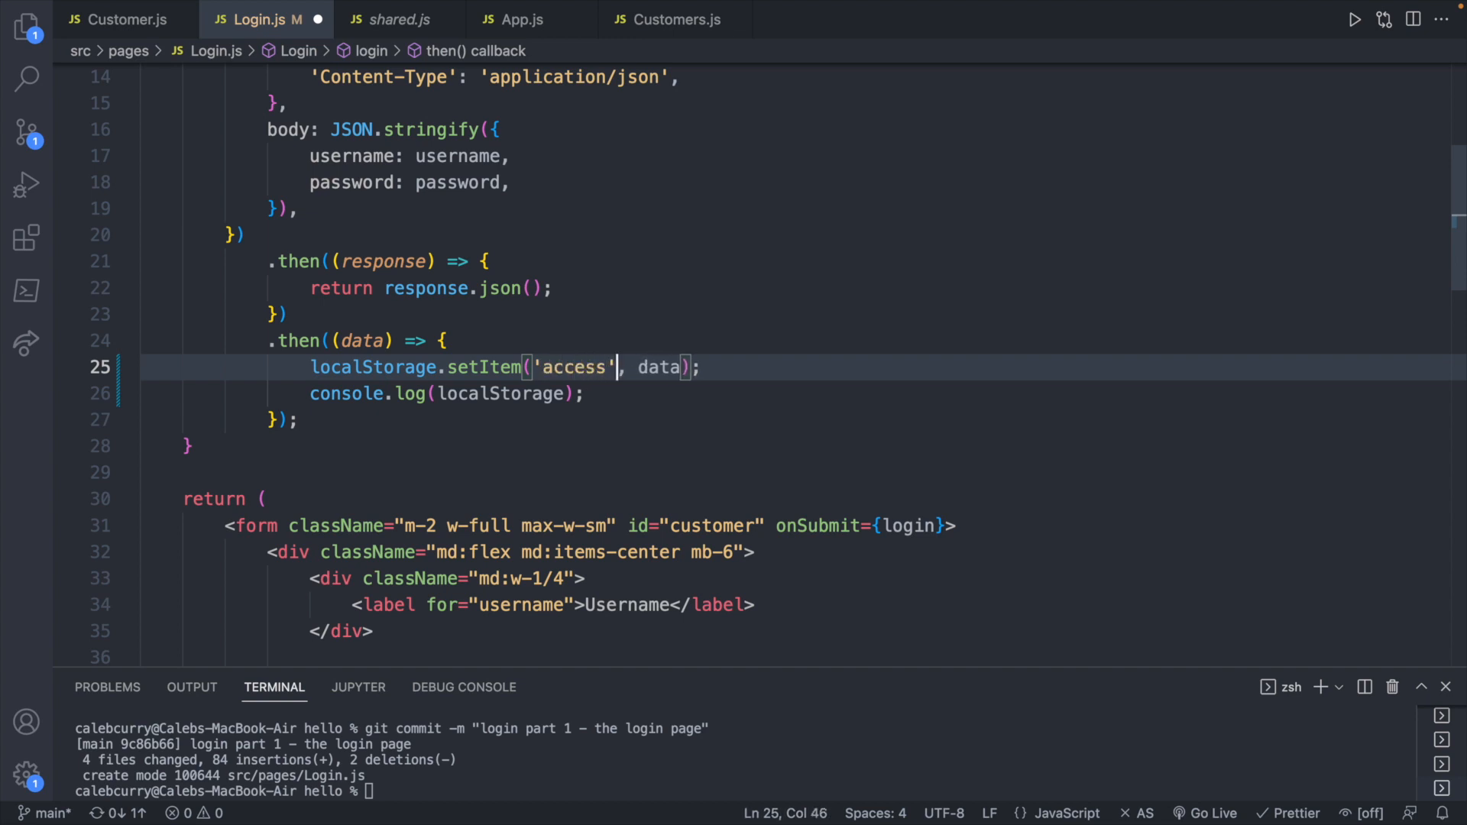
double_click(658, 367)
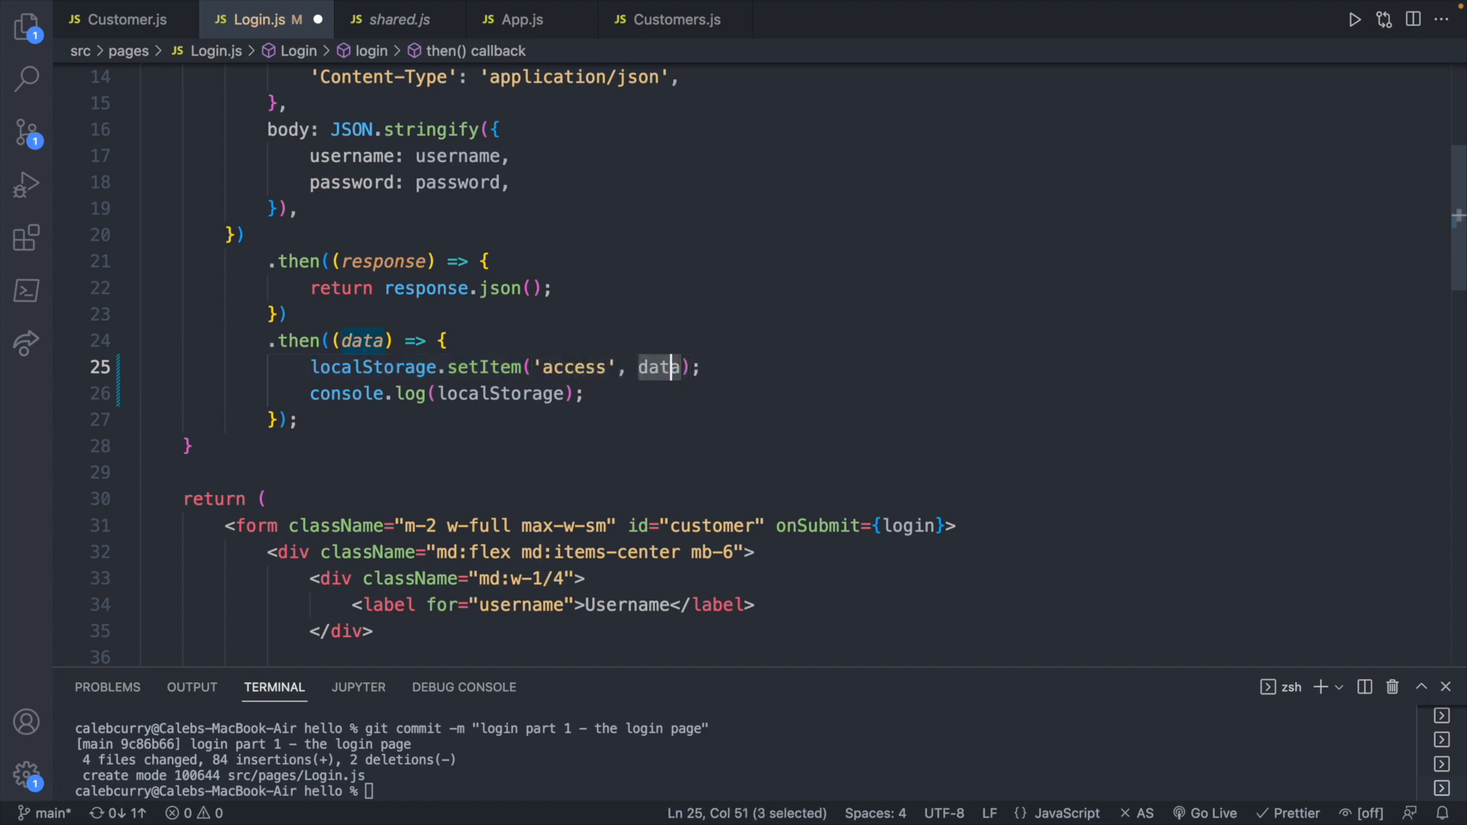
type(".a")
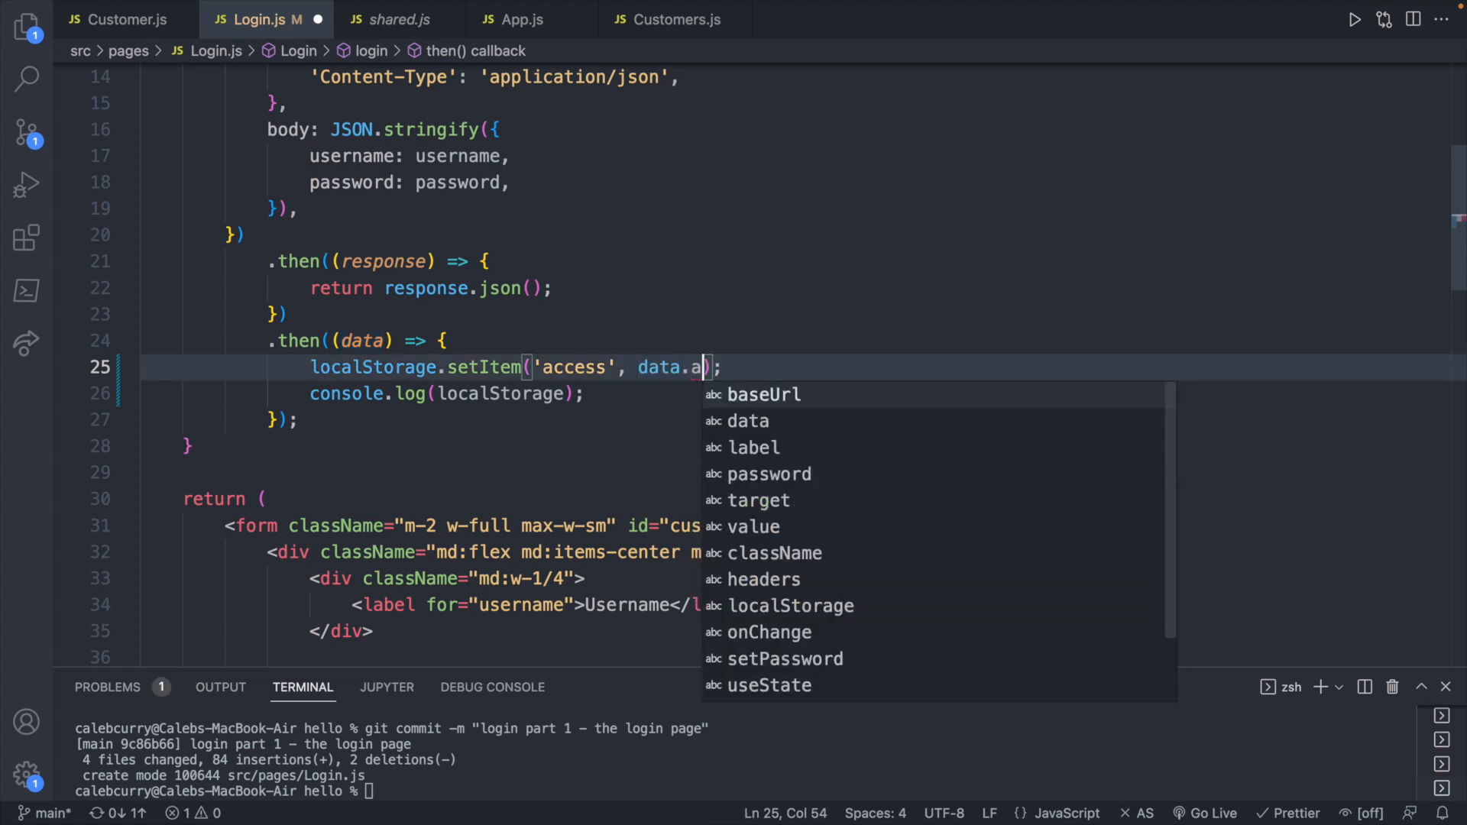
type("ccess")
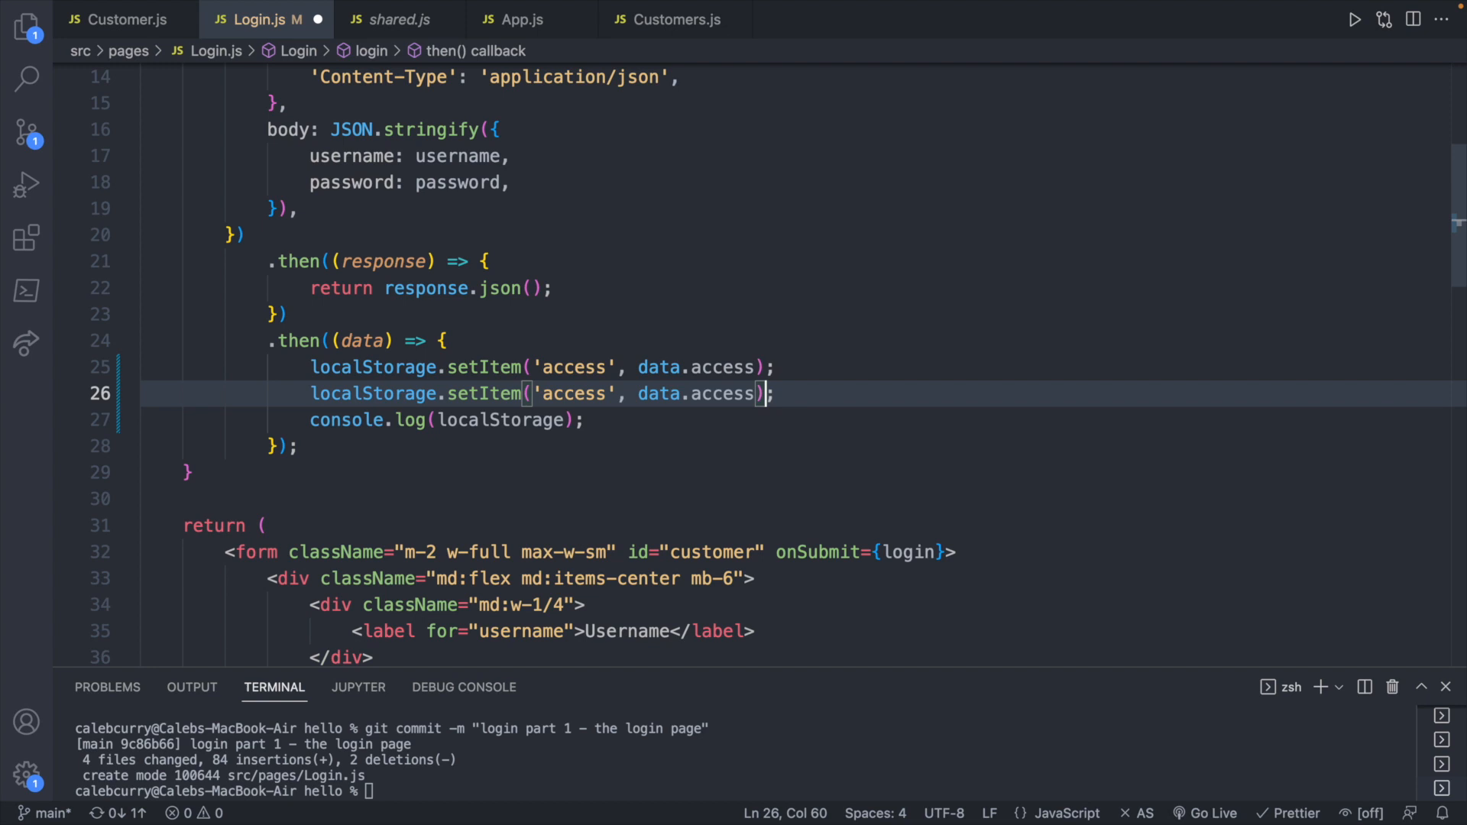
type("refr")
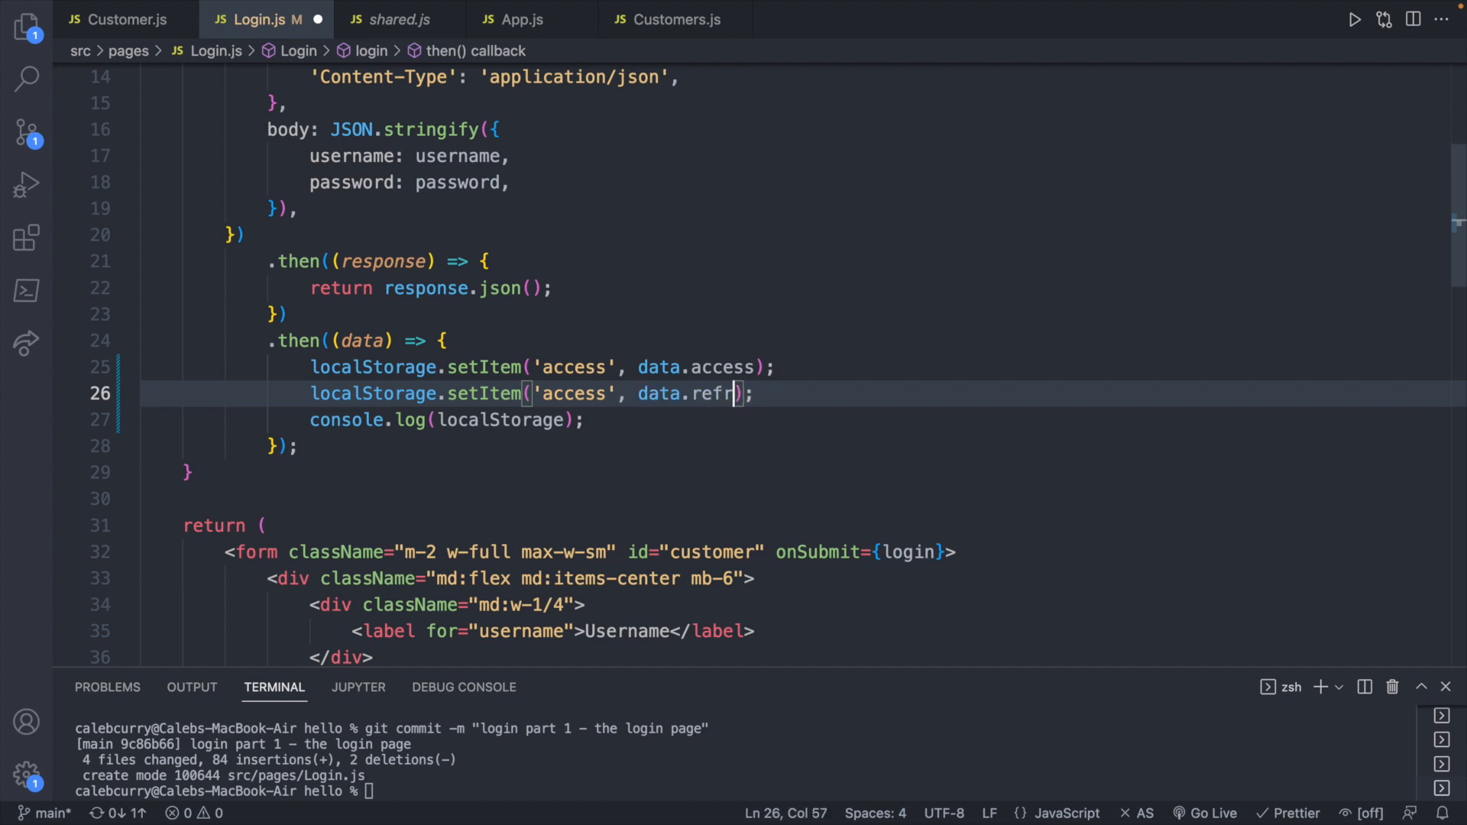
type("esh")
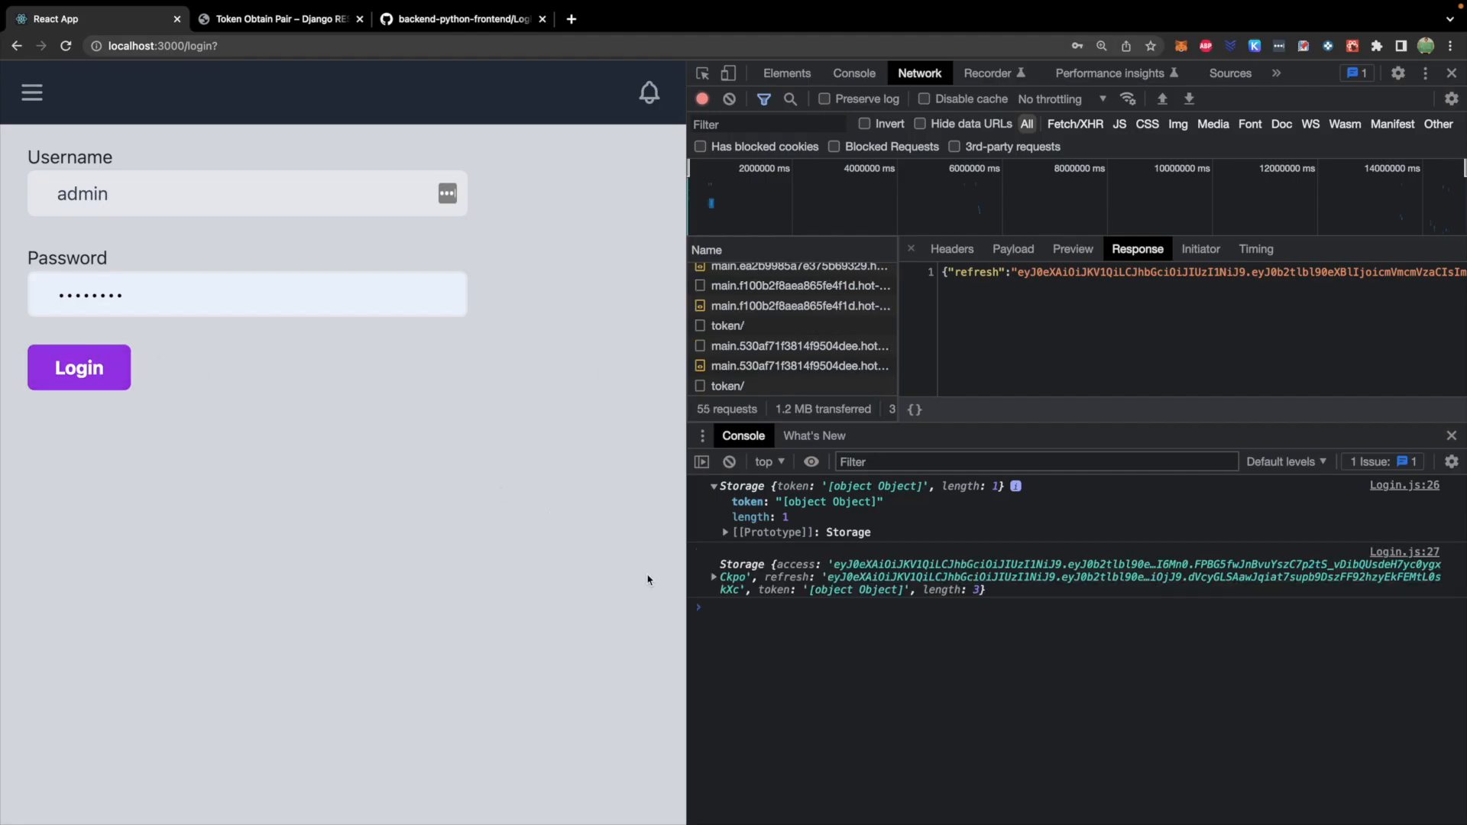
Expand the newest Storage log to see access, refresh and the old token entries
left_click(714, 578)
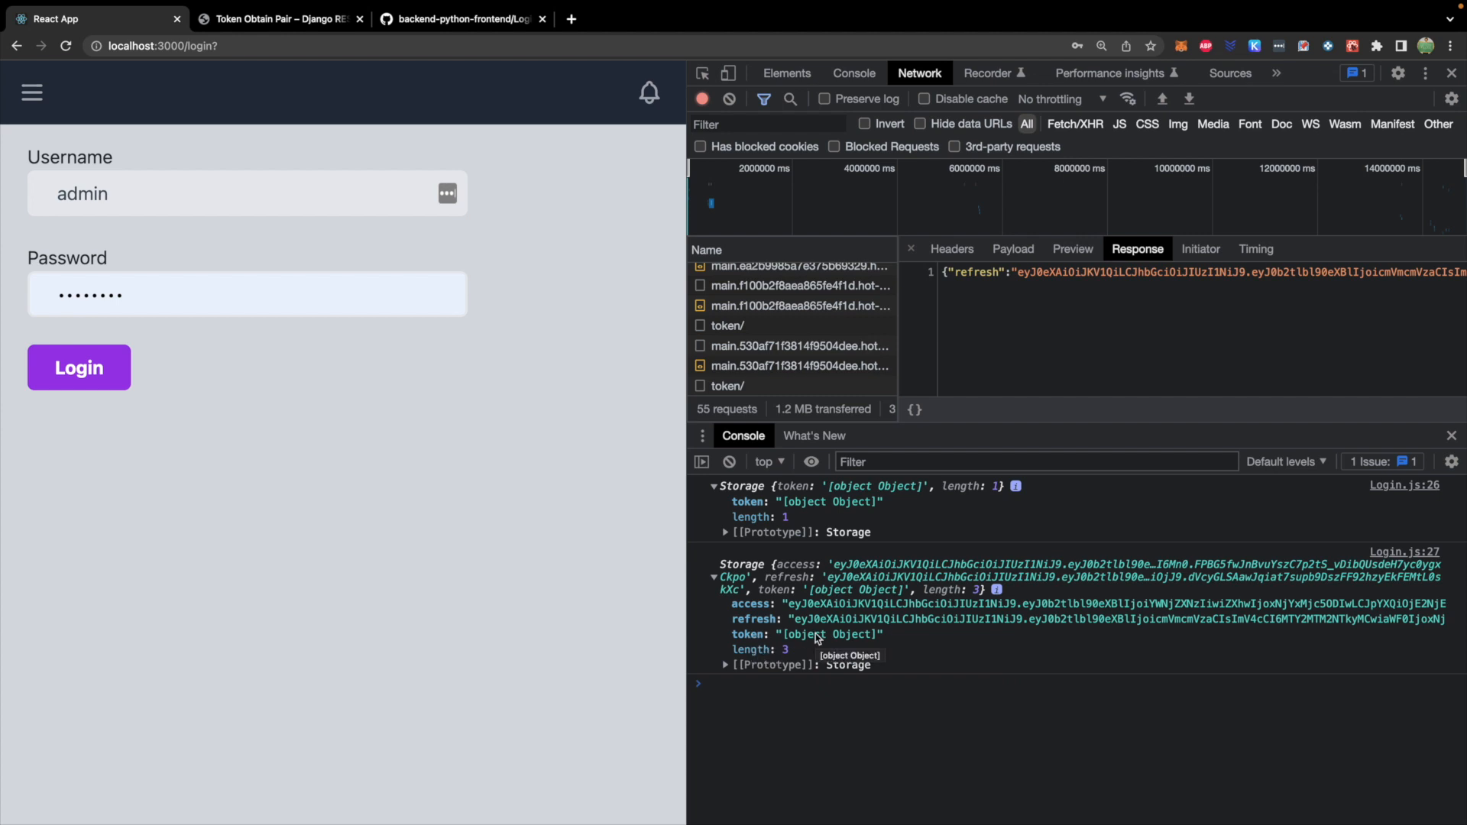
mouse_move(463, 350)
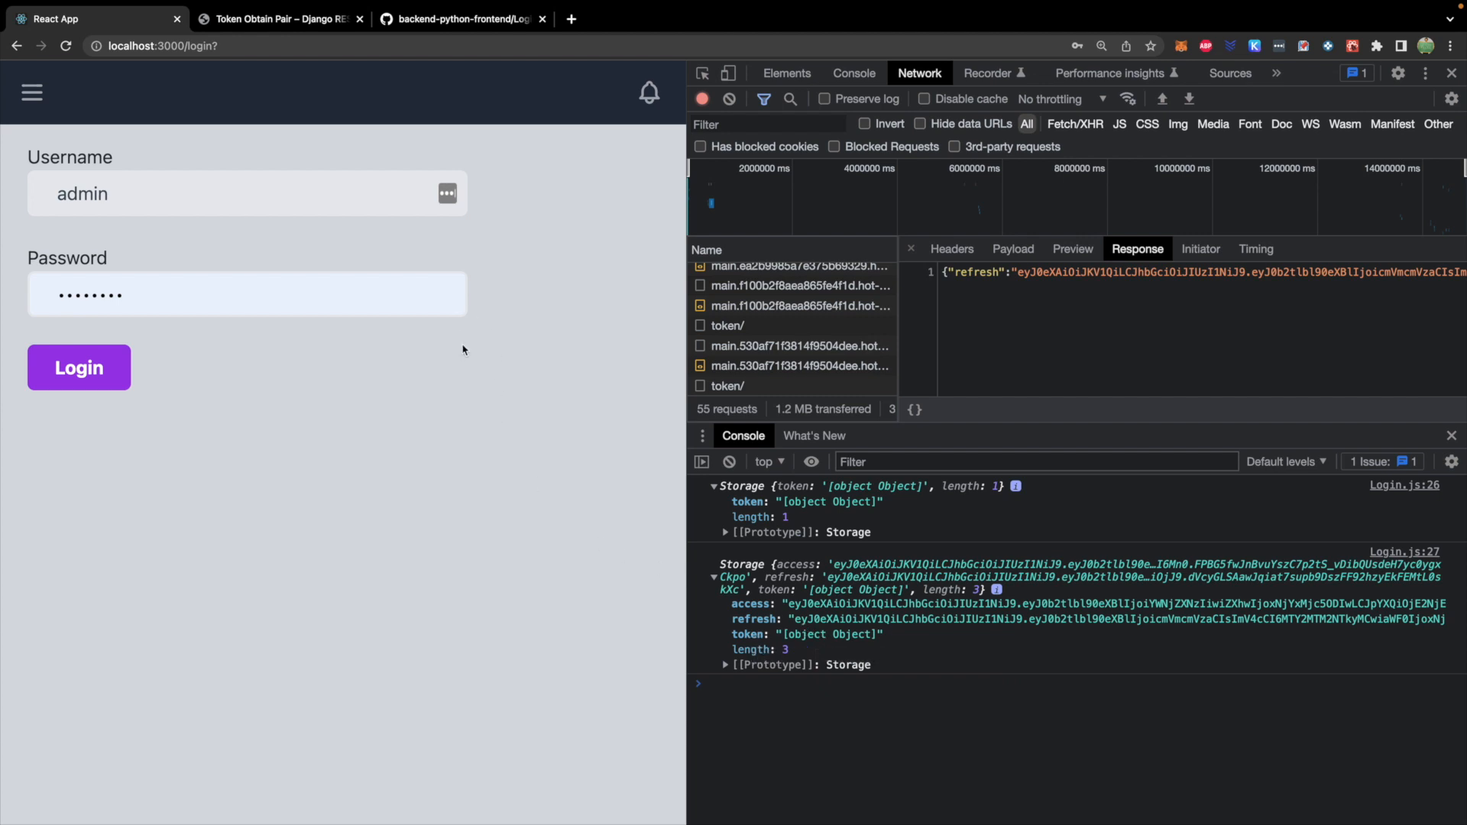
mouse_move(166, 689)
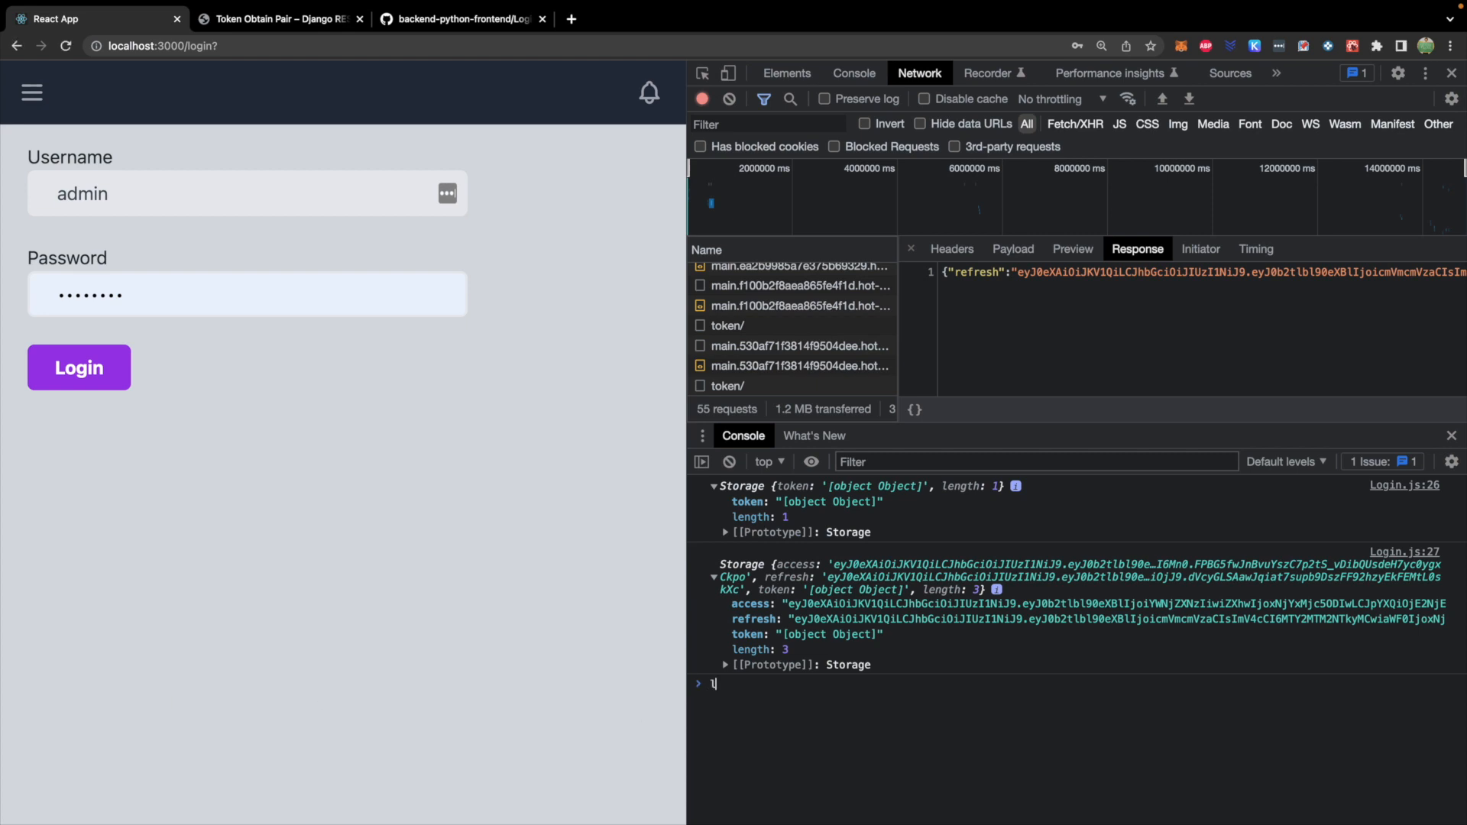
Run localStorage.clear(), confirm localStorage has length 0, then switch to the Customers.js tab
type("localStorage.clear")
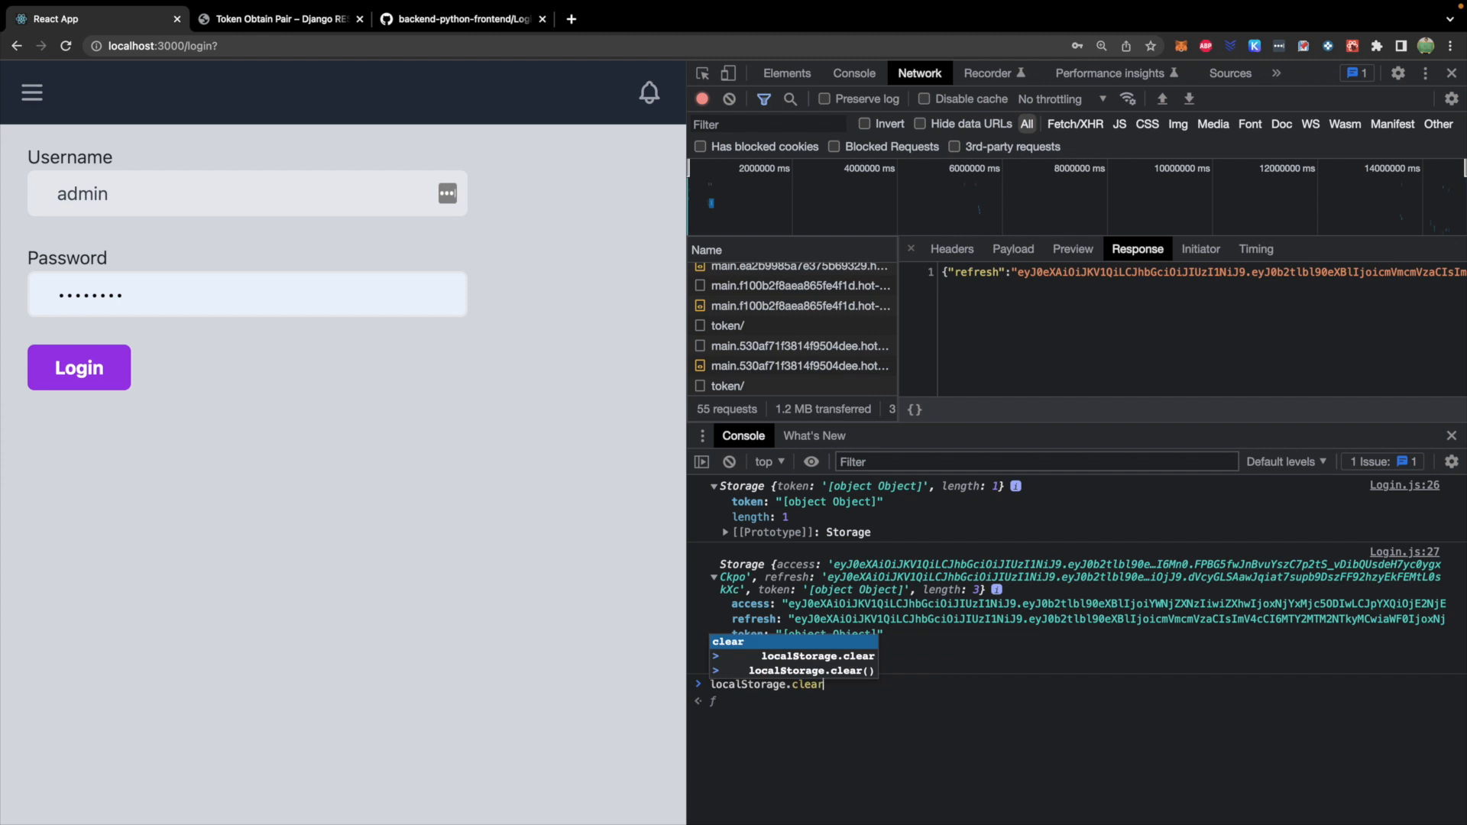
key("Enter")
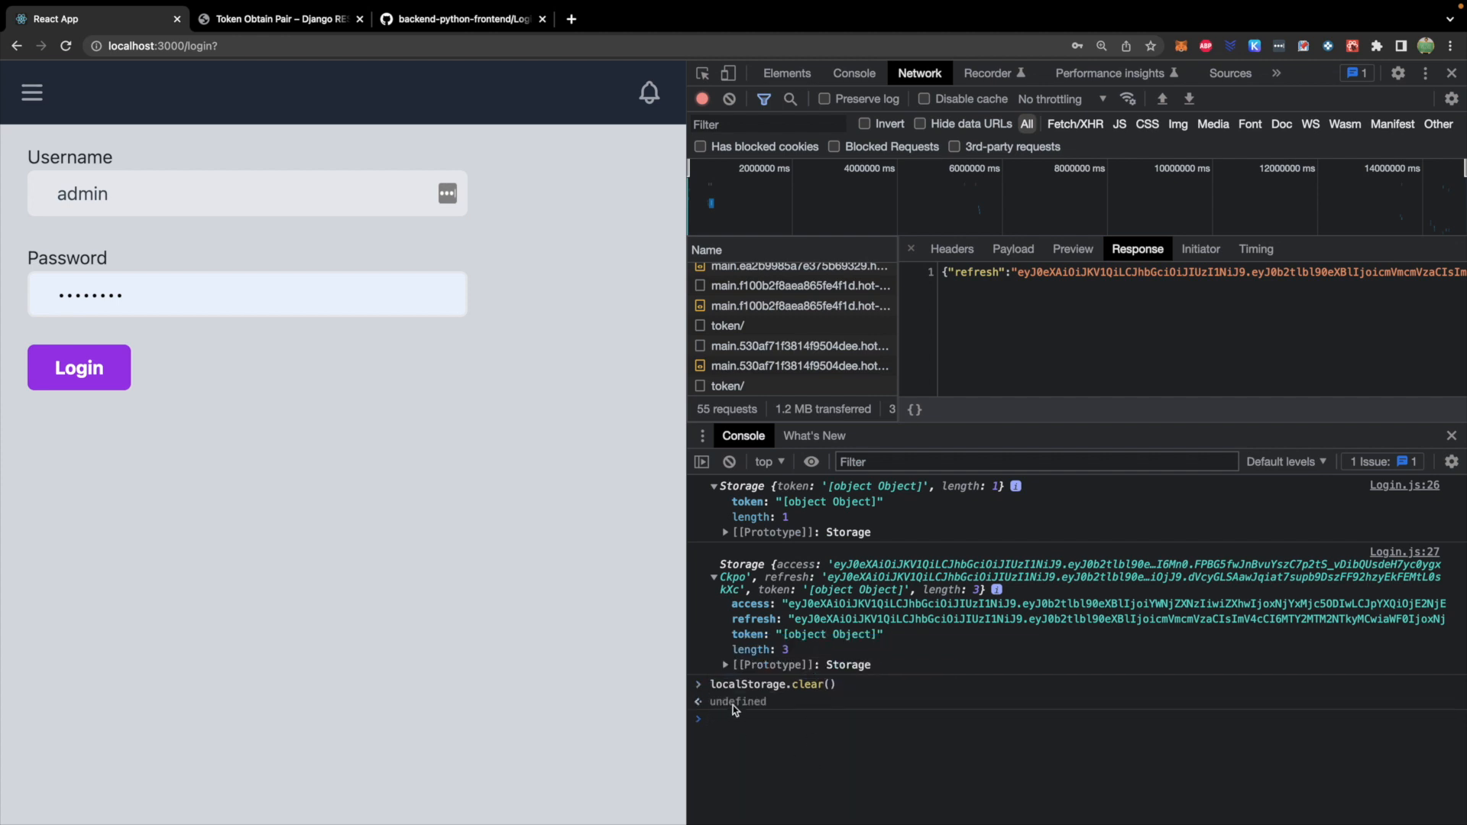
mouse_move(793, 710)
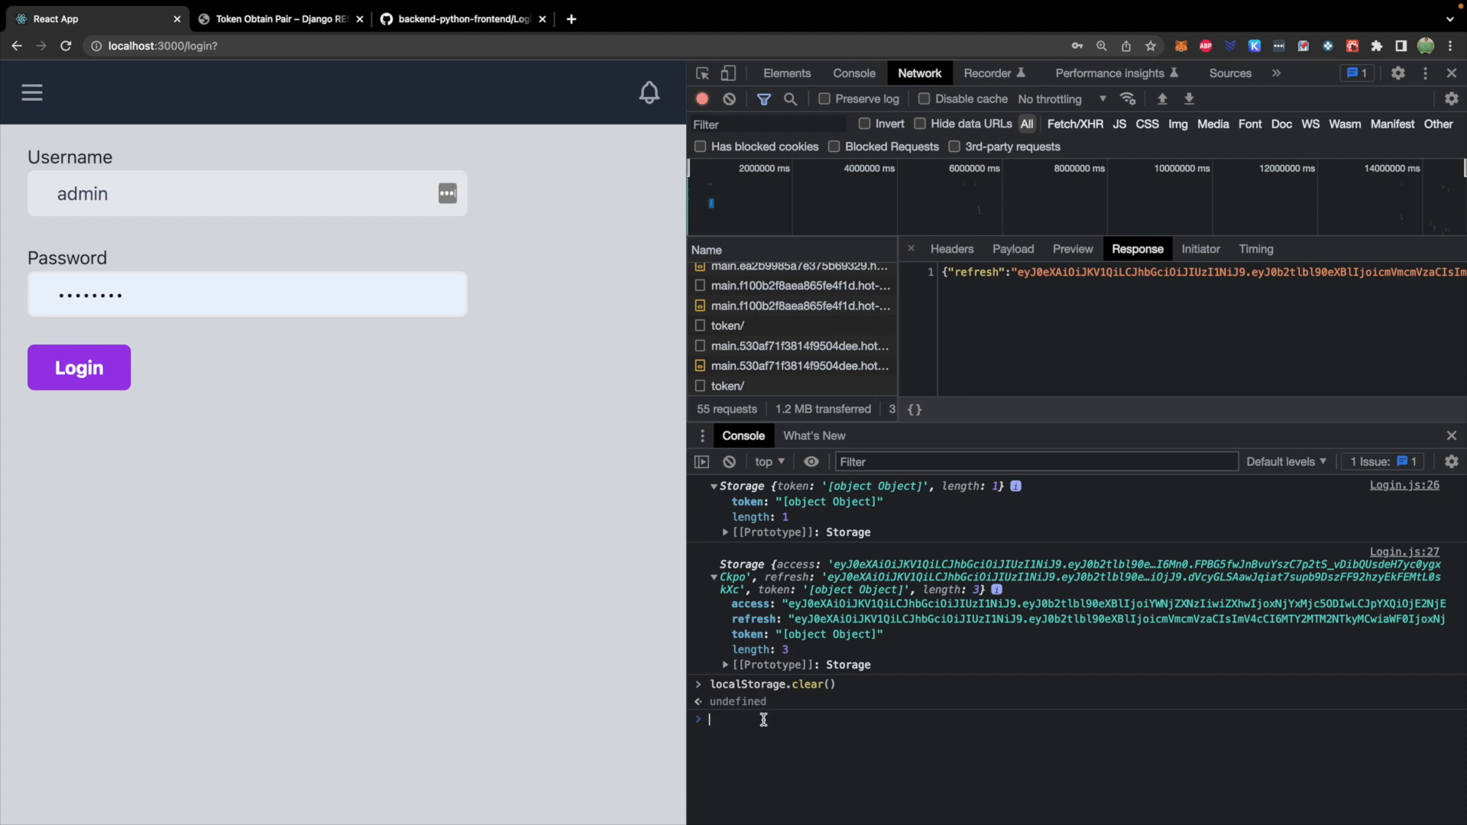
type("localStorage")
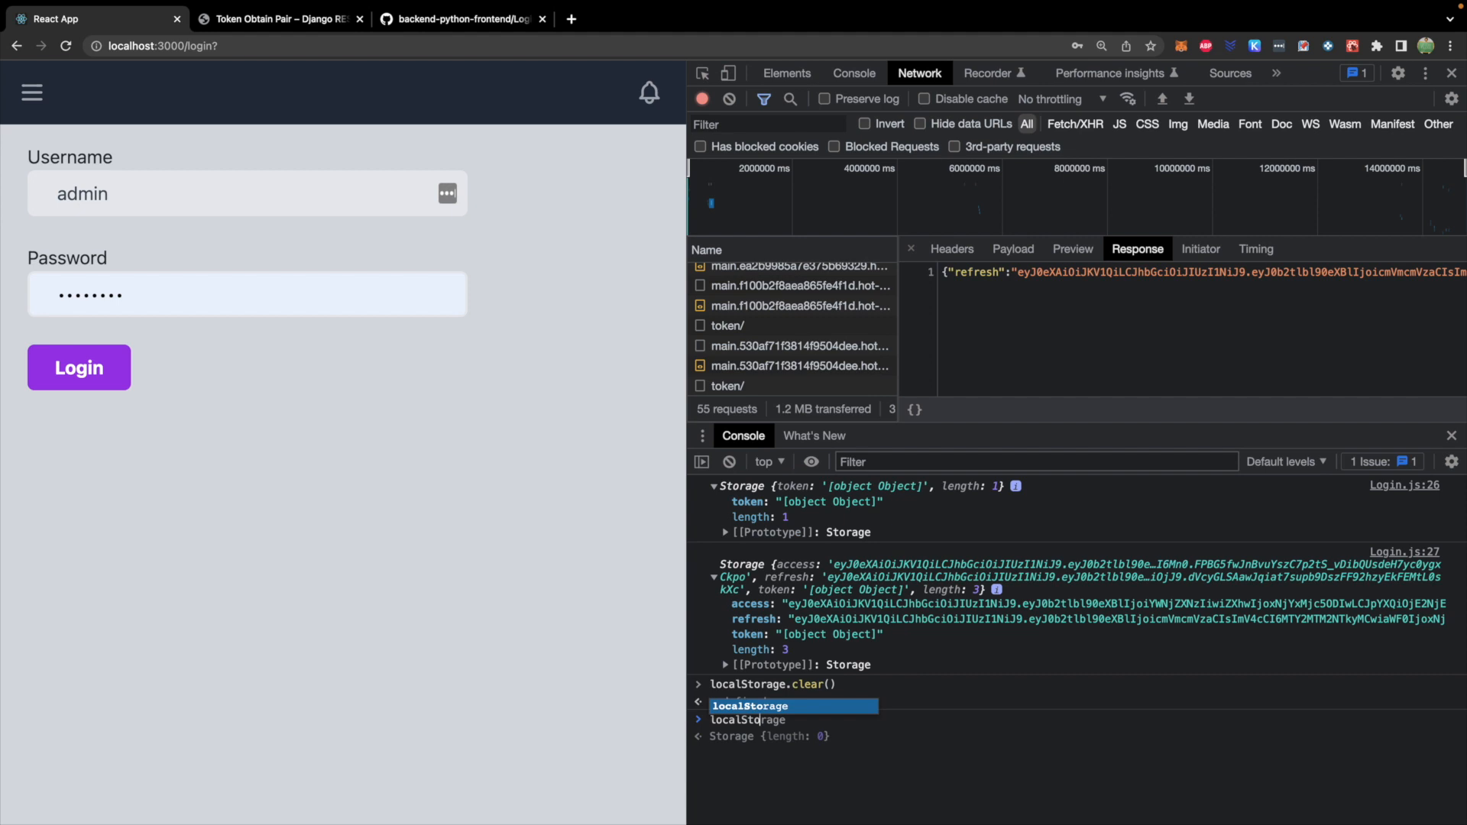
key("Enter")
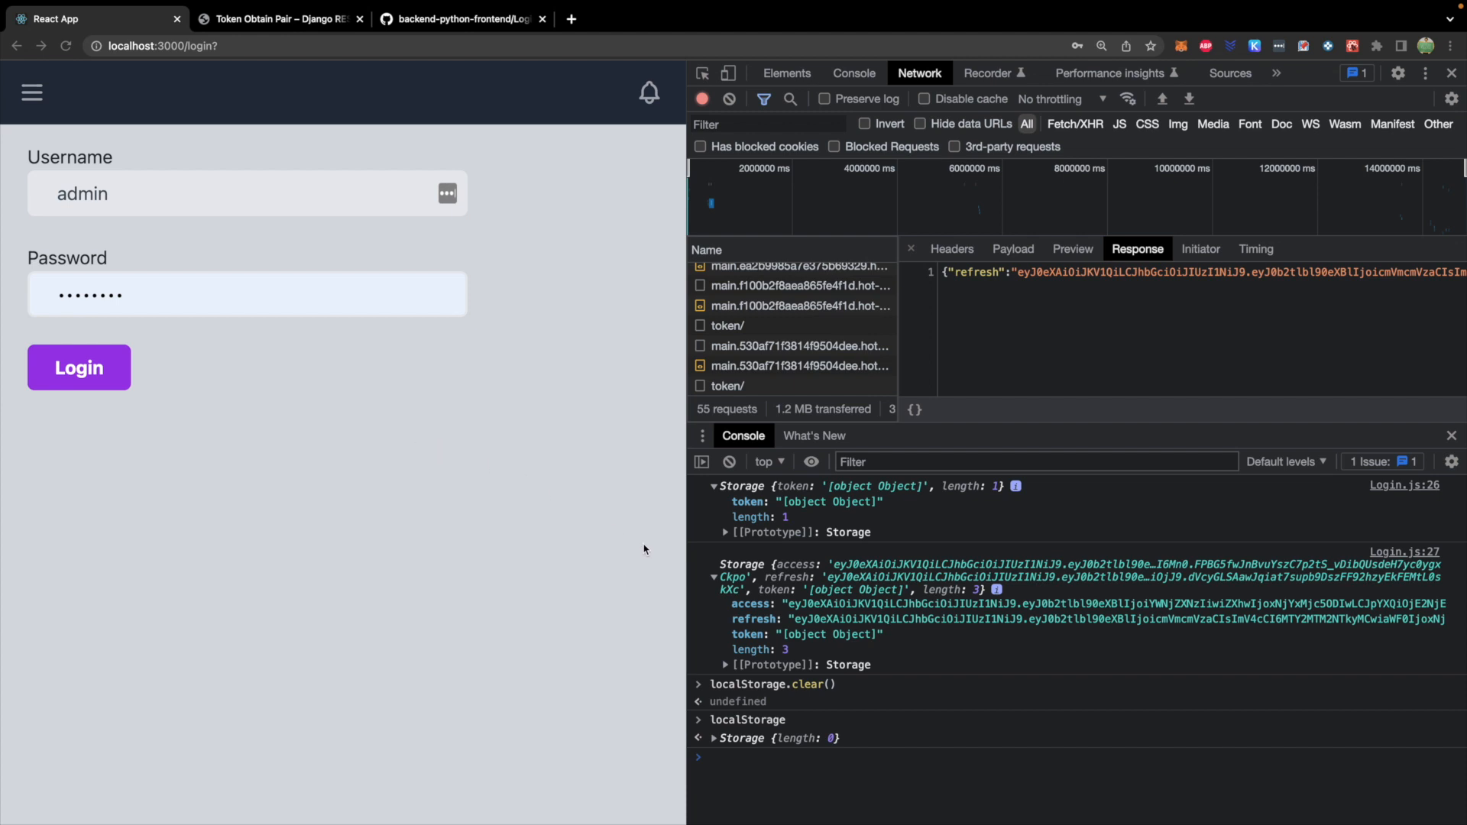
mouse_move(750, 625)
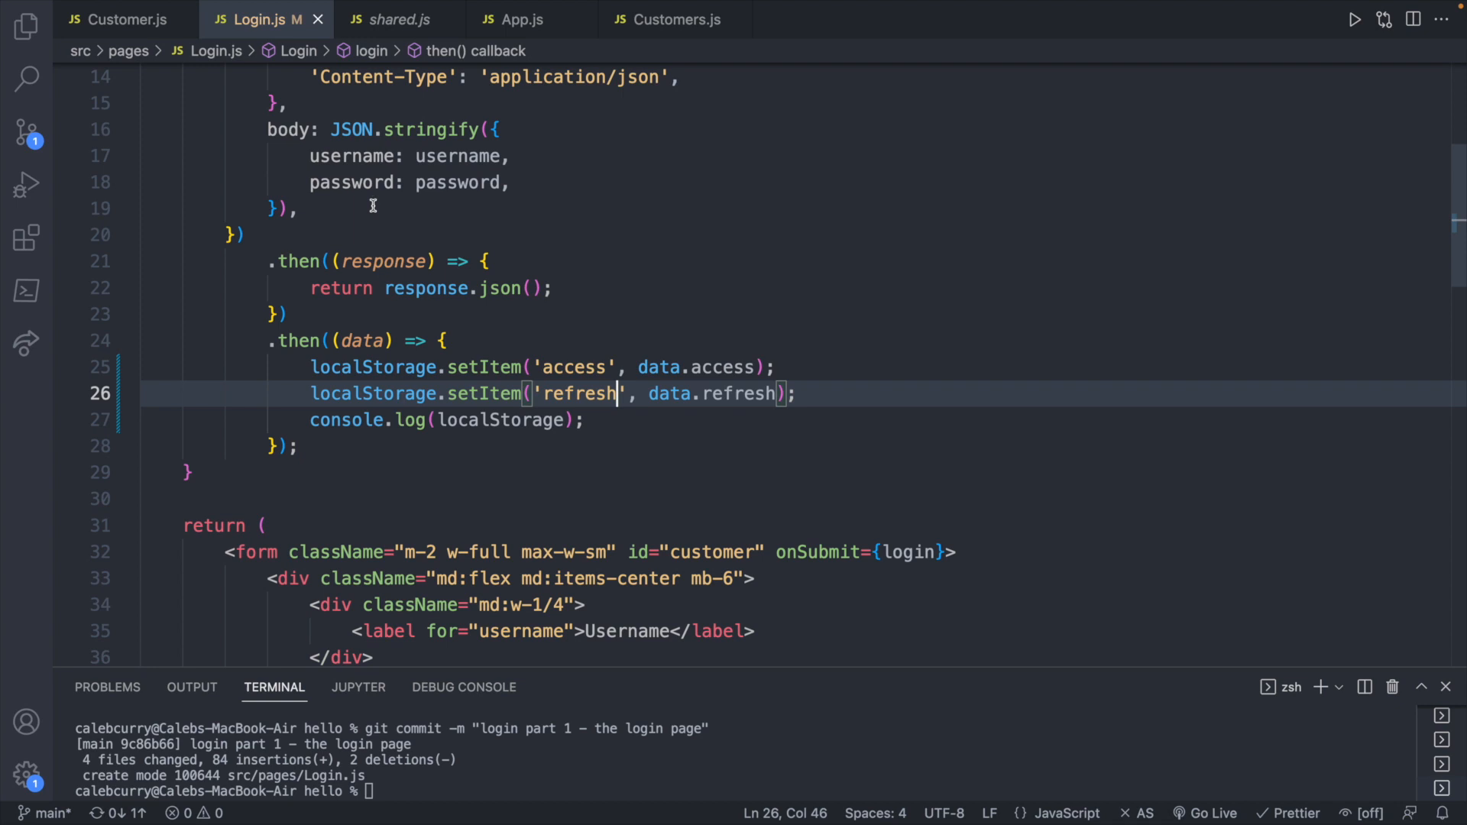
left_click(674, 18)
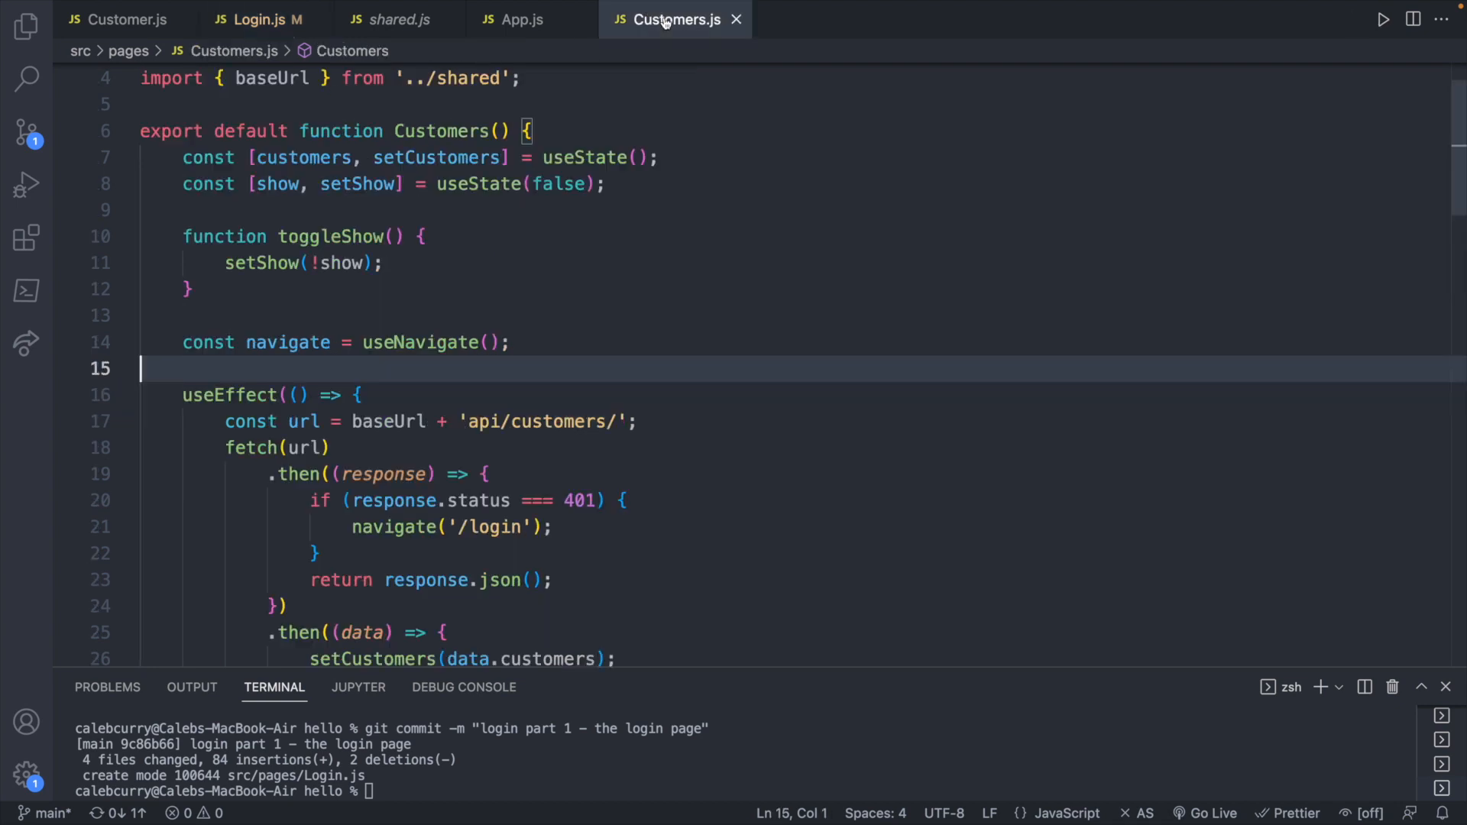
Pass fetch an options object with a headers entry 'Content-Type': 'application/json'
scroll("down", 3)
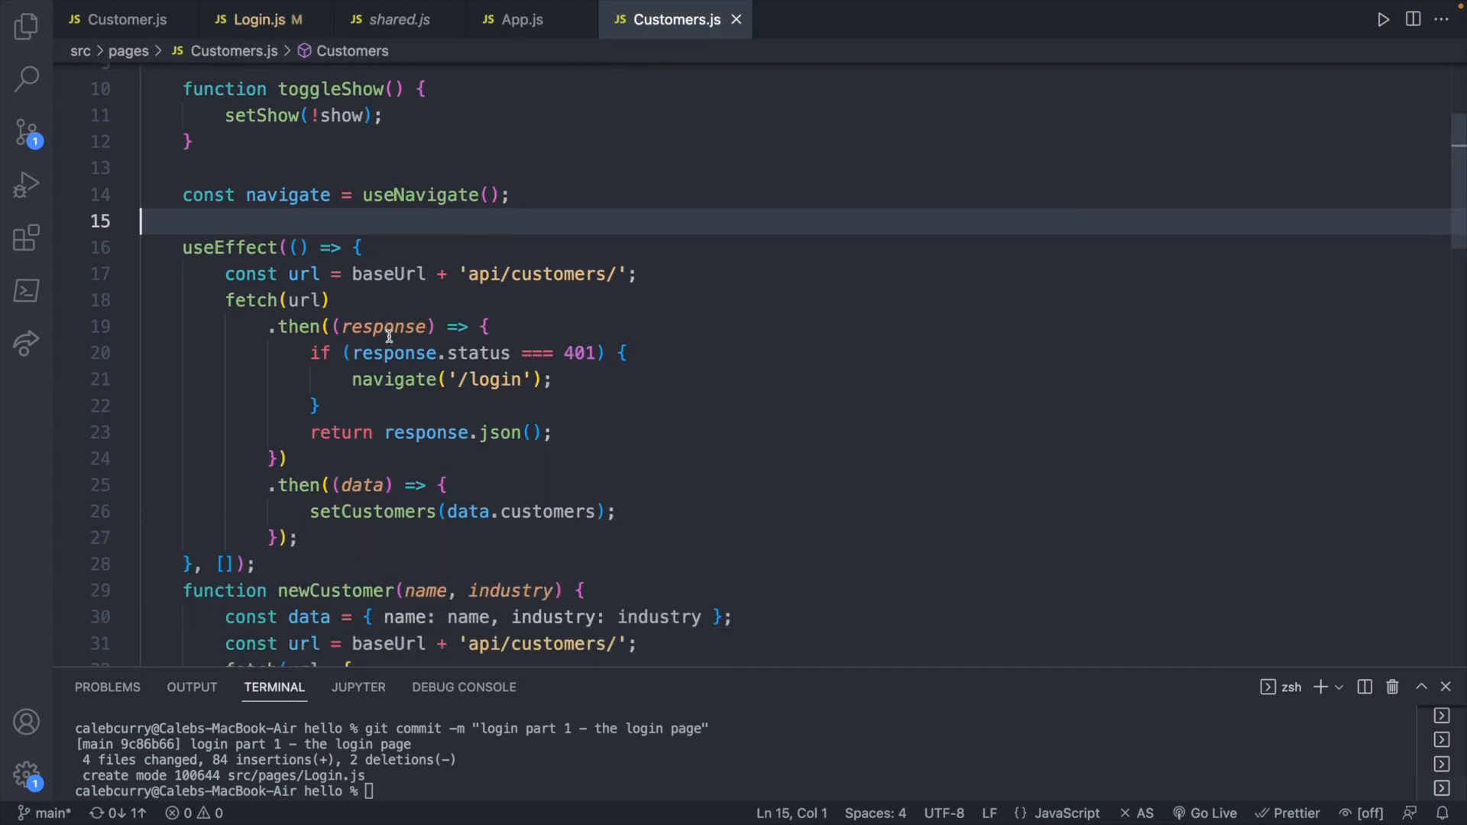
left_click(316, 300)
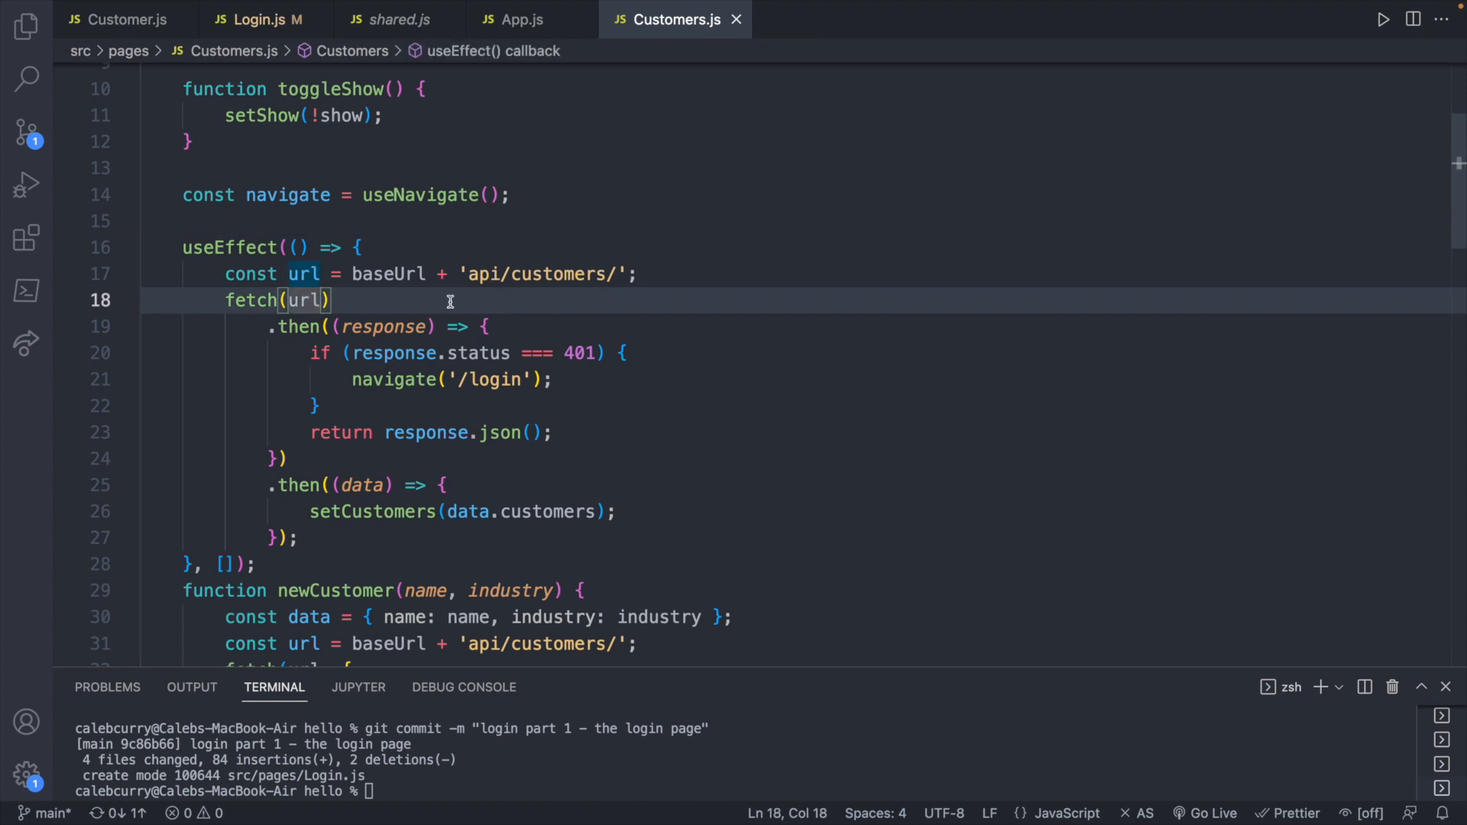
type(",")
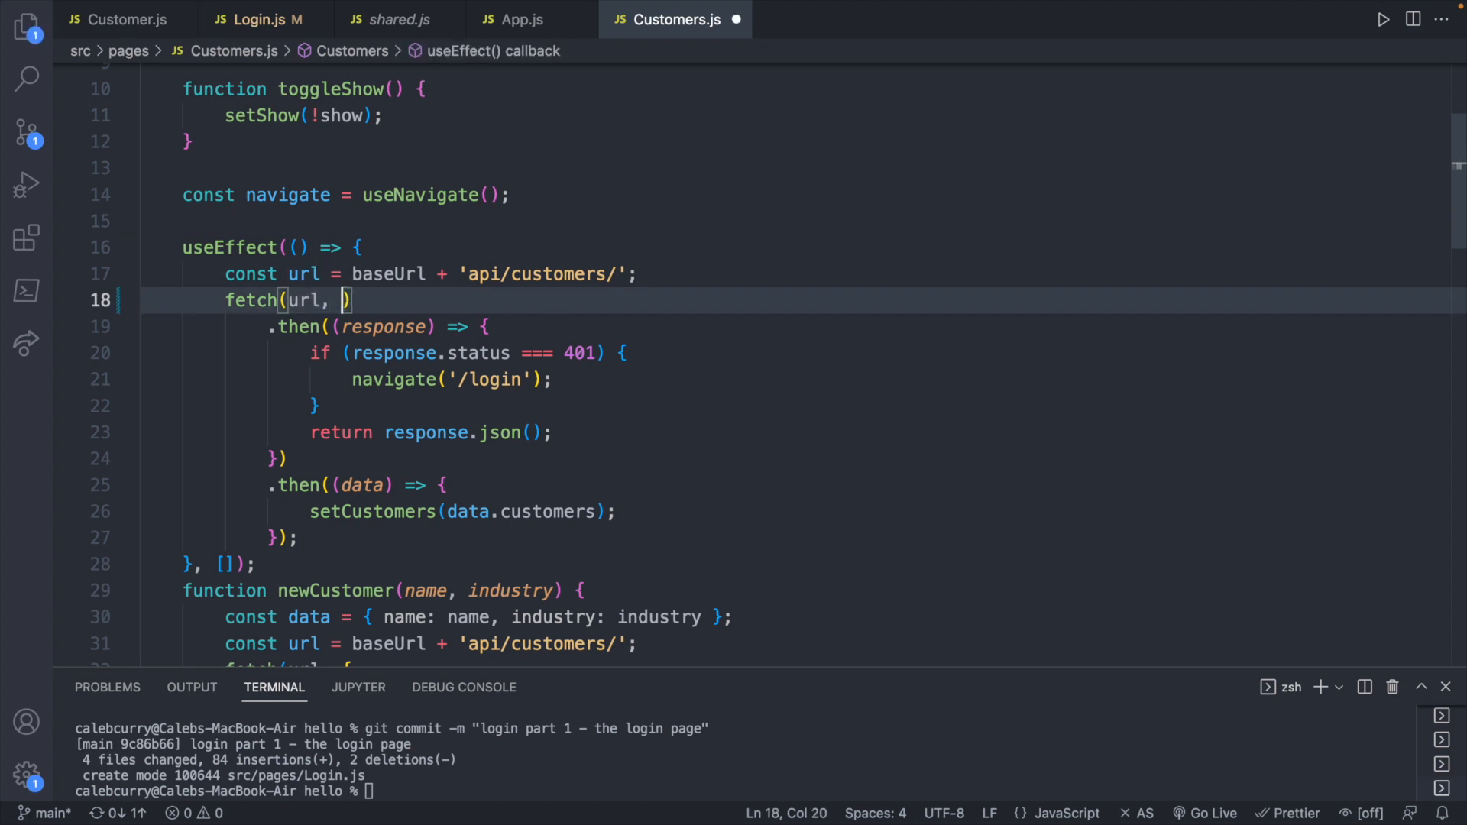
type("{")
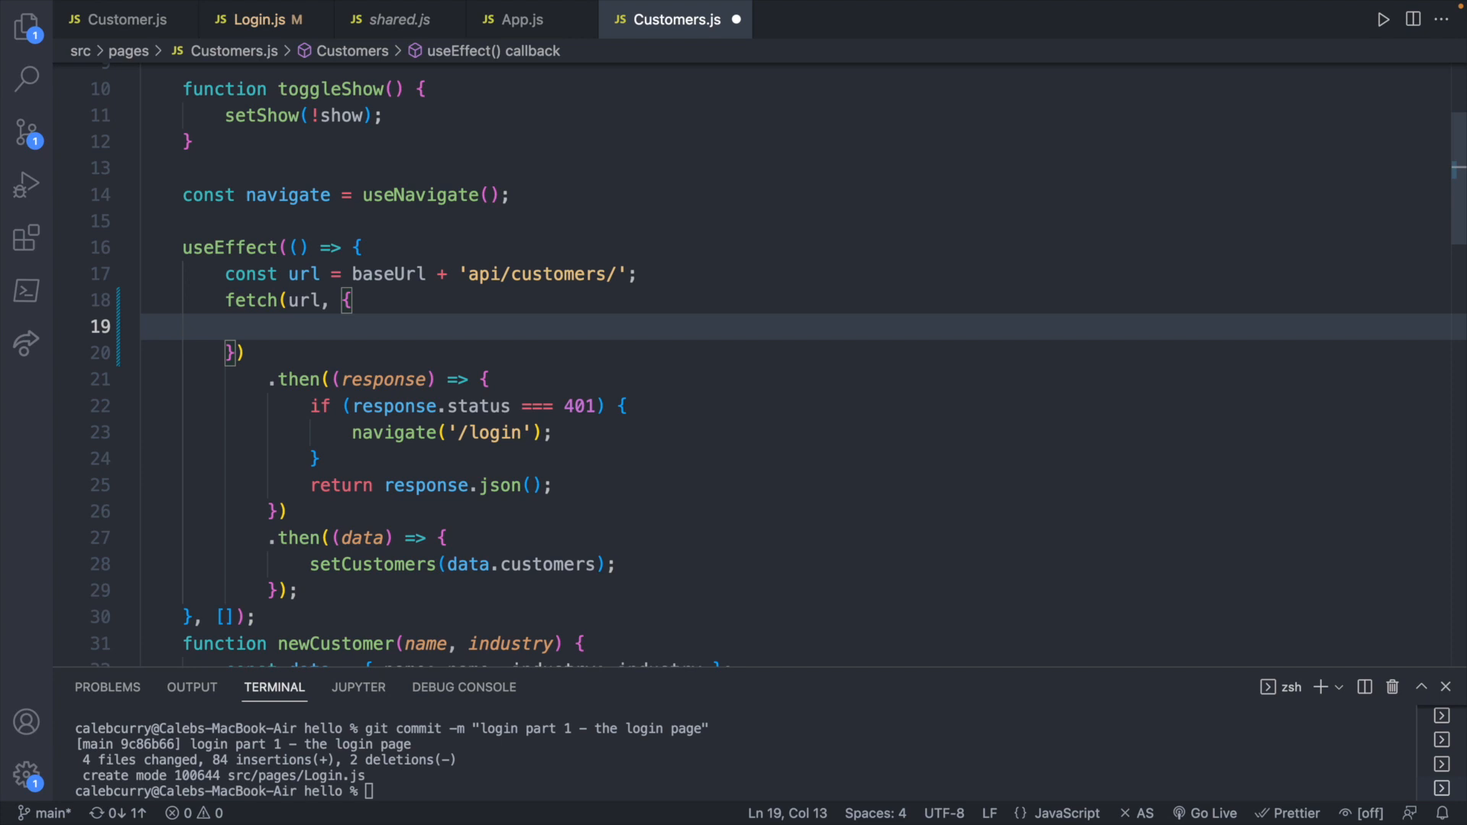
type("headers")
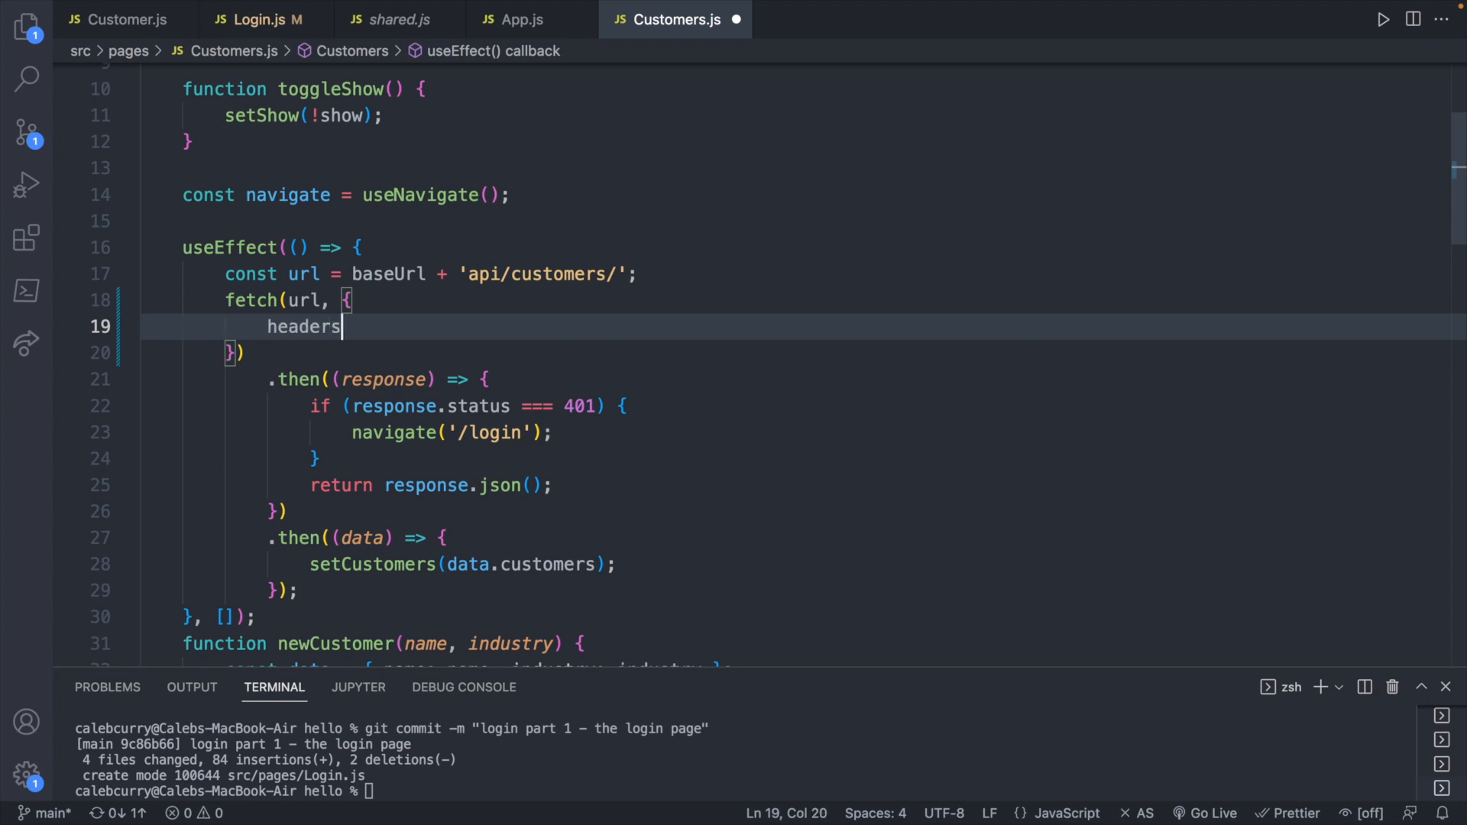
type(": {")
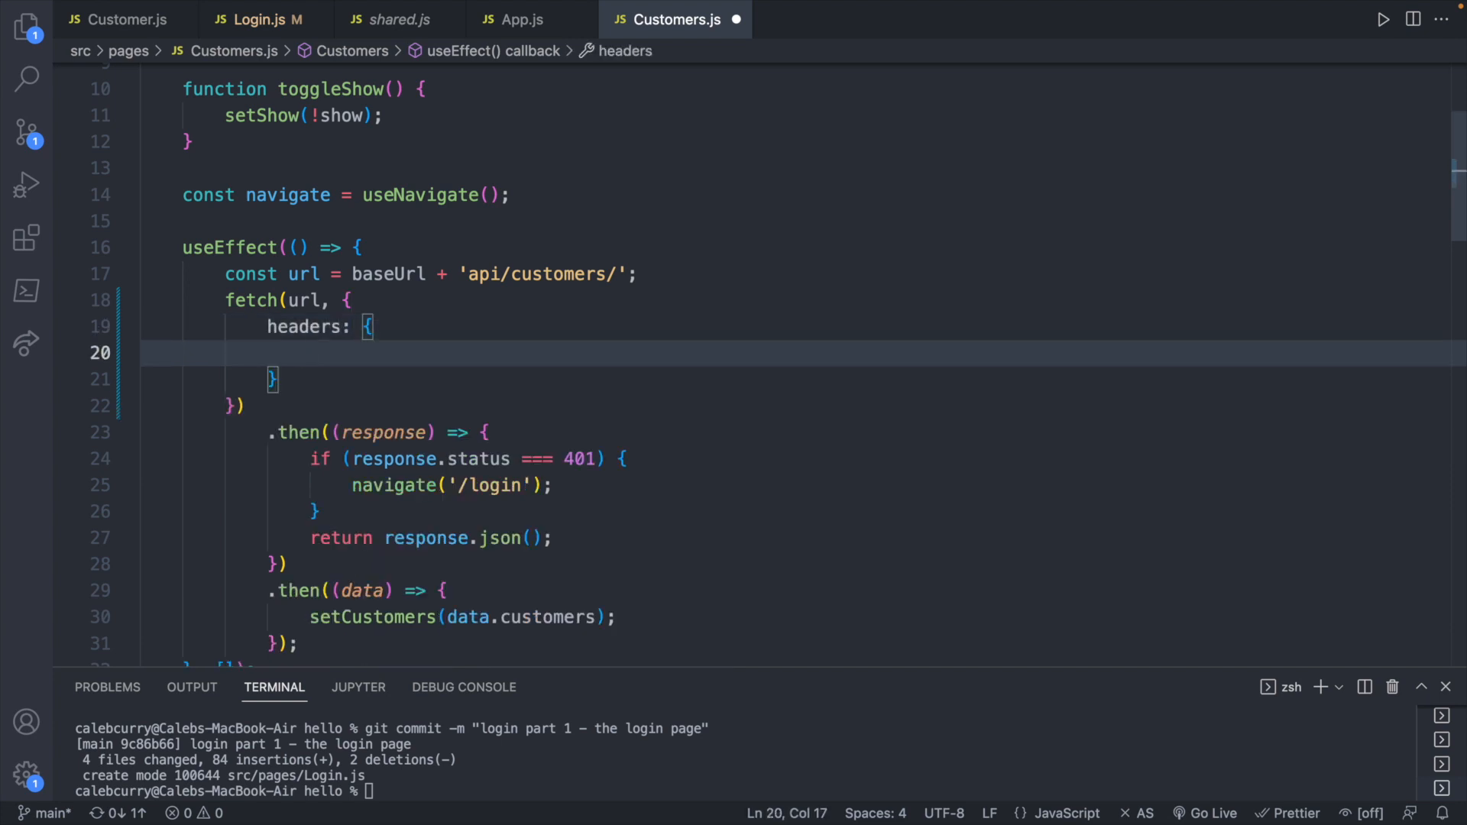
type("'")
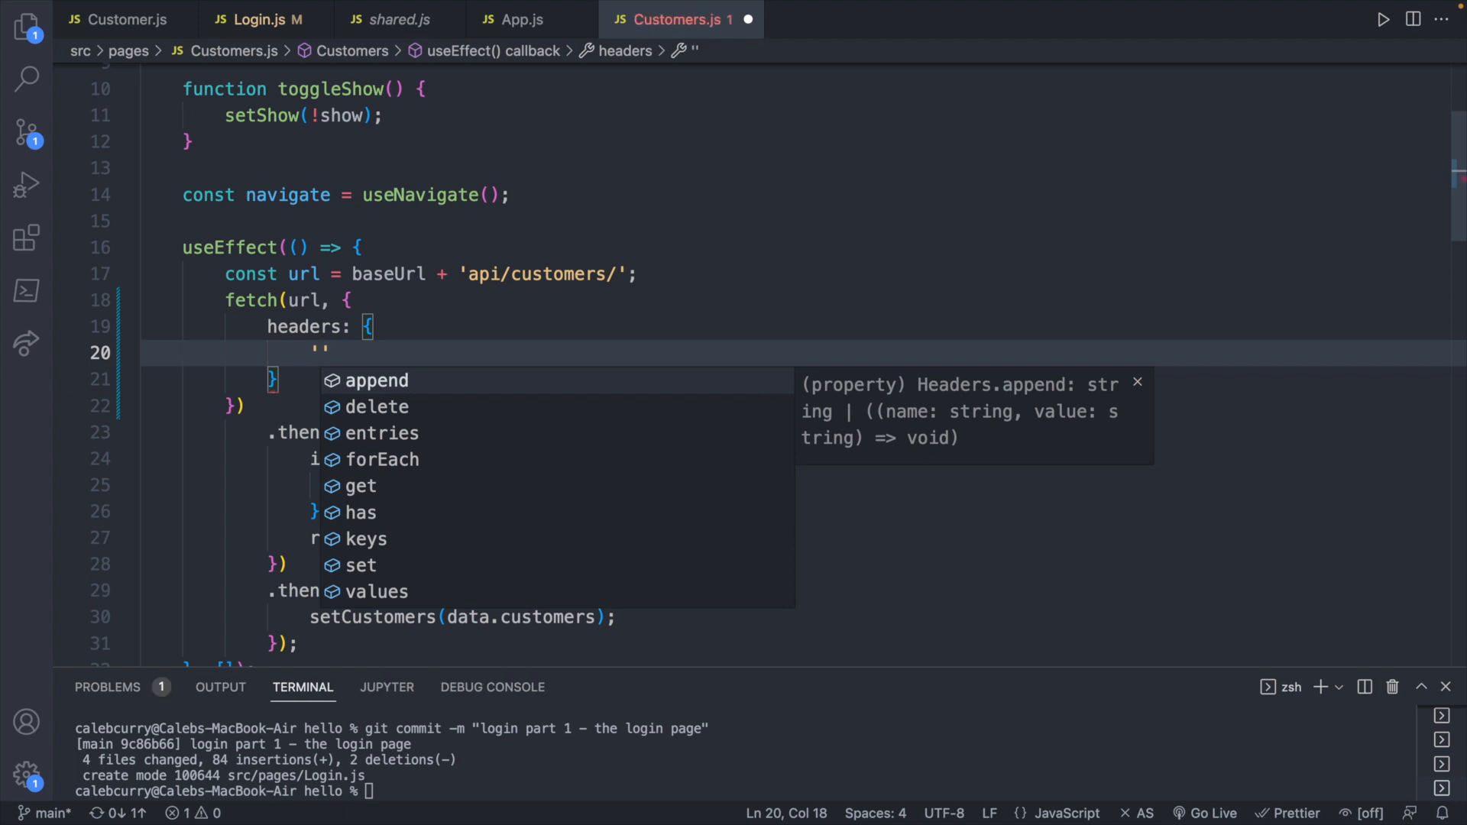
type("Content-Type")
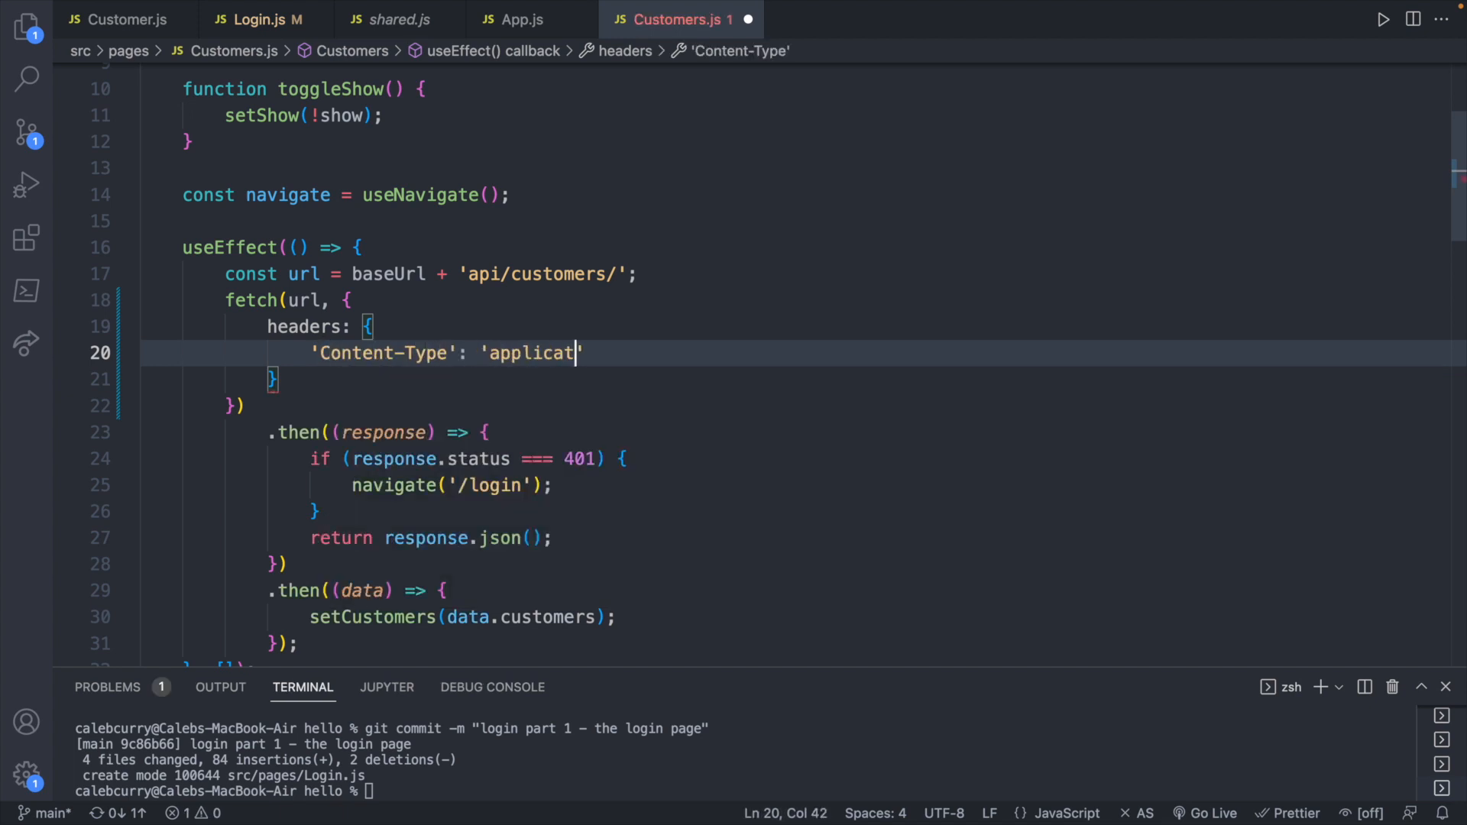
type("ion/json")
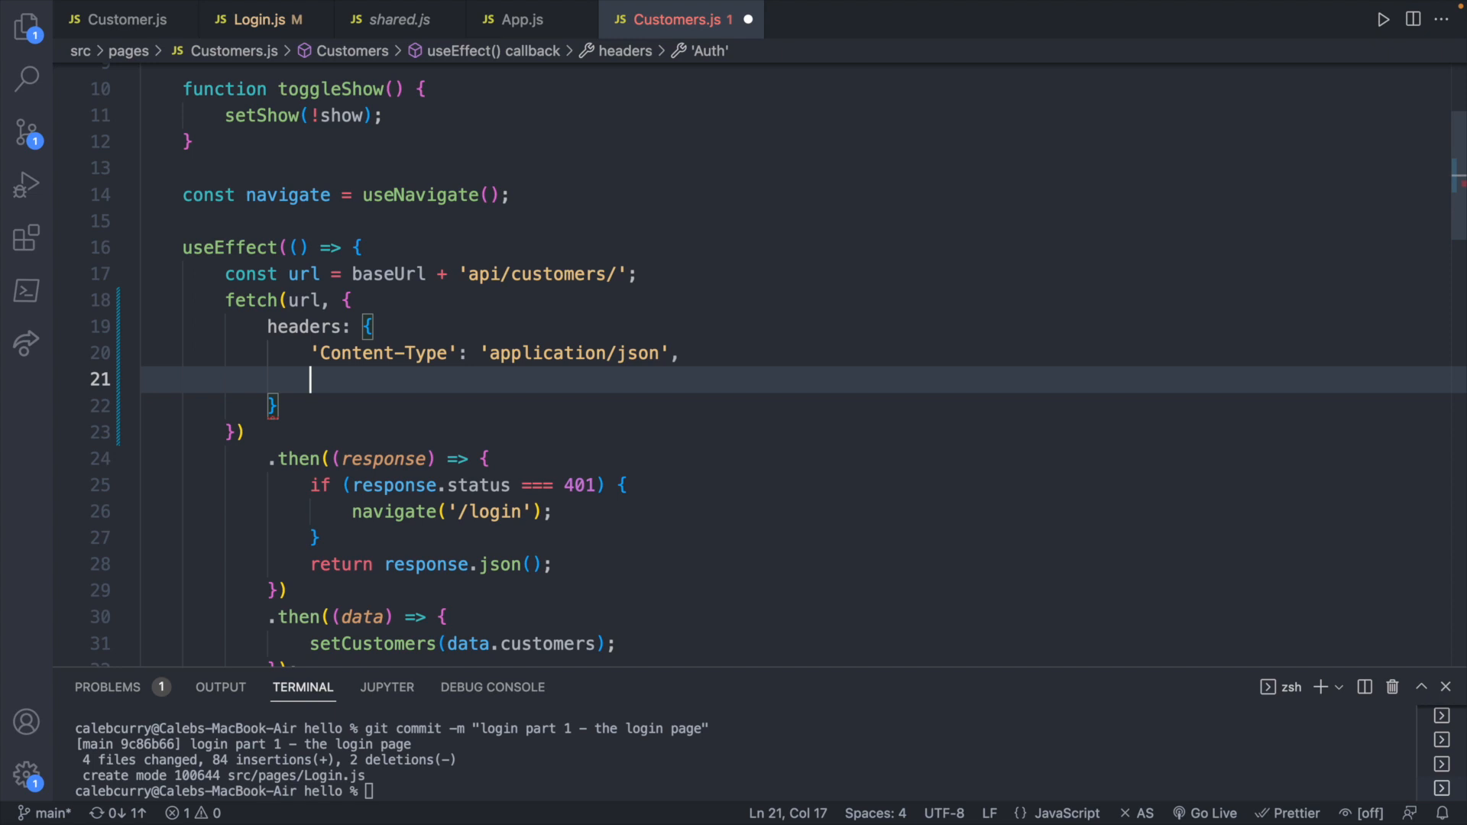
Add the header Authorization: 'Bearer ' + localStorage.getItem('access')
type("Au")
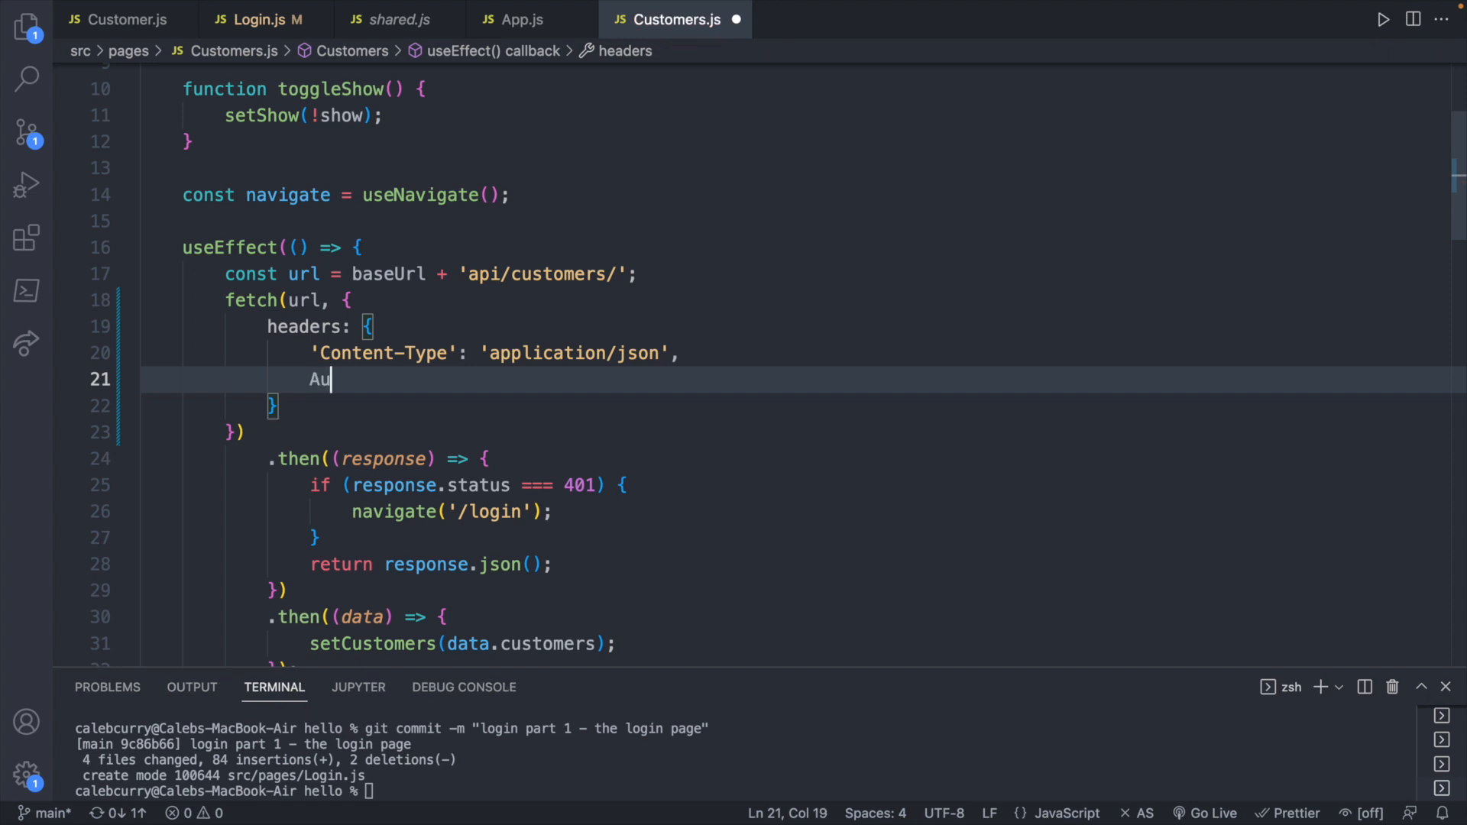
type("thorizat")
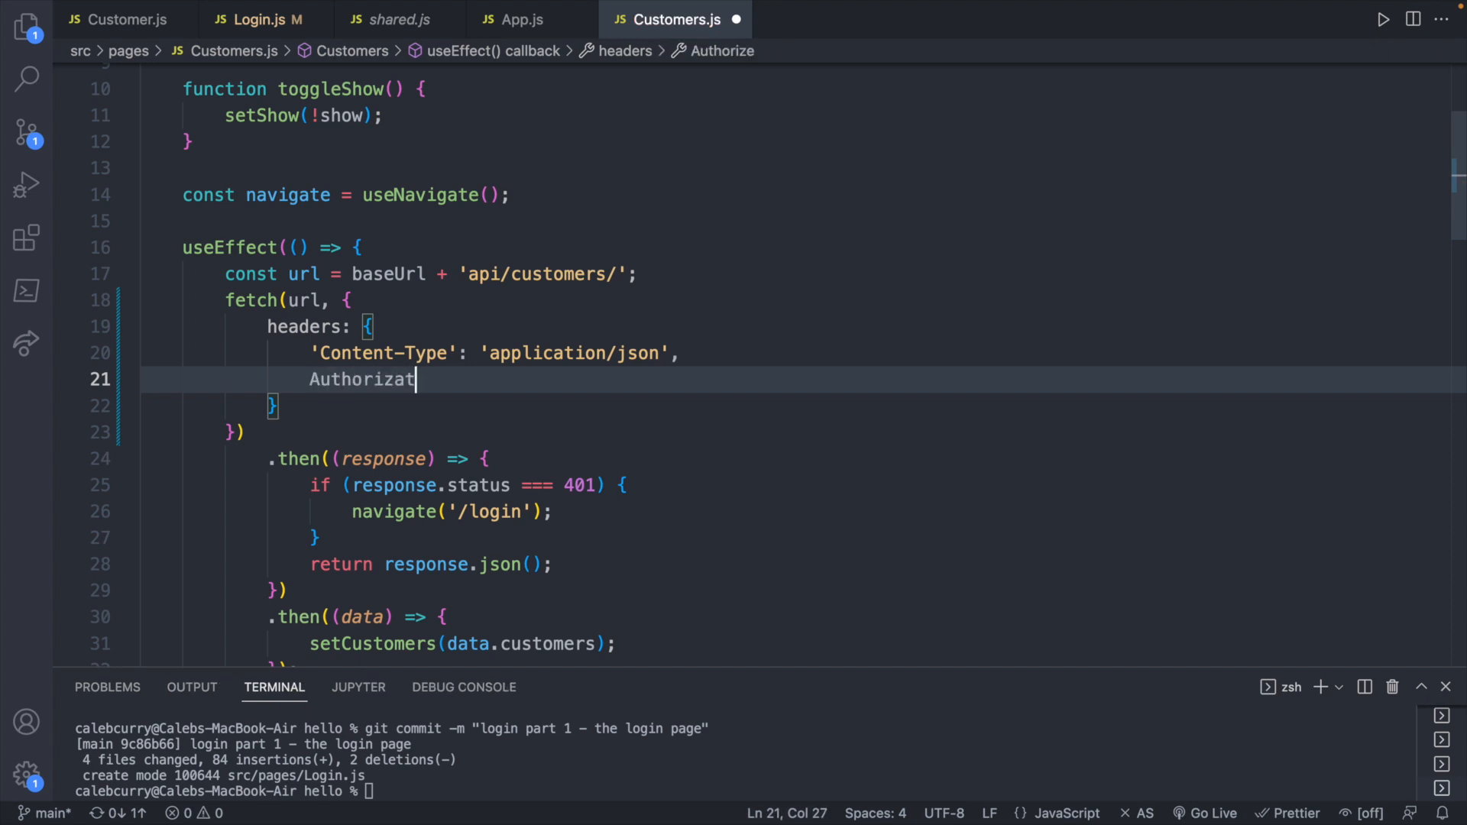
type("ion:")
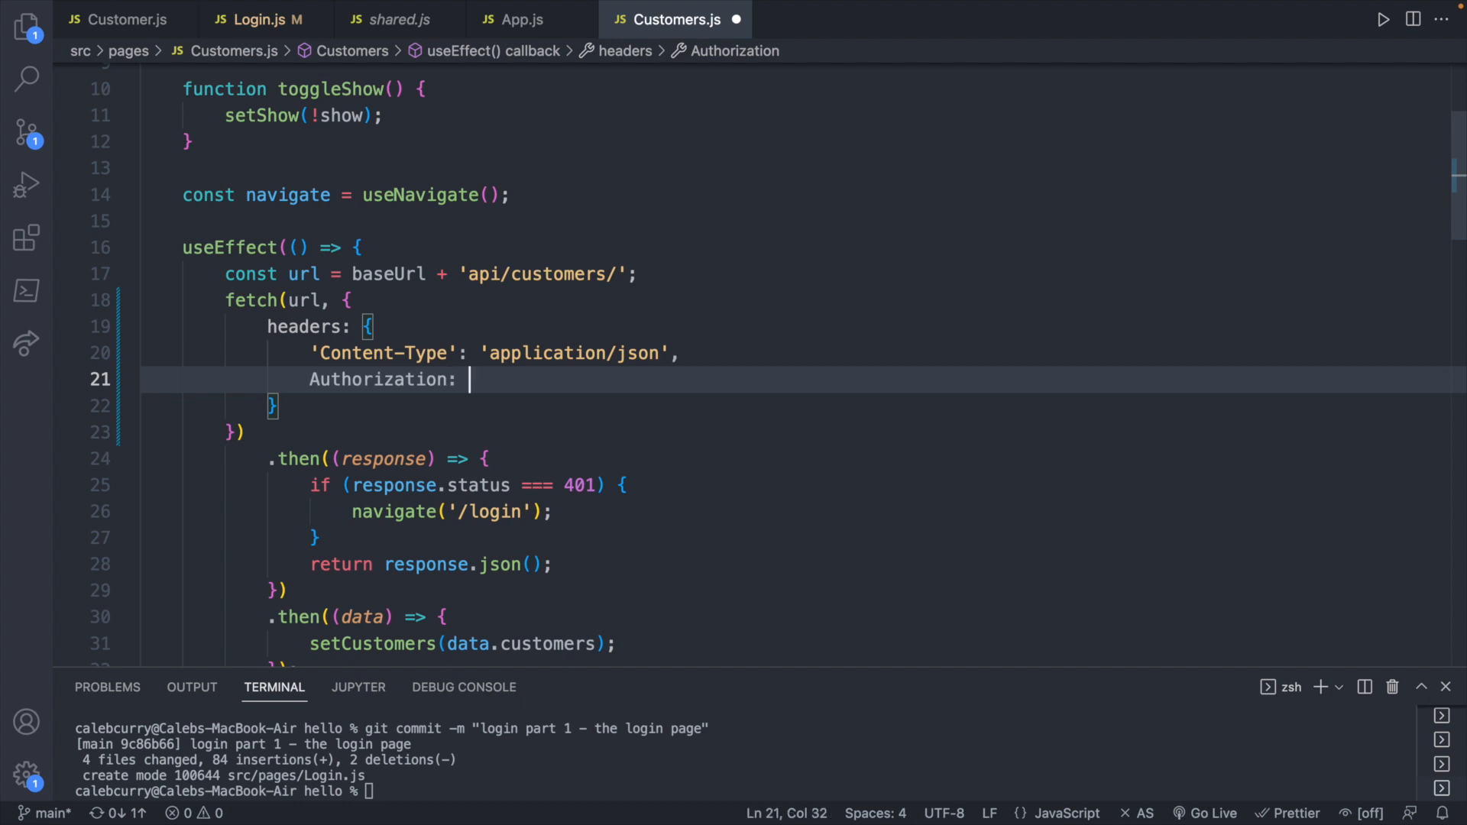
type("'B'")
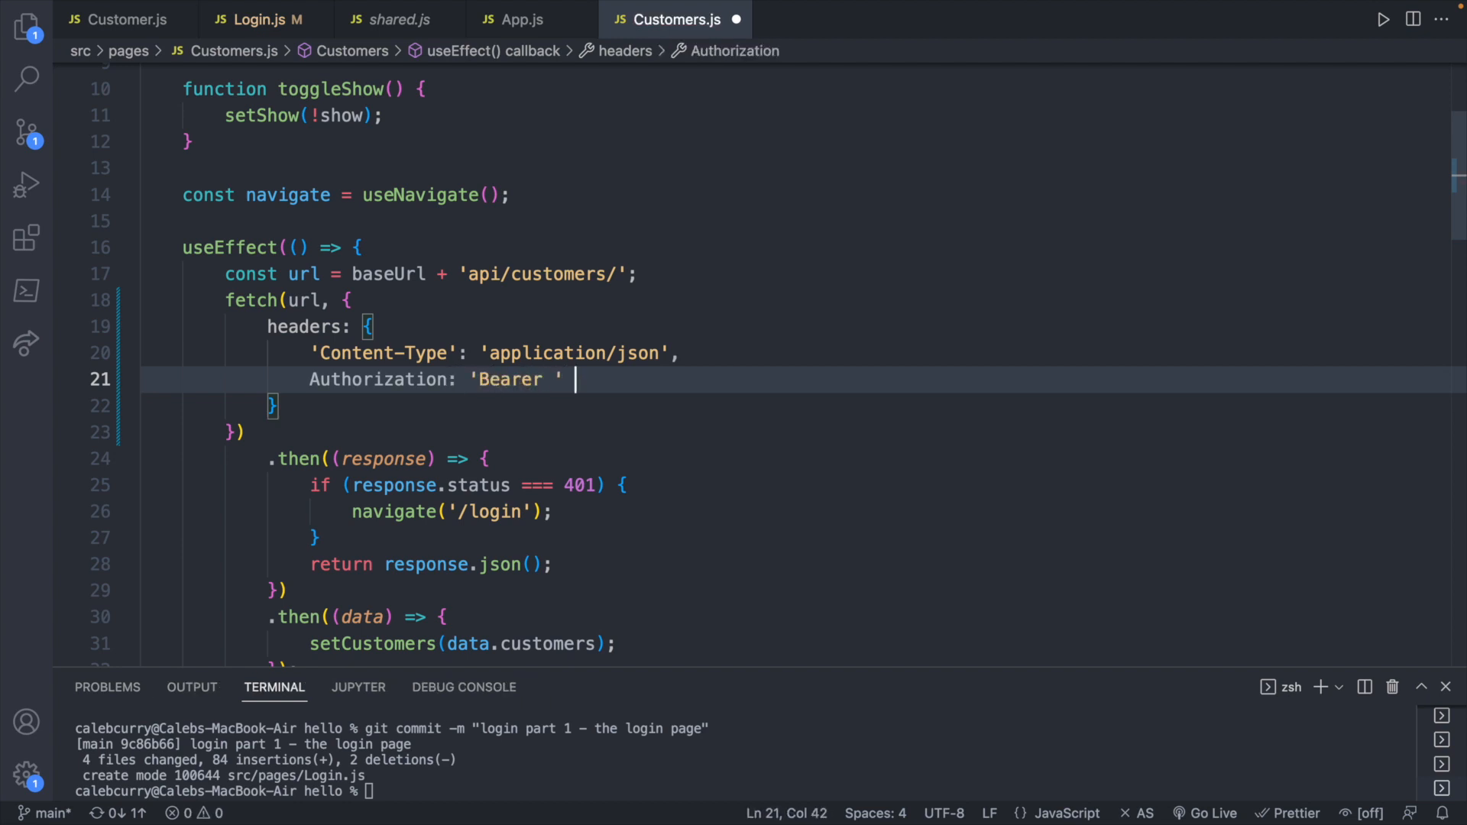
type("+")
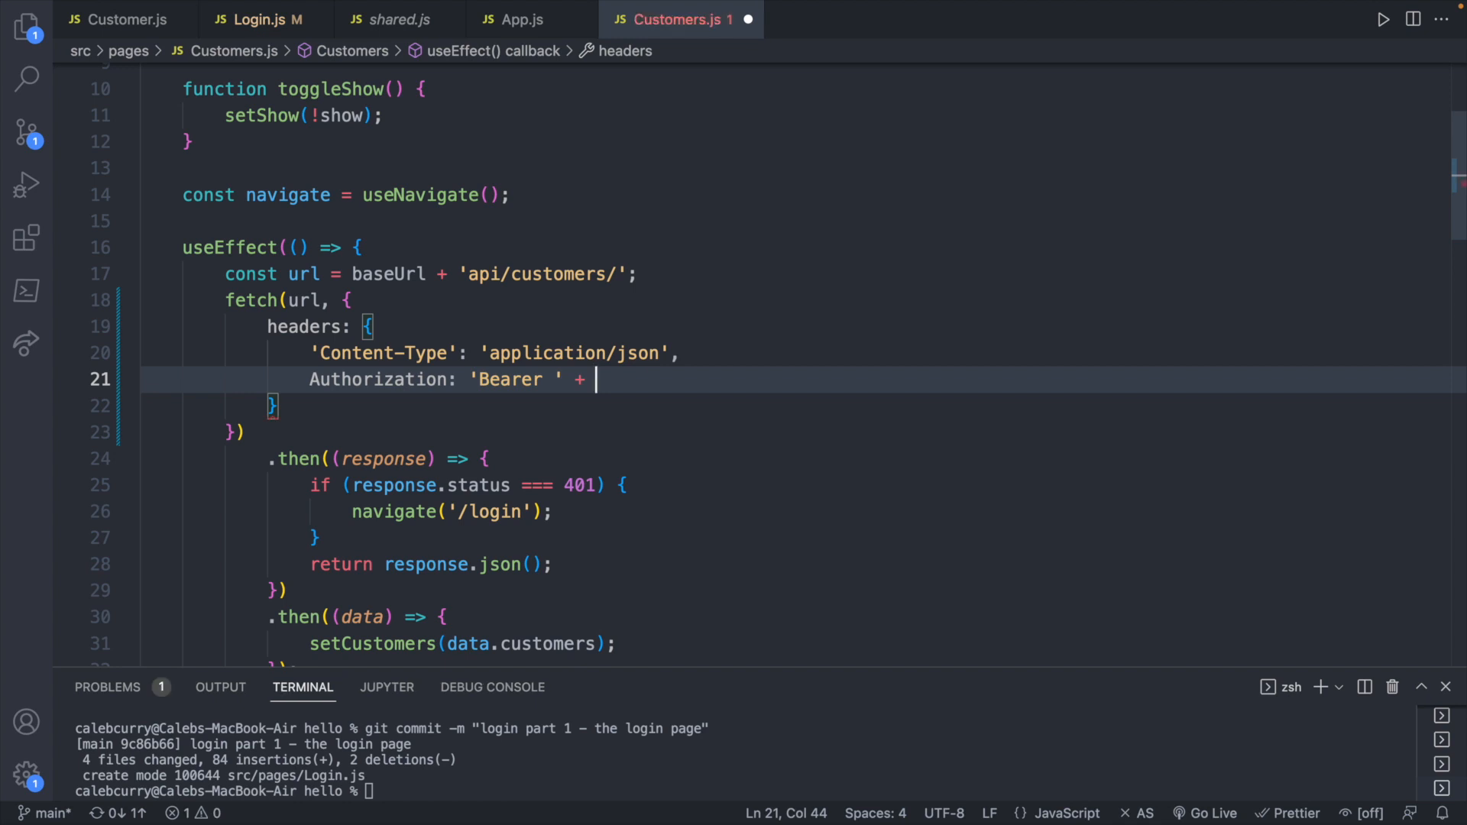
type("localStorage.getItem(")
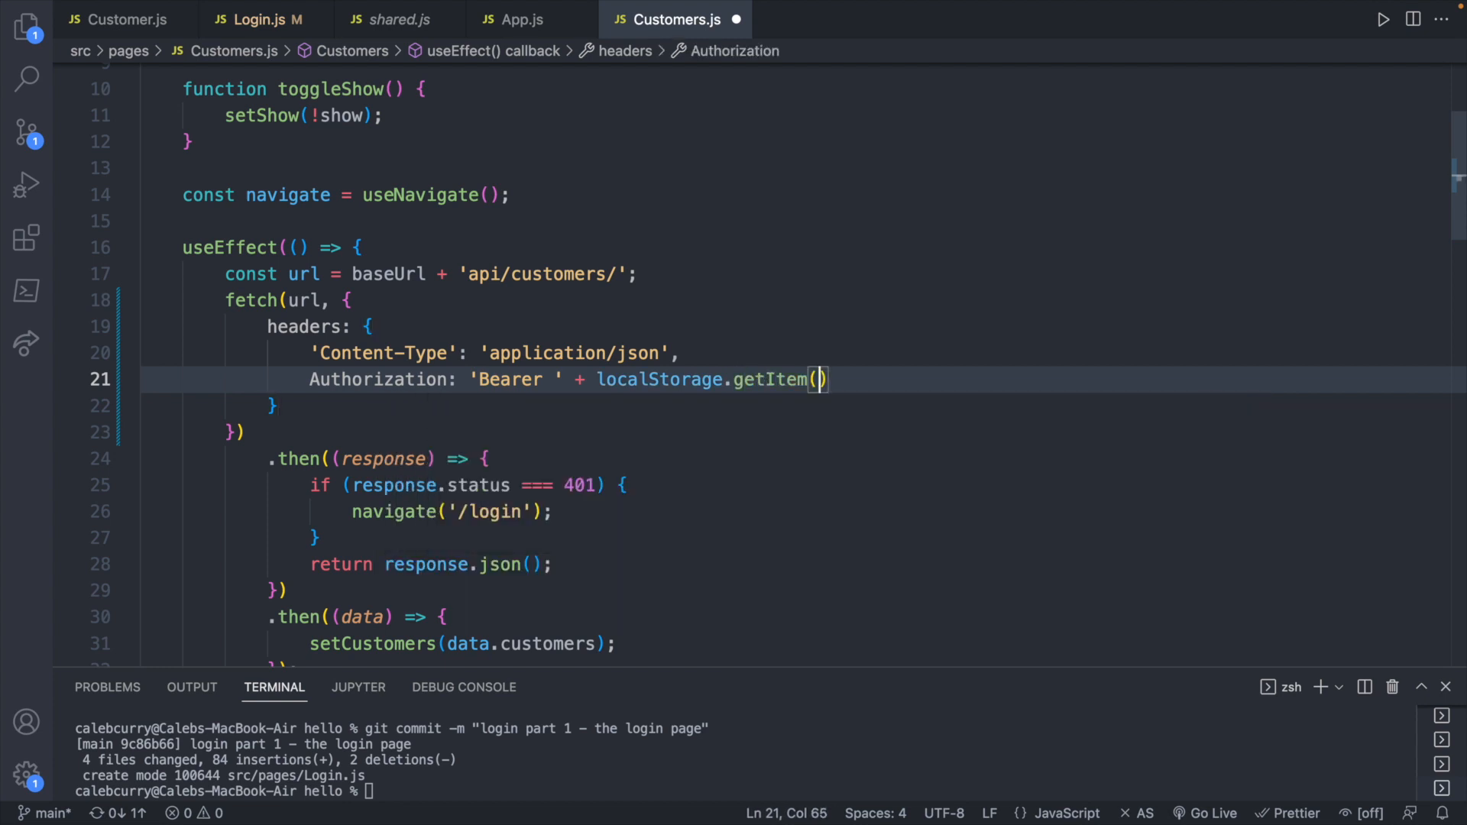
type("''")
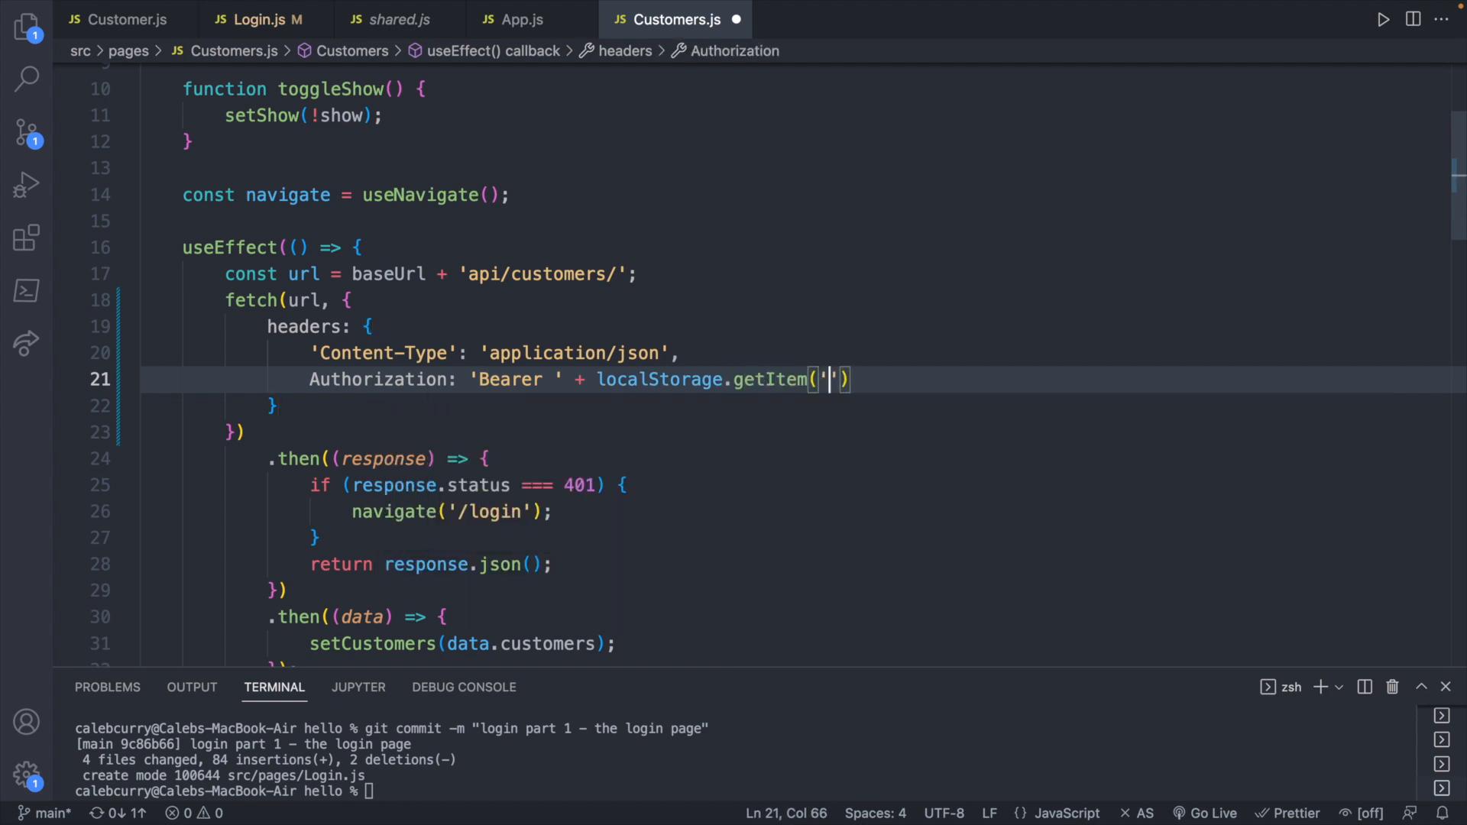
type("access")
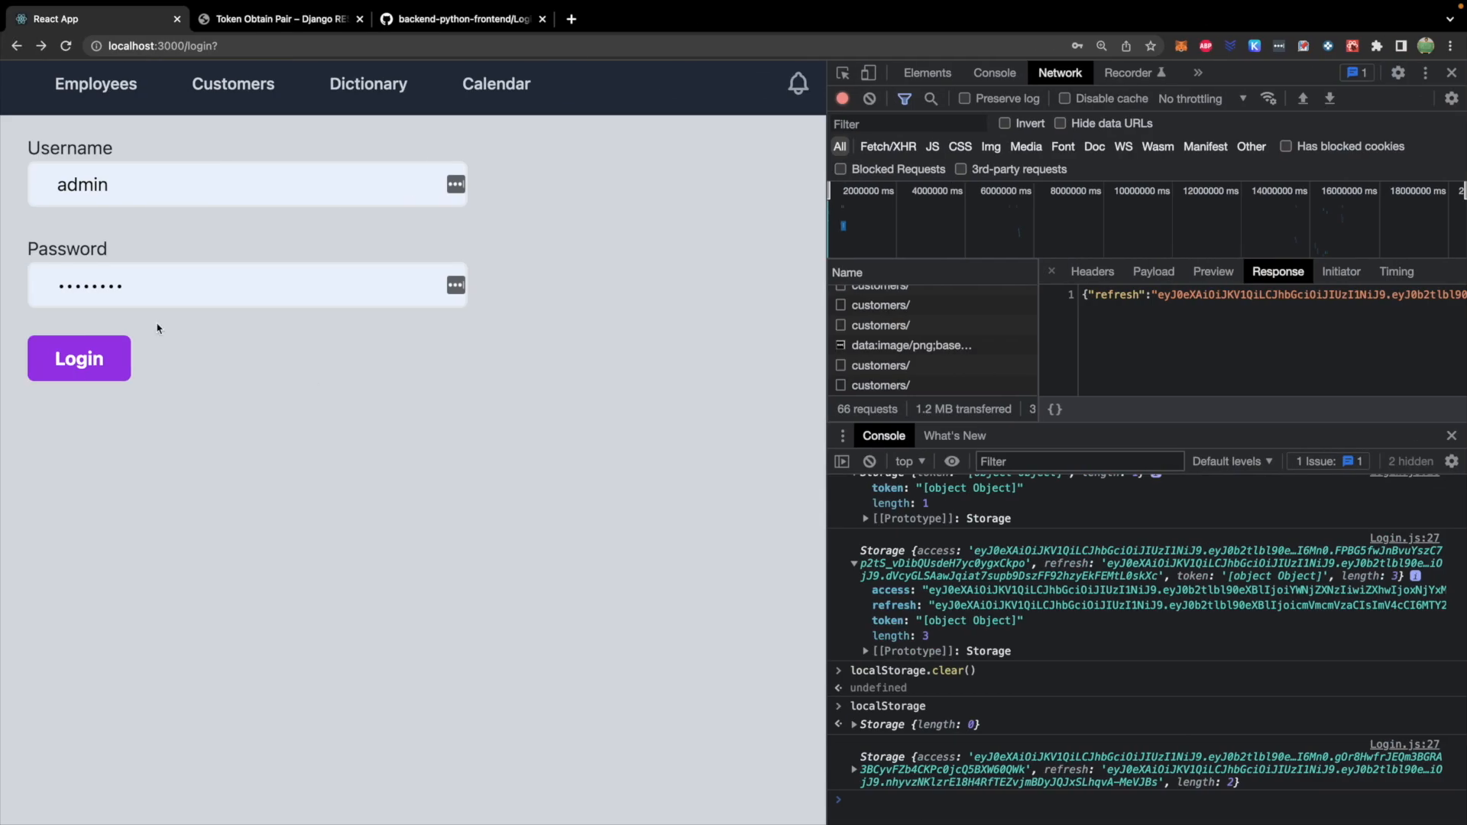
Log in again to store fresh tokens; customer 9 requests still return 401 Unauthorized
left_click(78, 359)
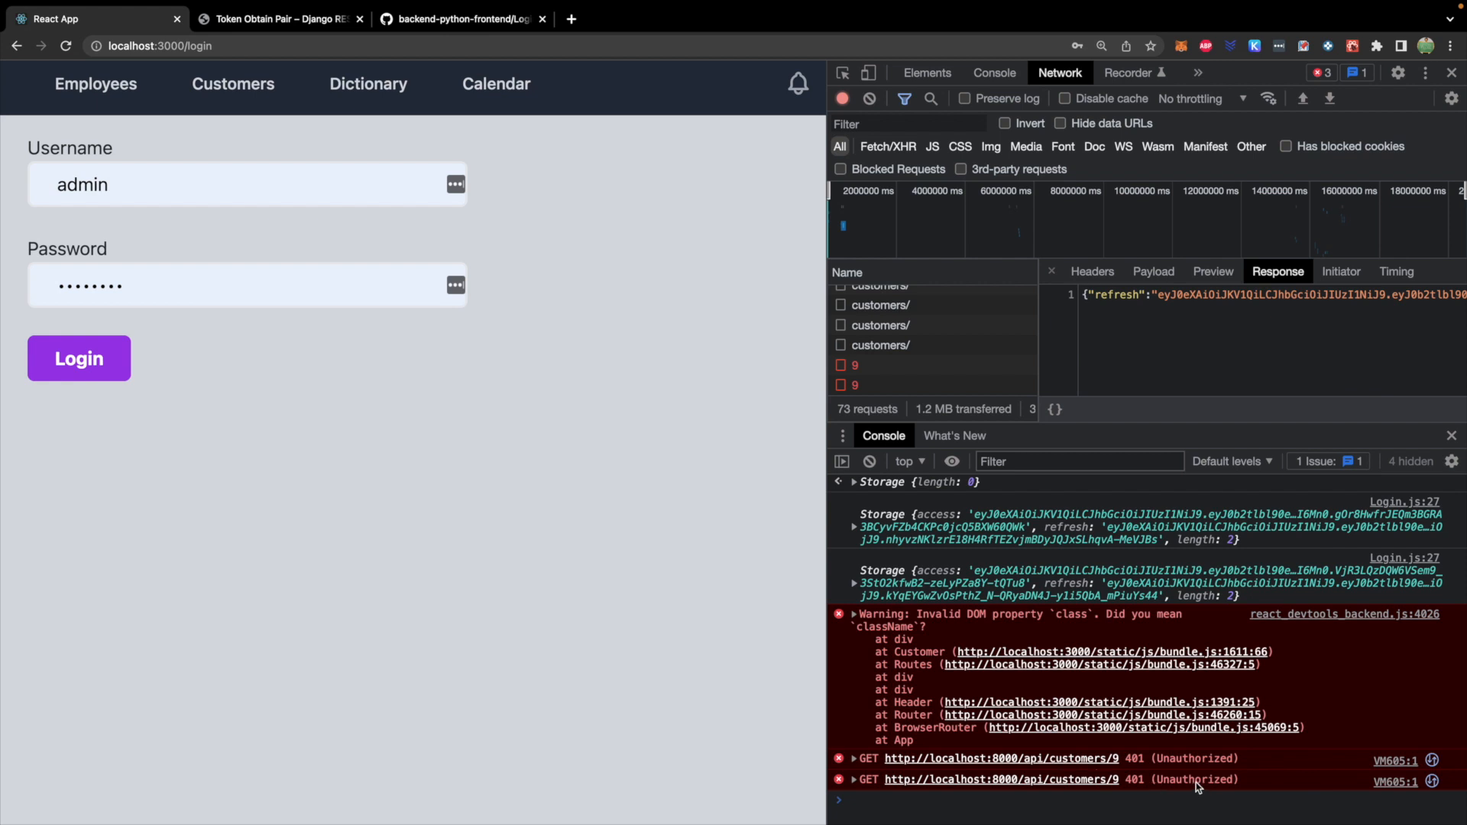
mouse_move(554, 534)
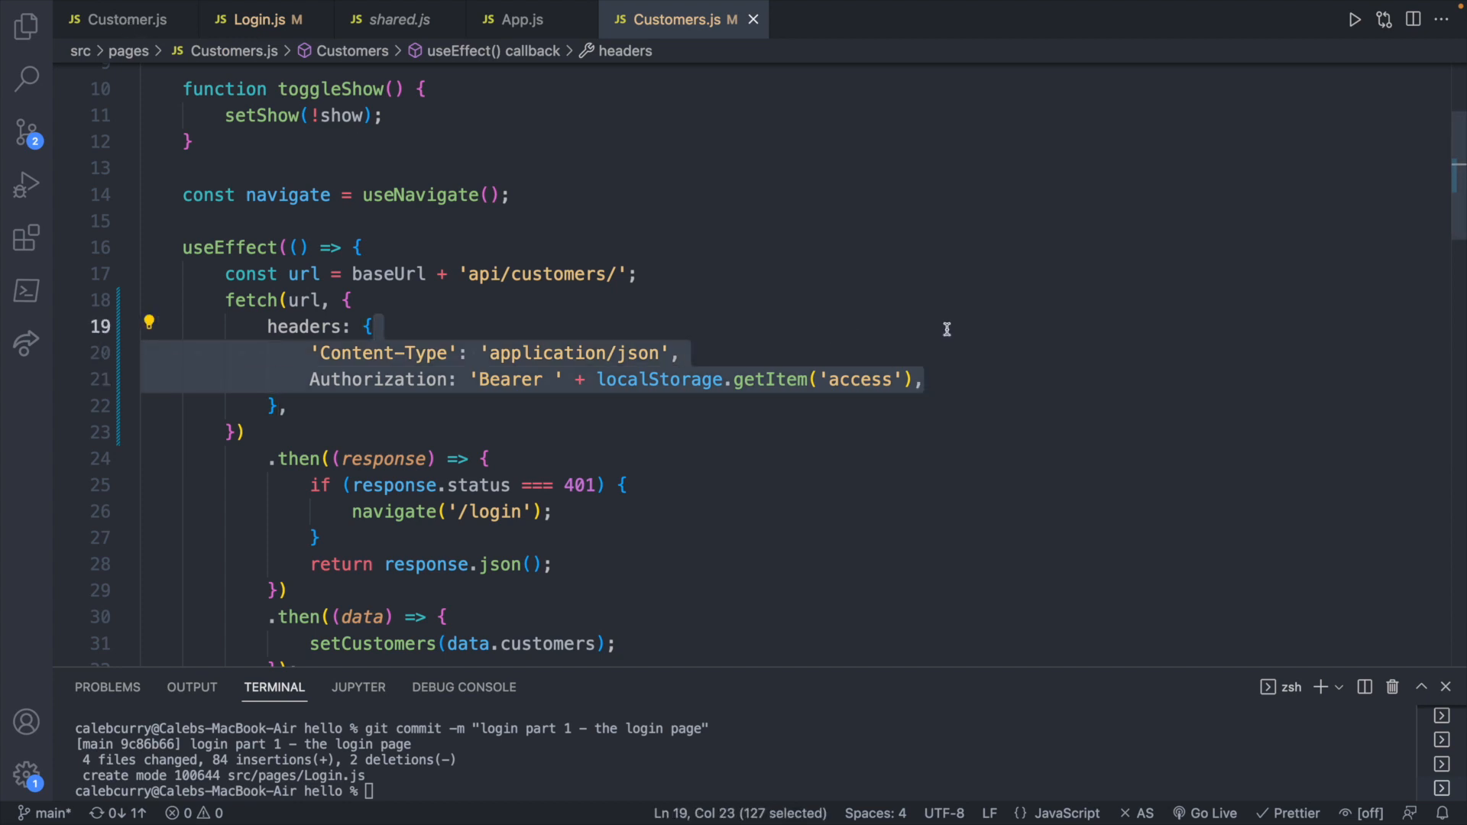
In Customer.js, change fetch(url) to fetch(url, { and begin a headers property
left_click(123, 19)
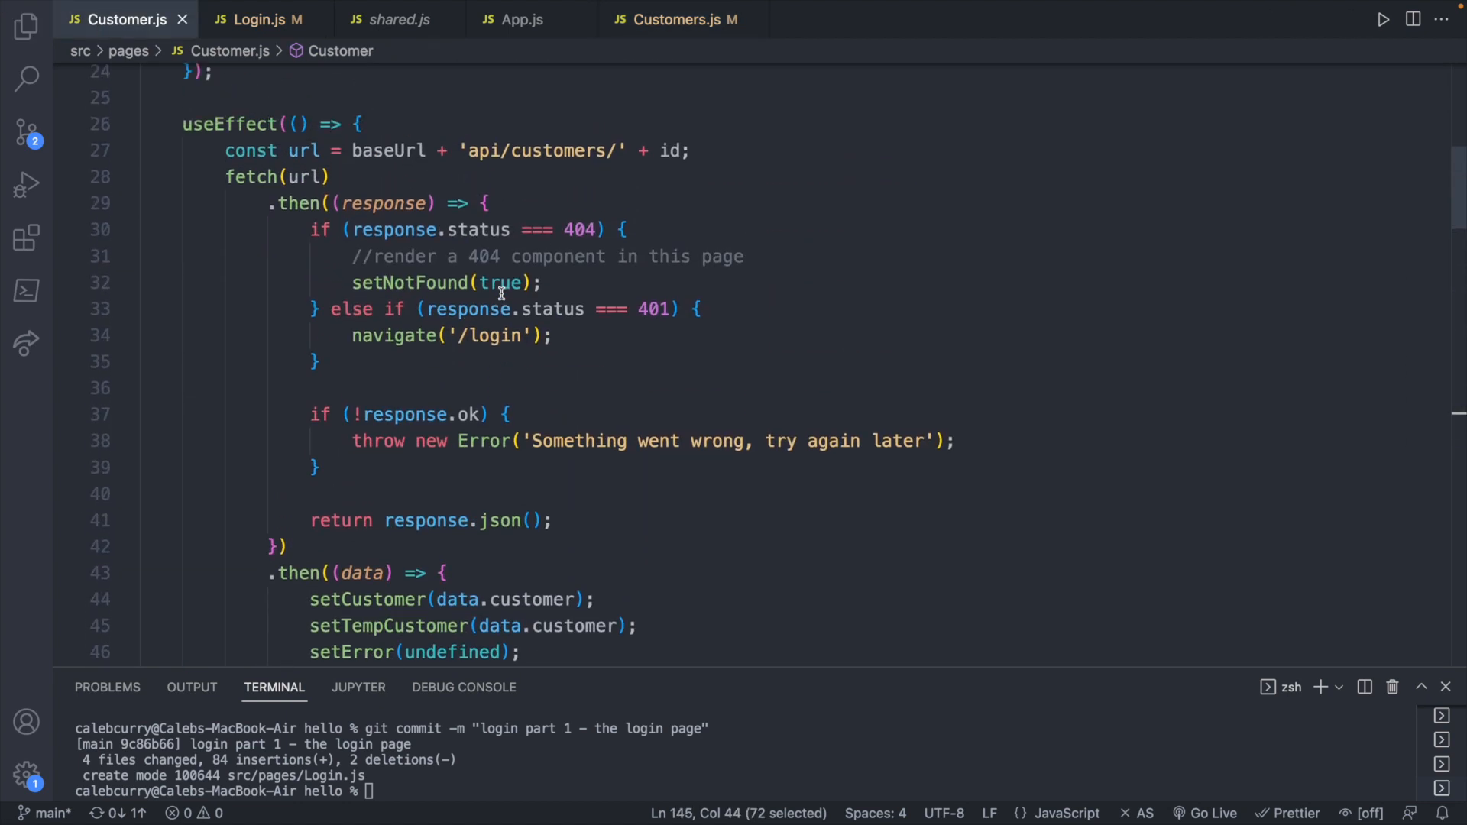
type(", {")
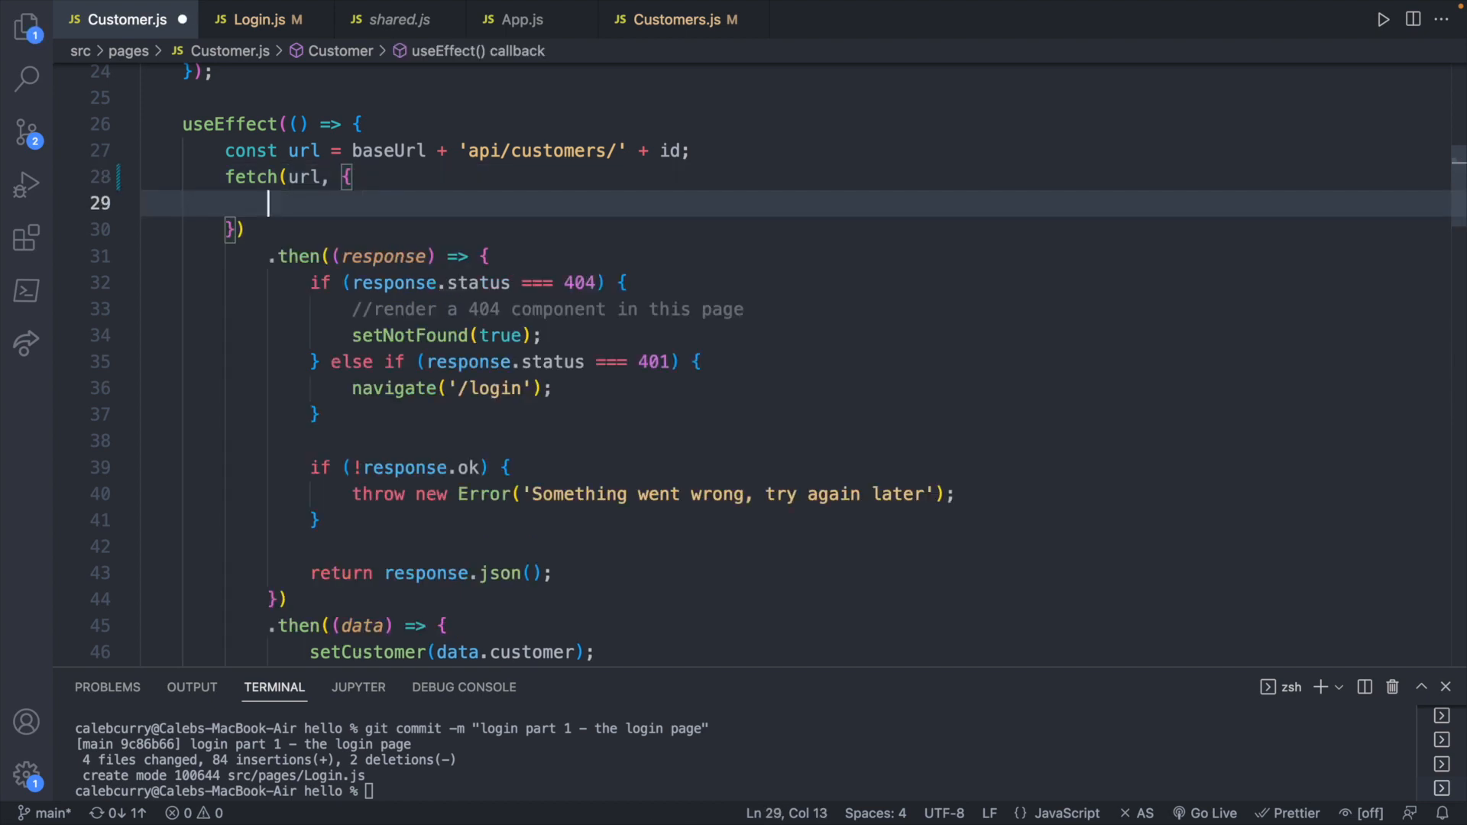
type("header")
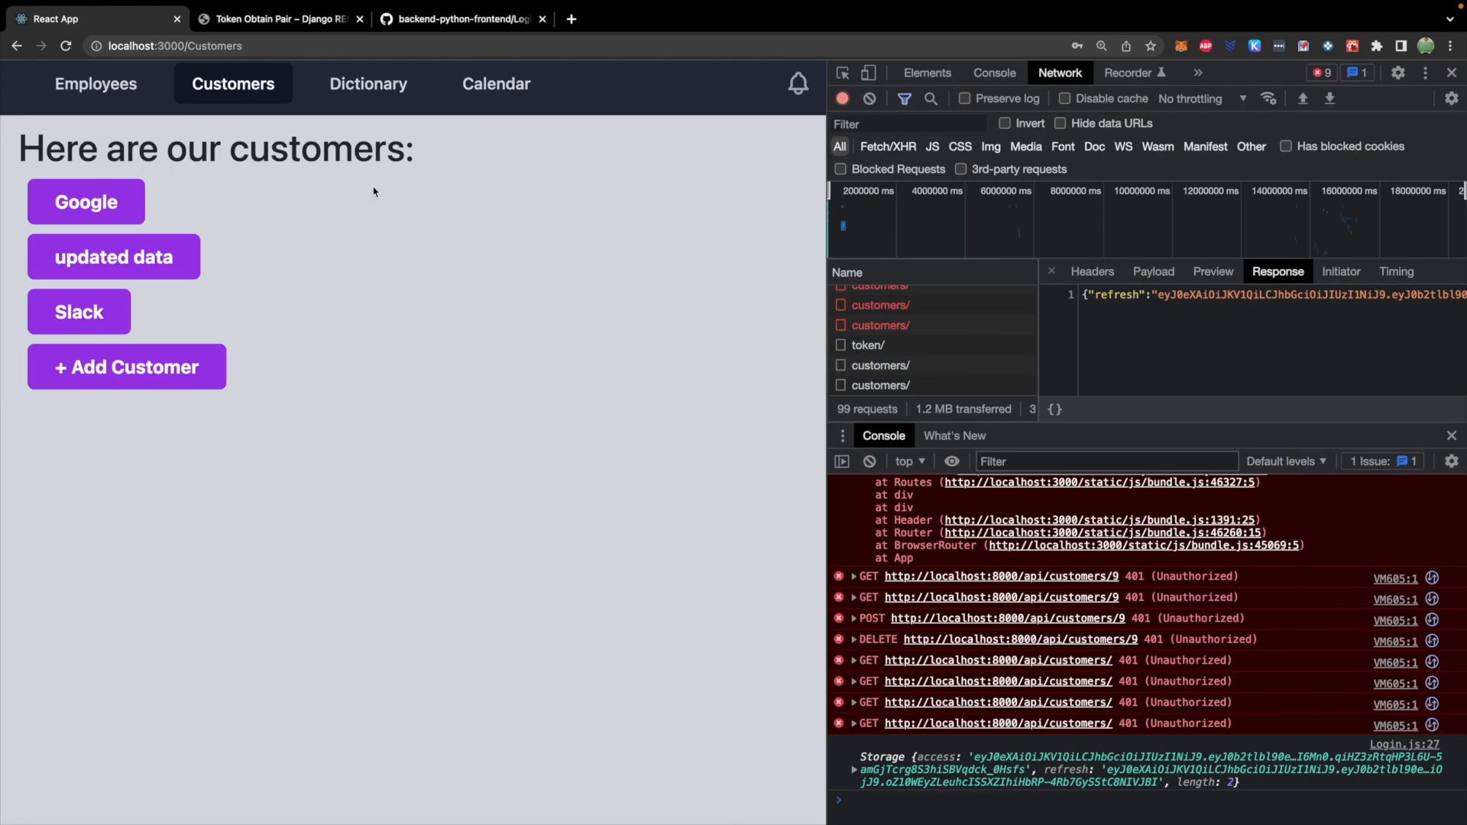
Open the Google customer, try saving the name Googlerr, then try deleting; both return 401
left_click(85, 201)
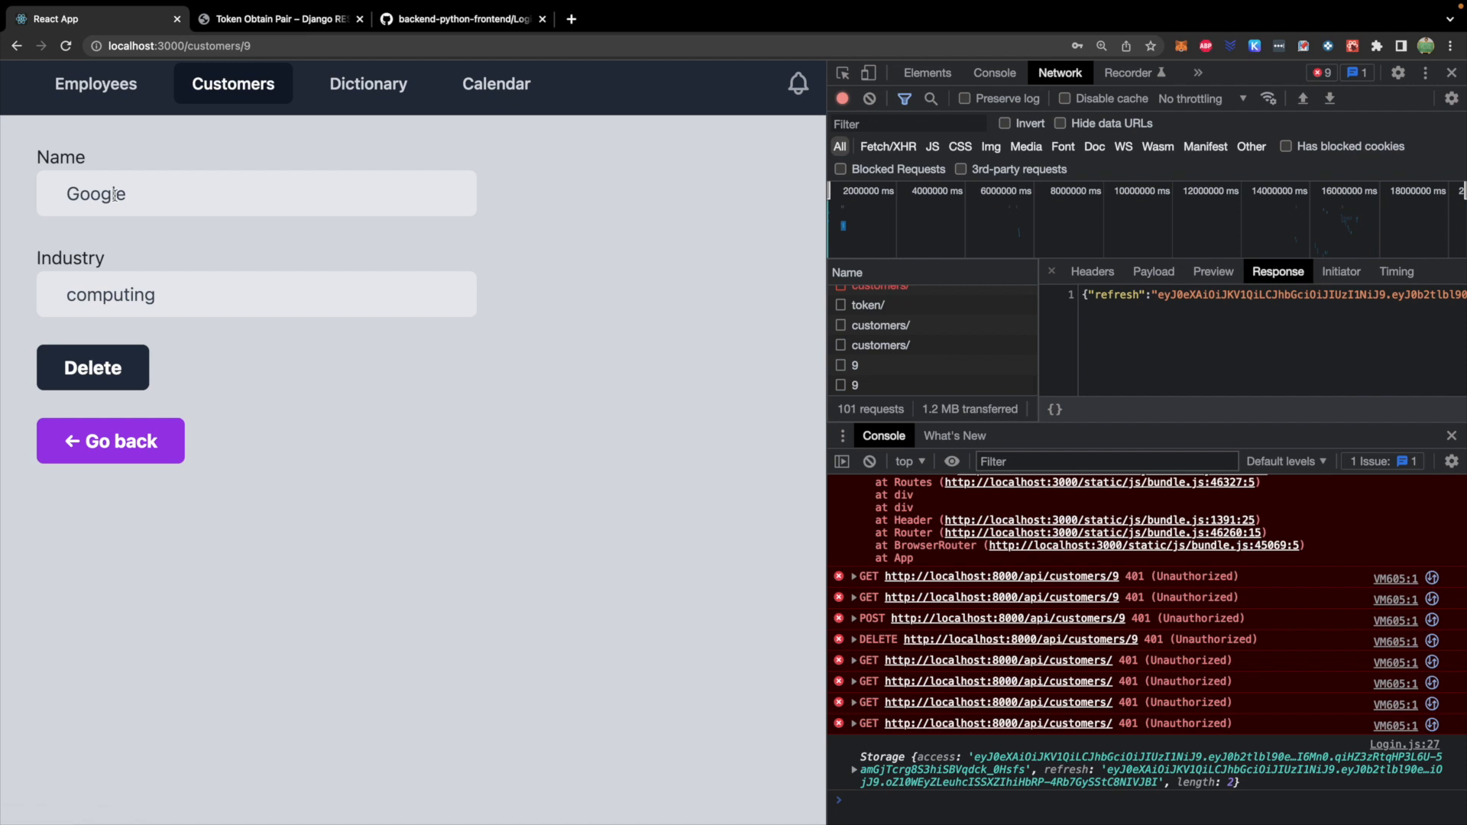
left_click(255, 194)
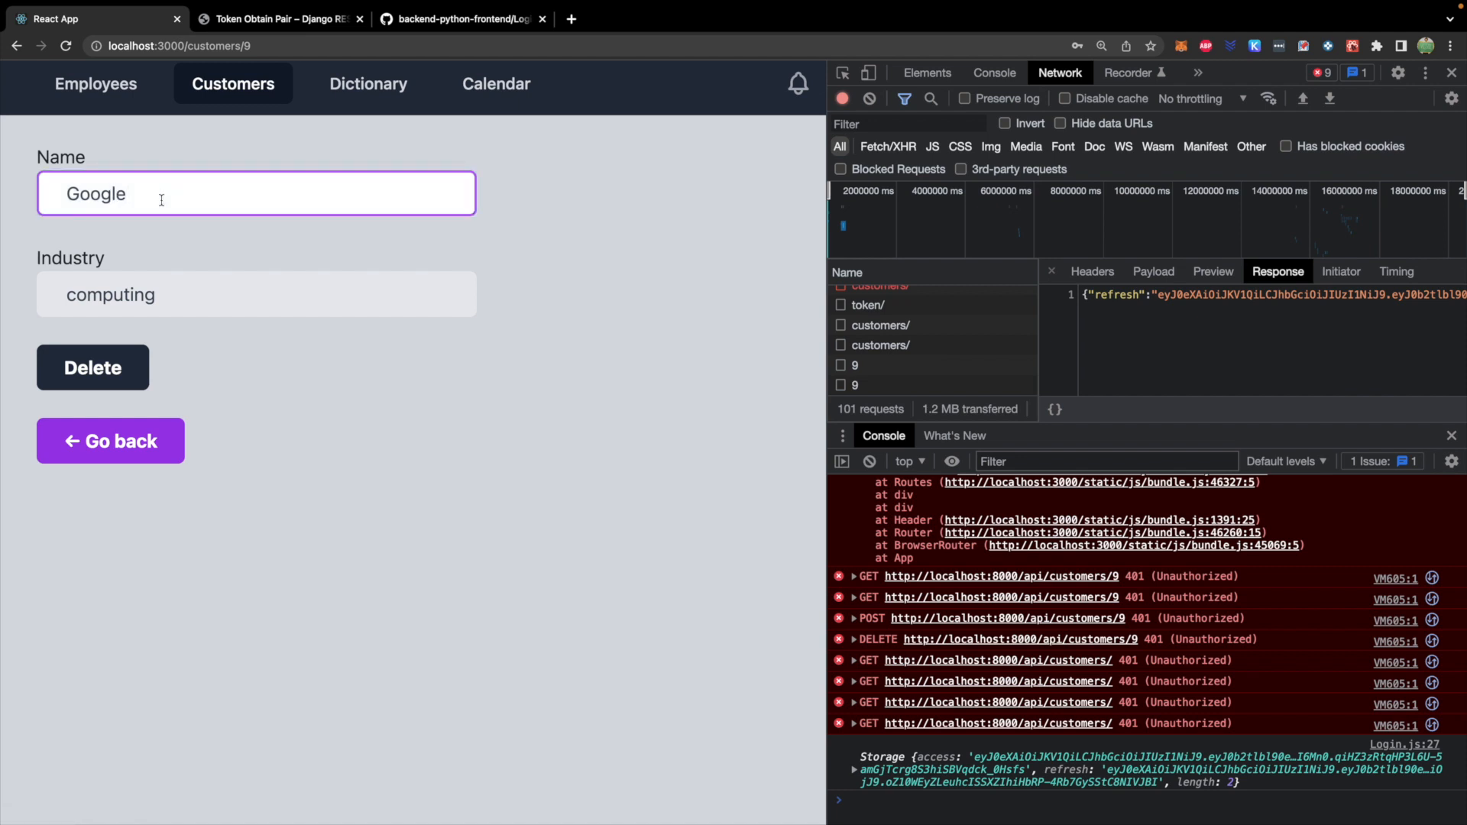
type("rr")
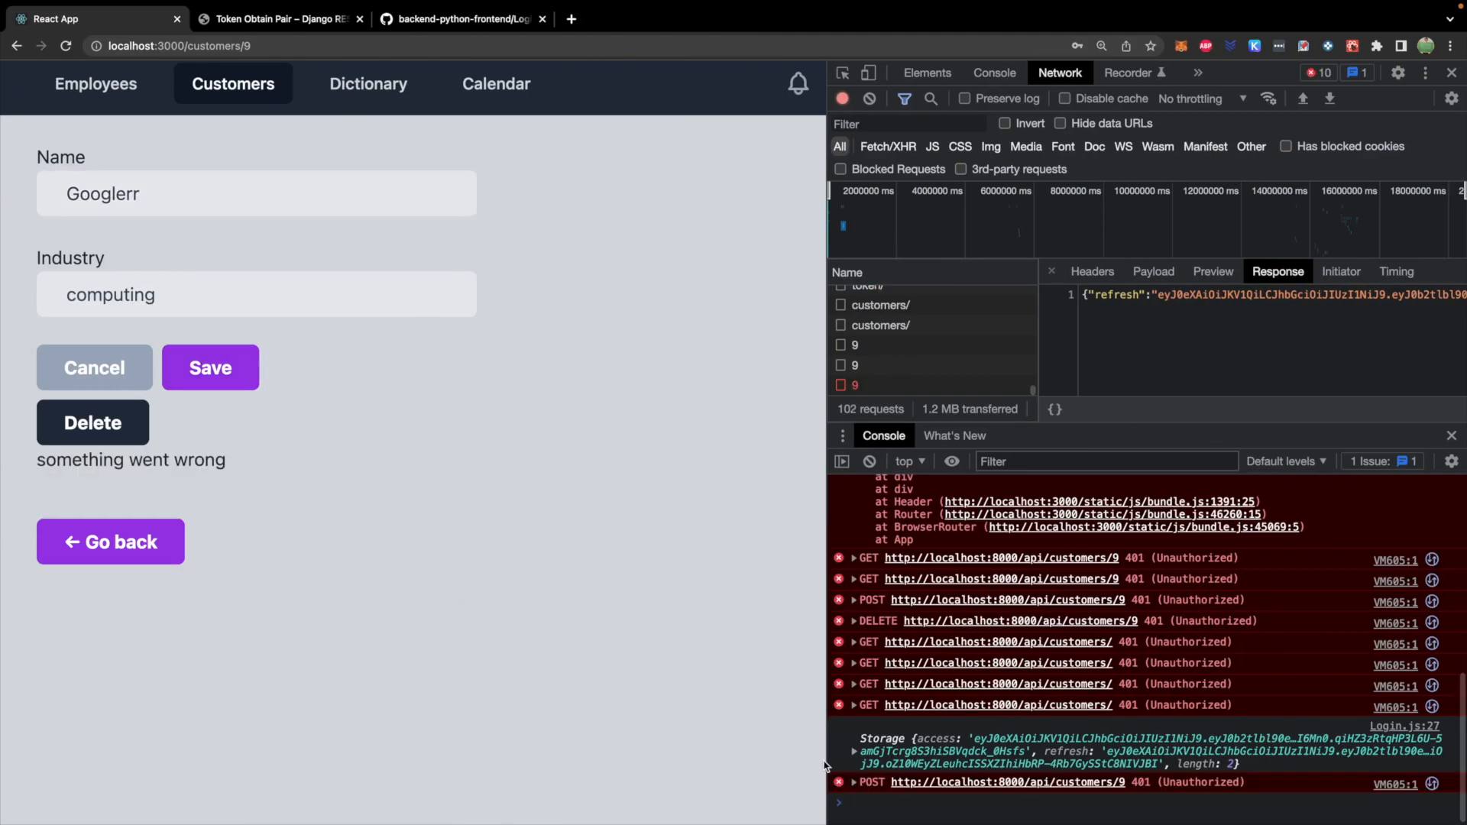
mouse_move(655, 584)
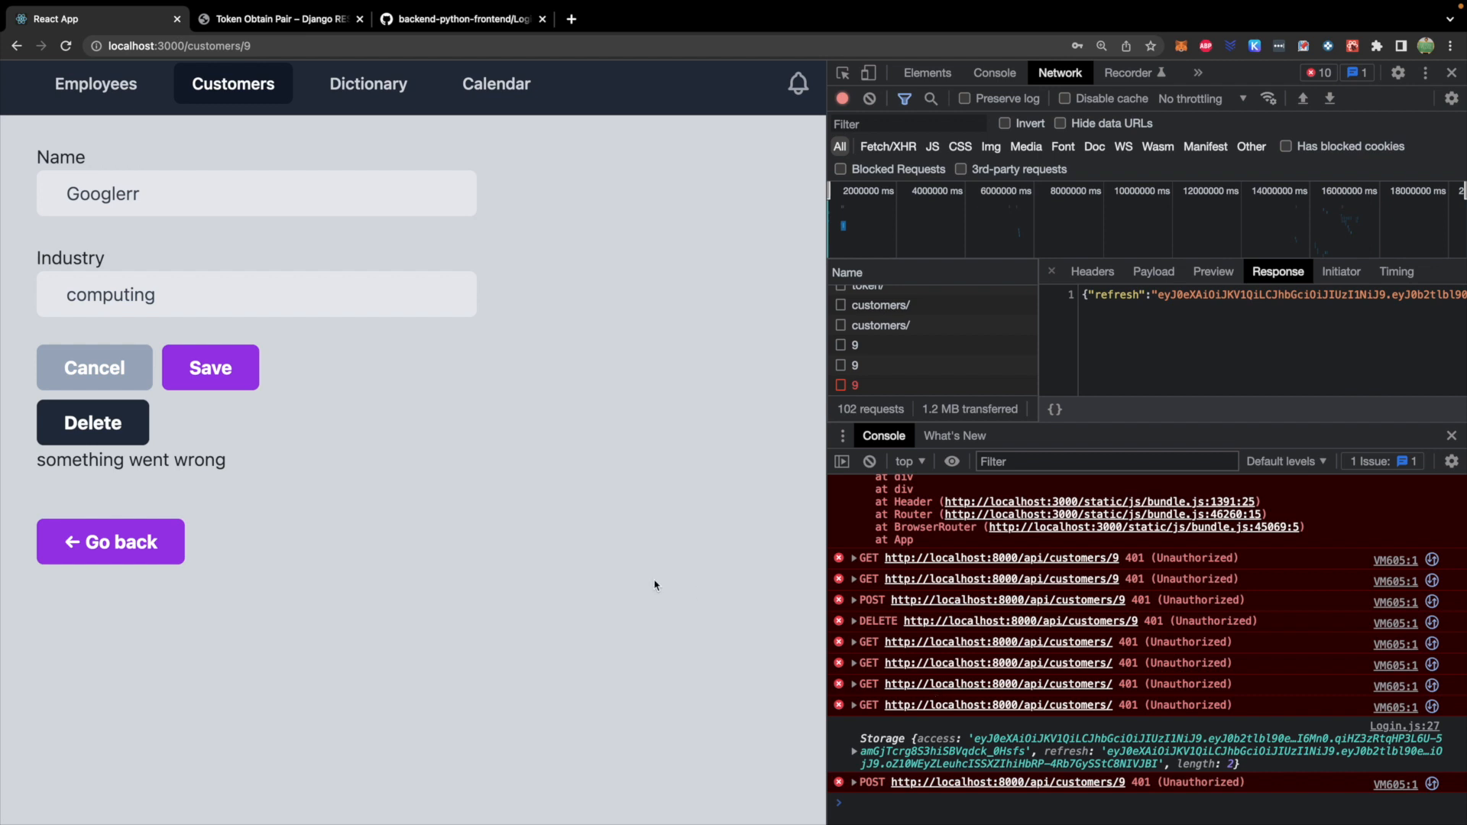
mouse_move(520, 405)
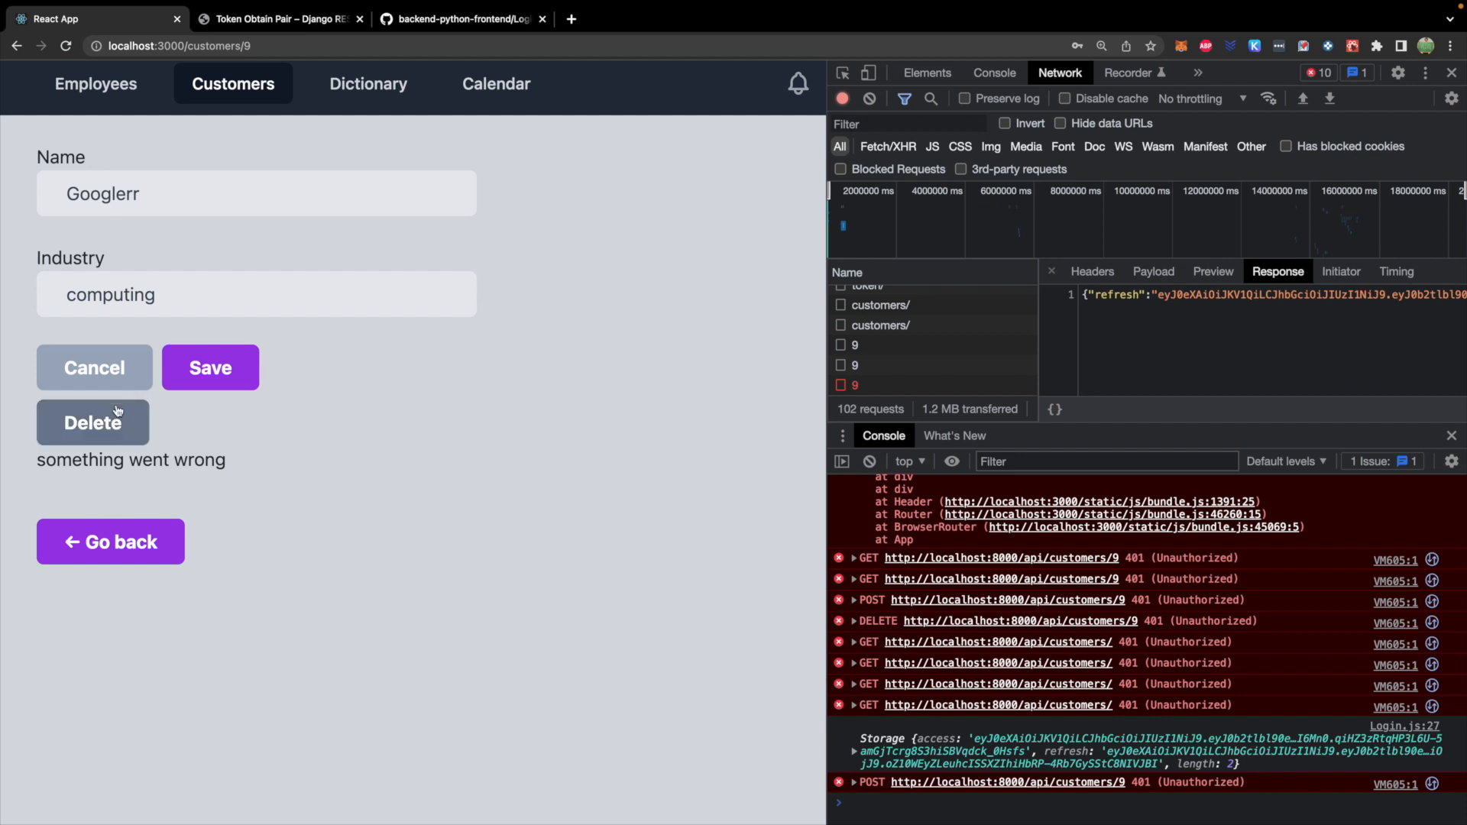
left_click(92, 422)
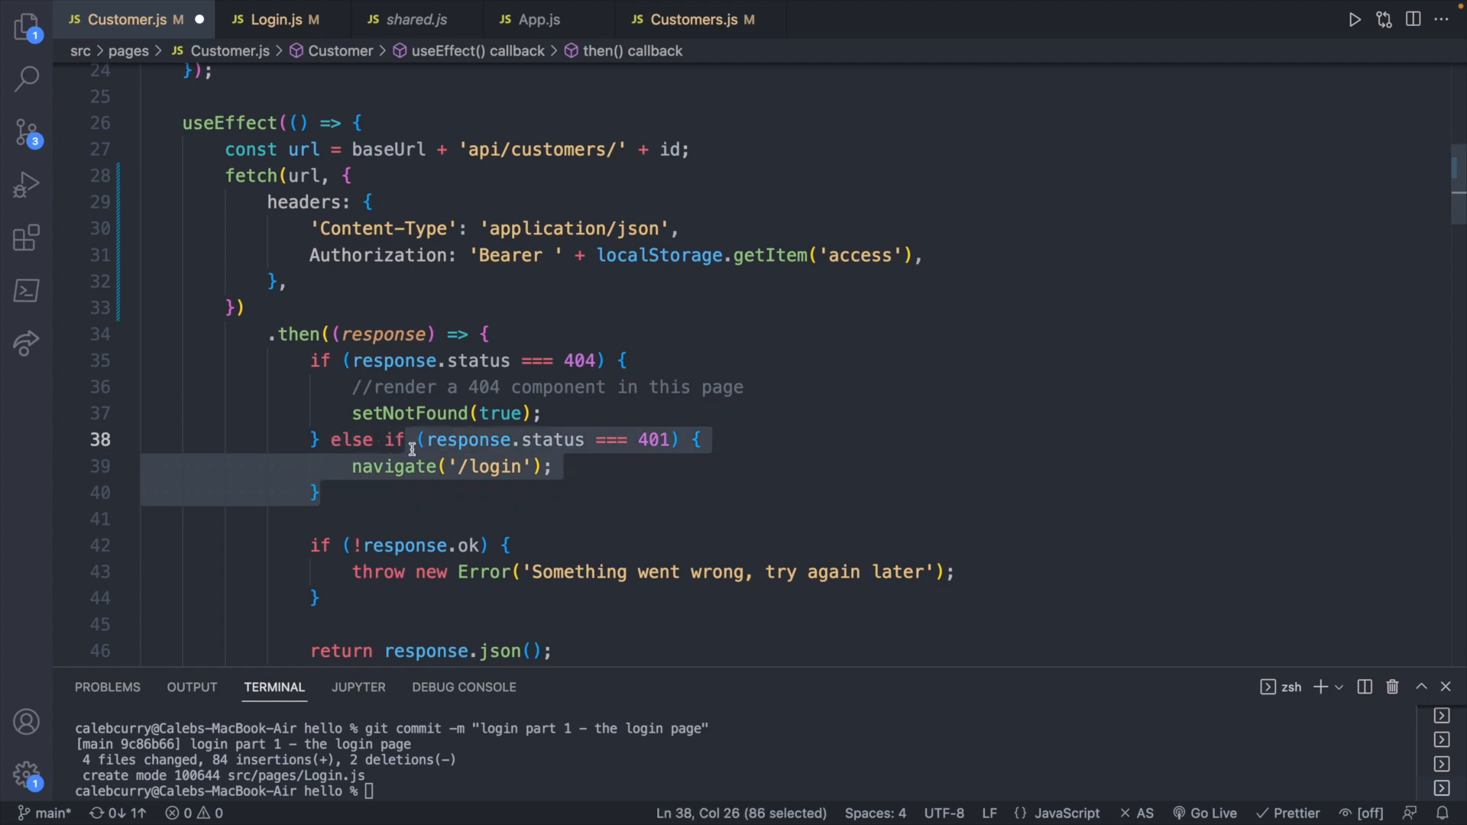
Add a 401 check that navigates to '/login' in the updateCustomer and Delete handlers
scroll("down", 3)
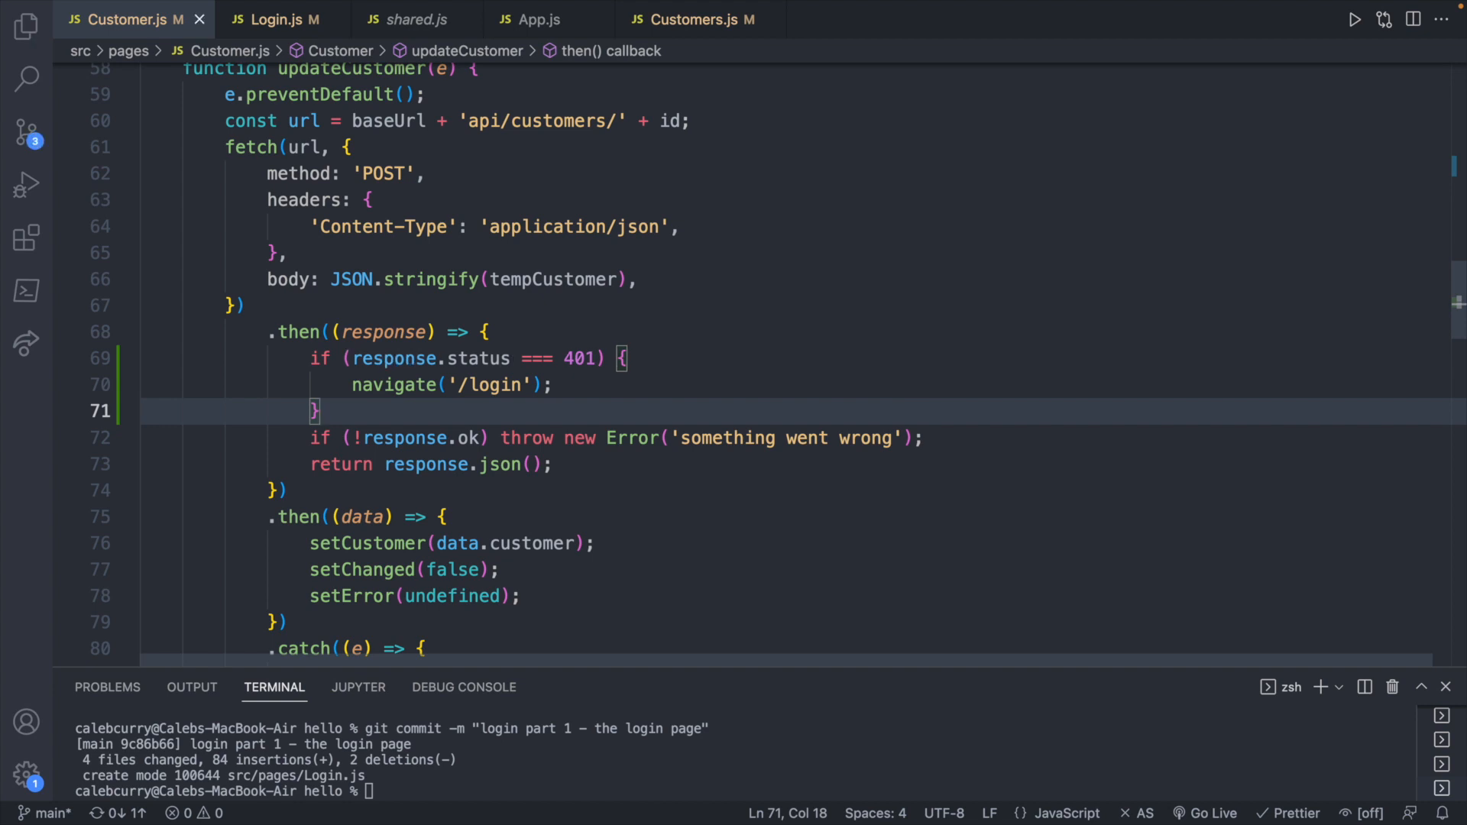
mouse_move(508, 533)
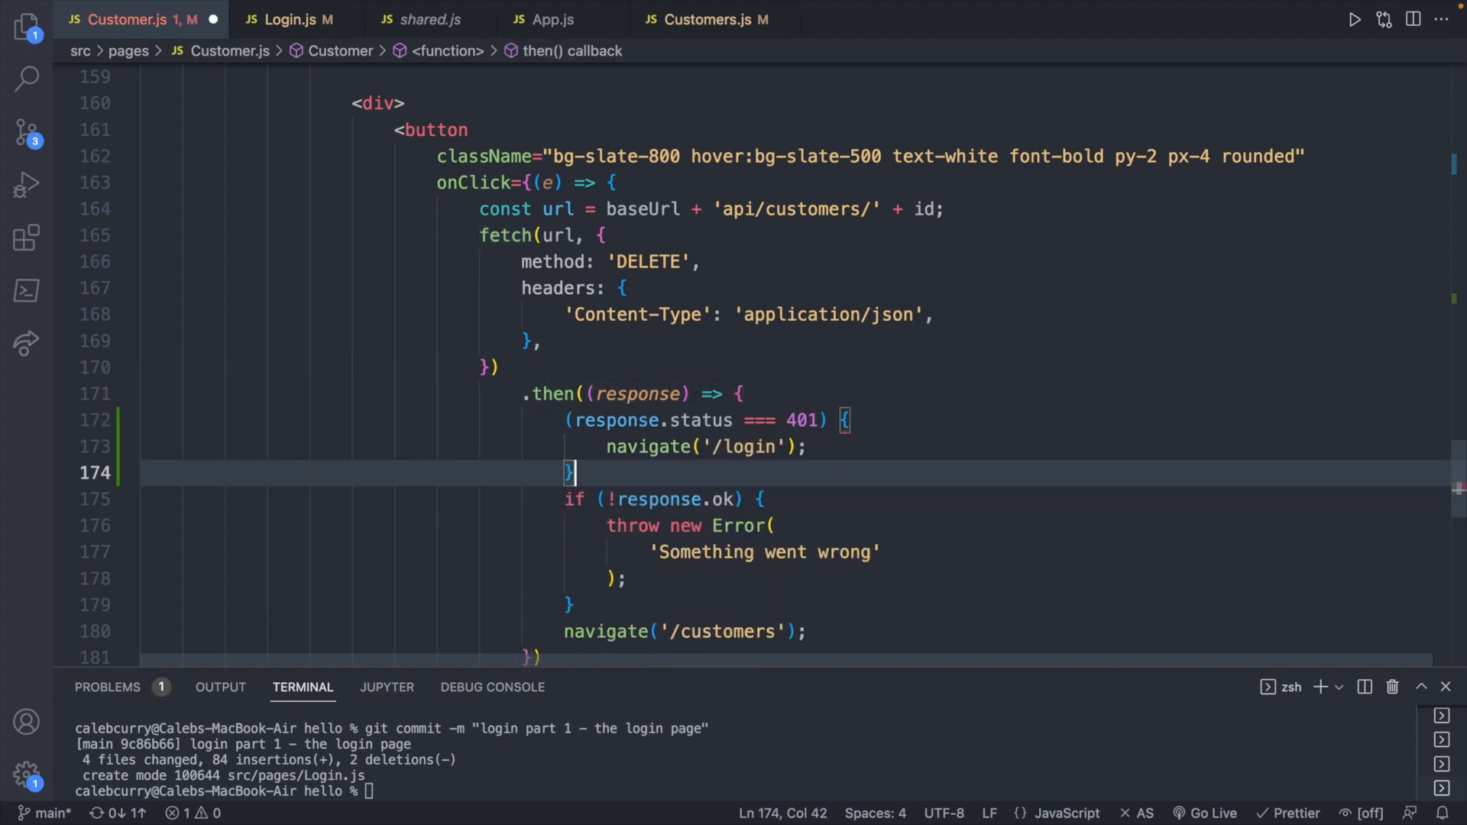
type("if (response.status === 401) {")
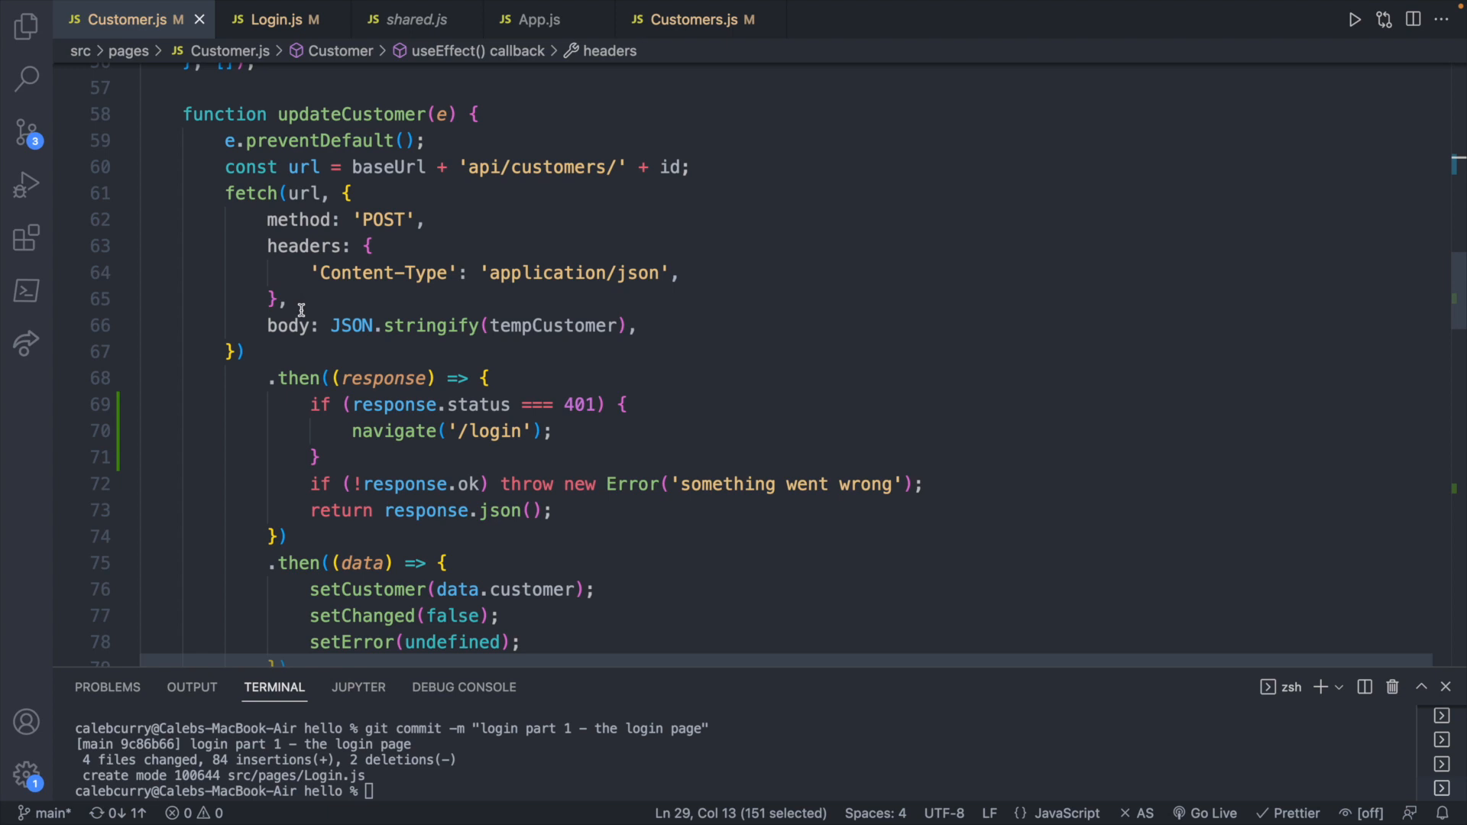
Add Authorization: 'Bearer ' + localStorage.getItem('access') to the POST and DELETE fetch headers
left_click(291, 299)
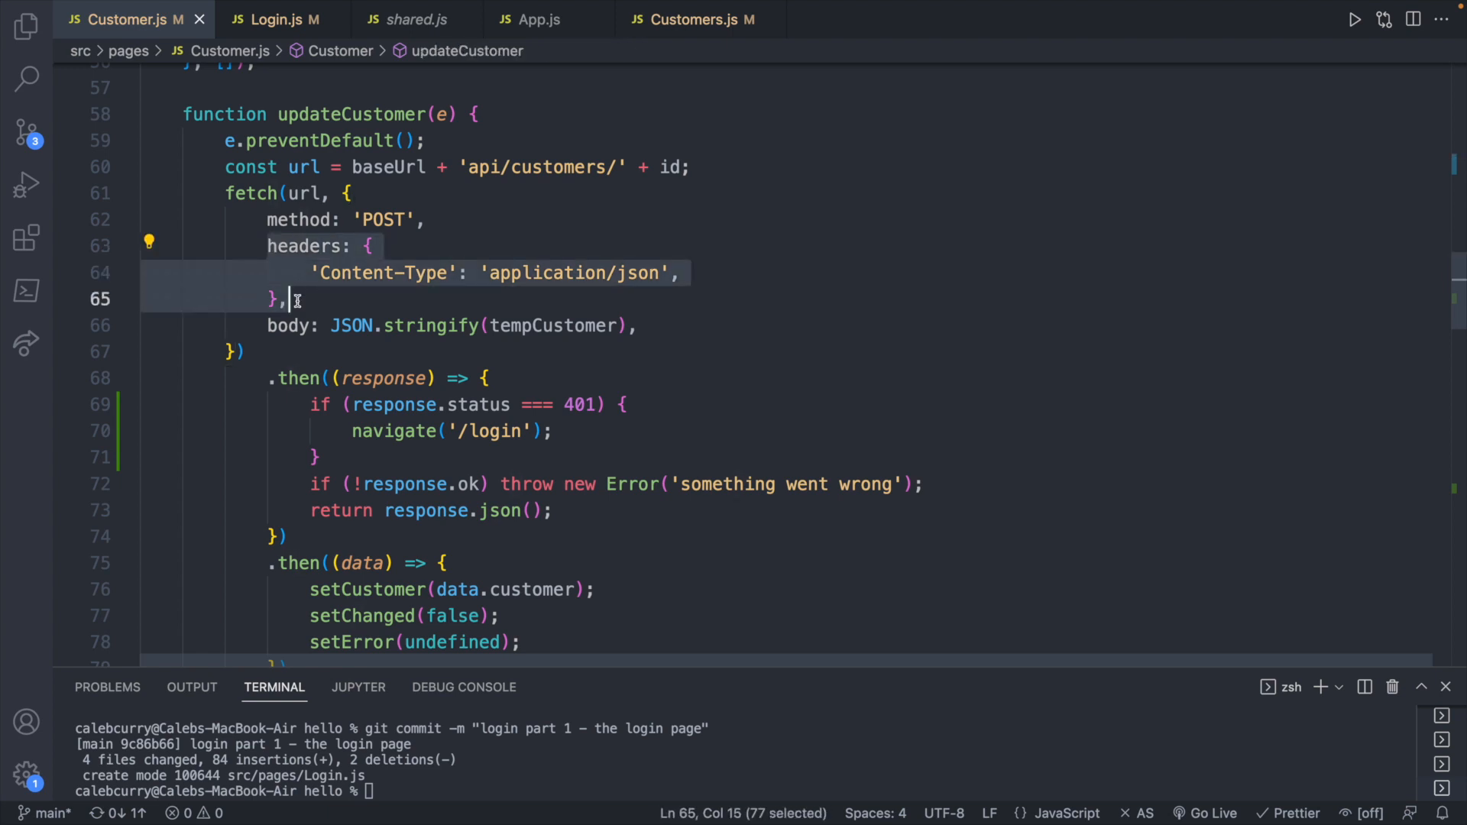
type("Authorization: 'Bearer ' + localStorage.getItem('access'),")
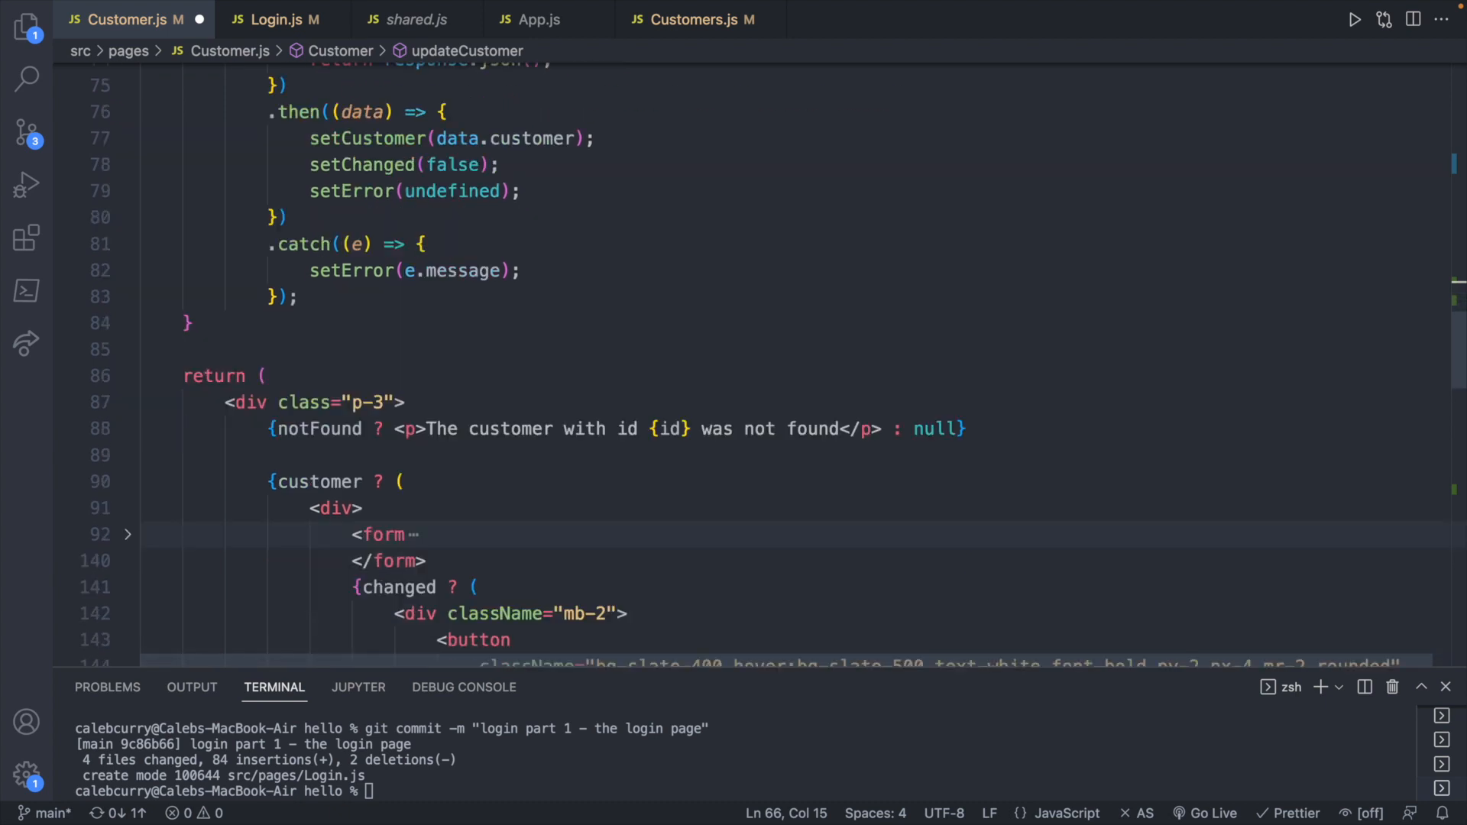
scroll("down", 3)
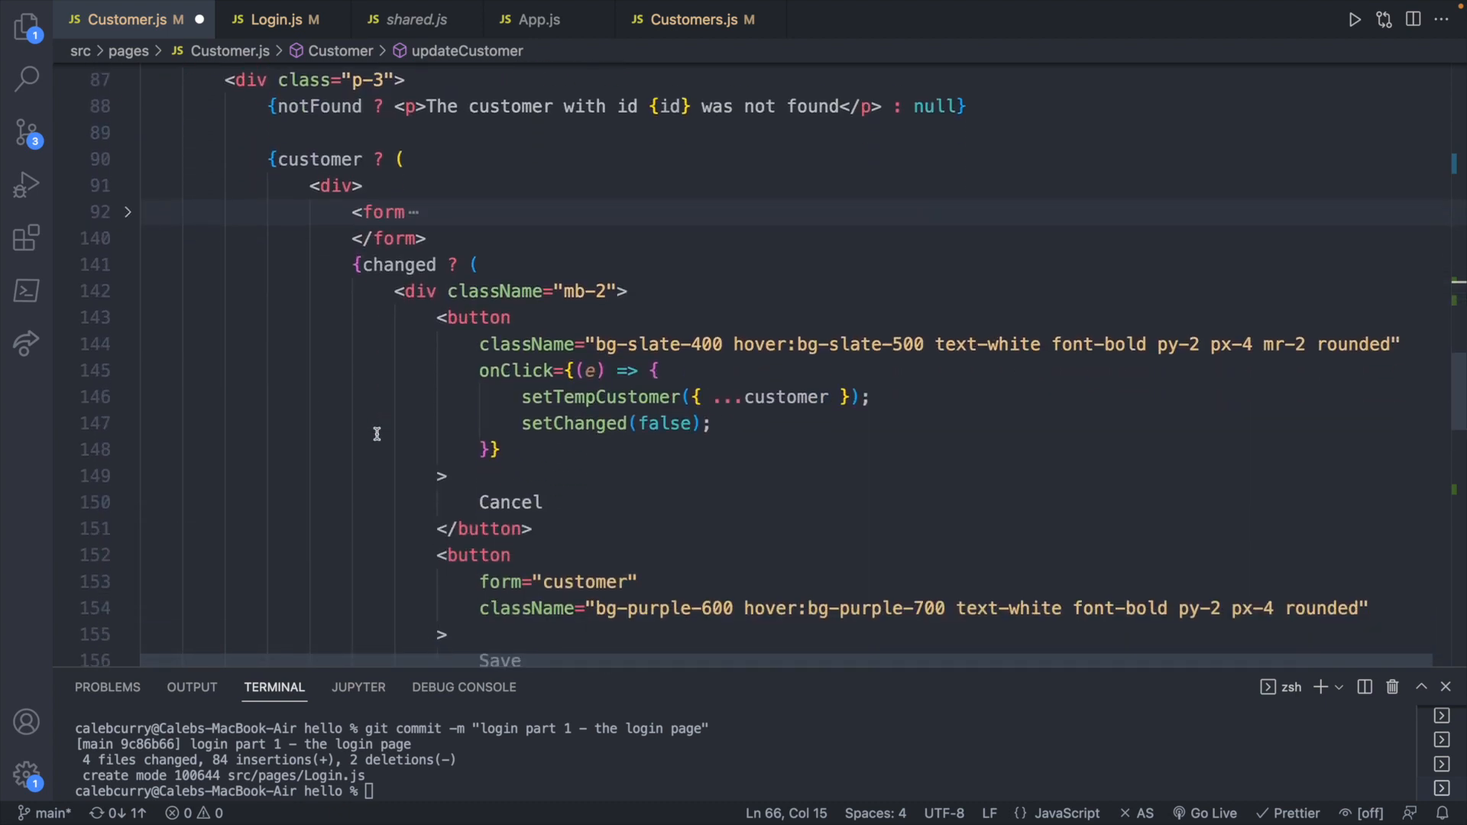
scroll("down", 3)
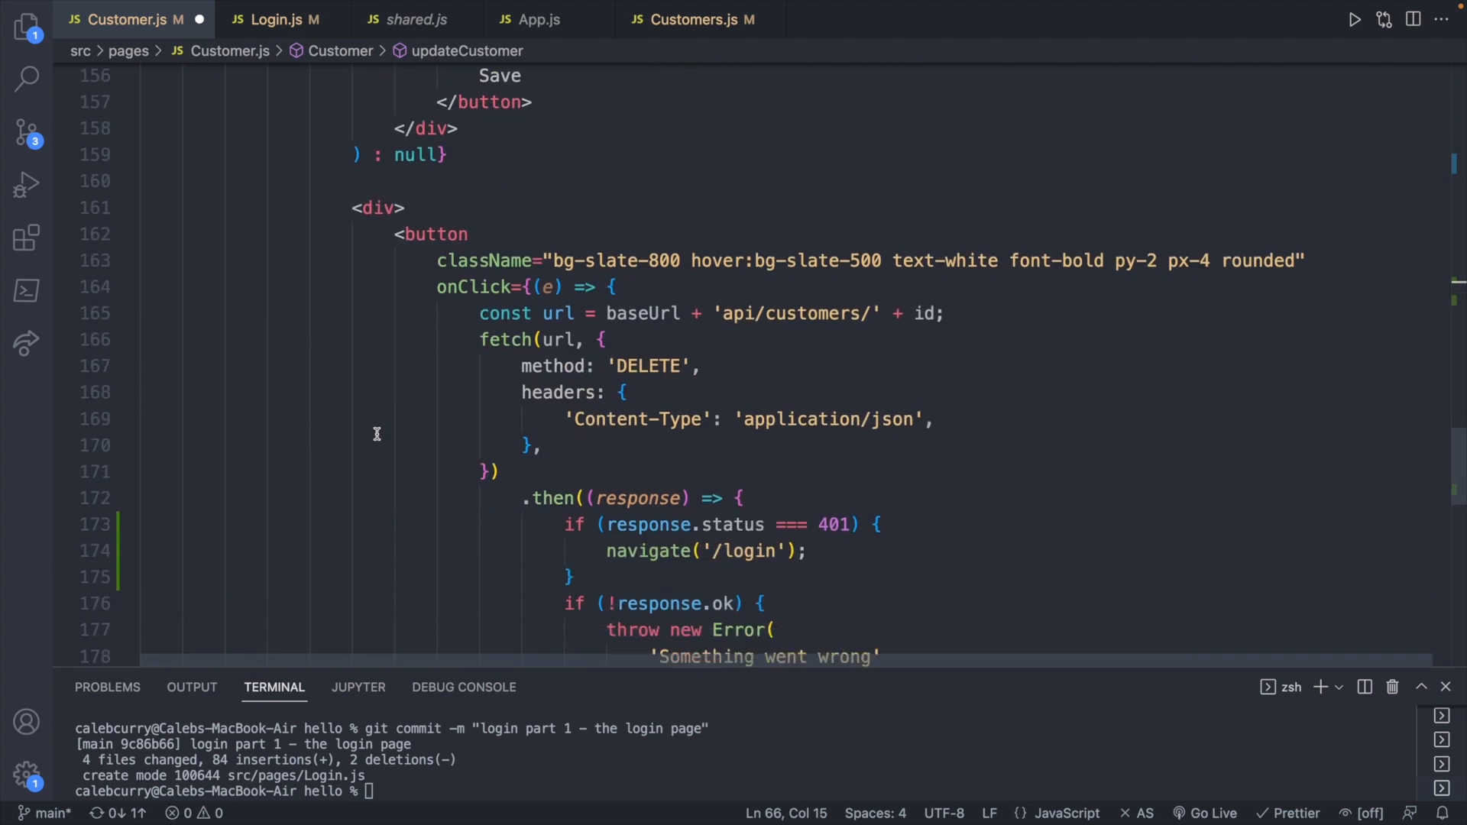
scroll("down", 3)
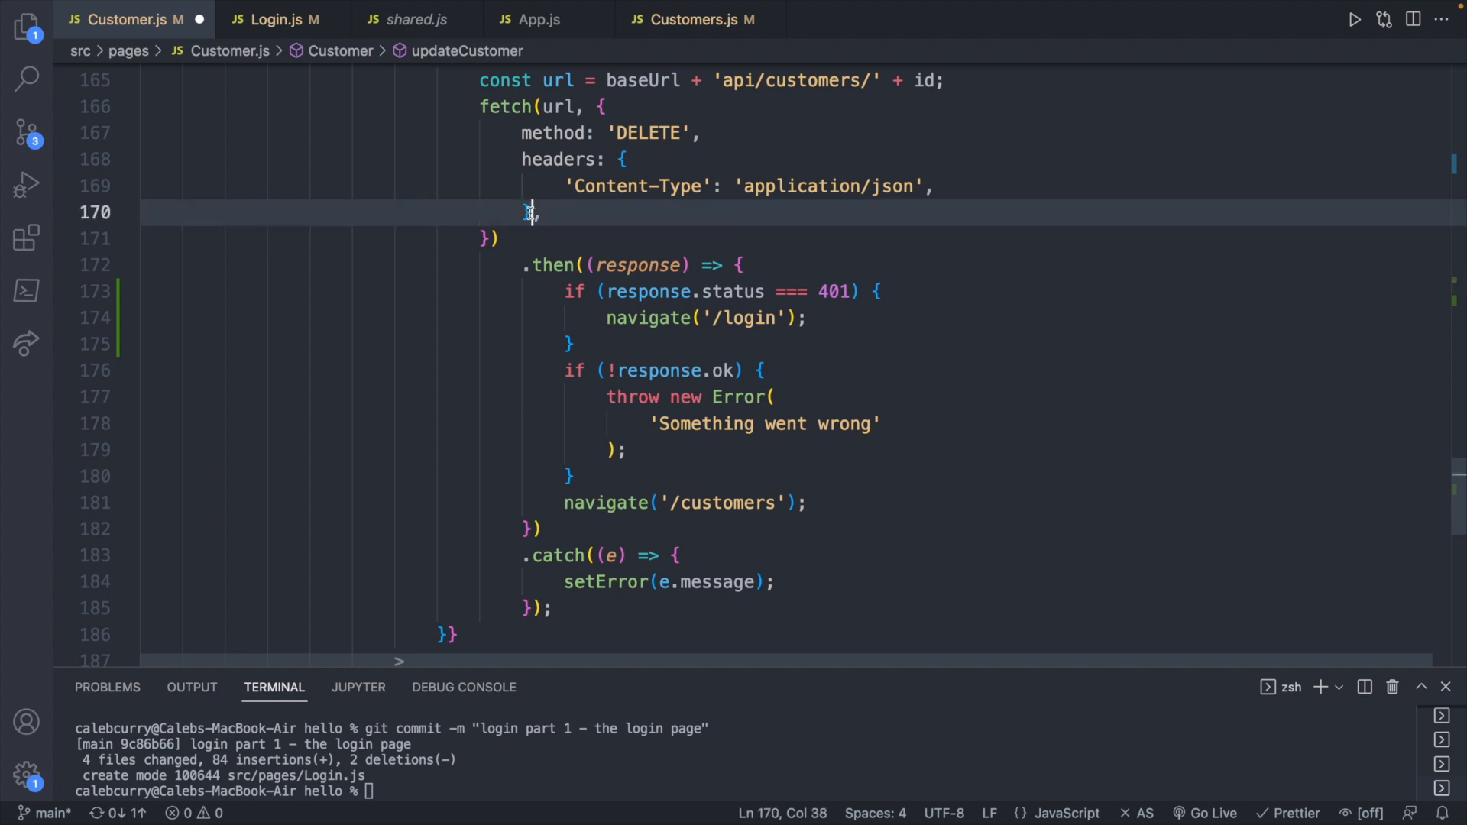
type("Authorization: 'Bearer ' + localStorage.getItem('access'),")
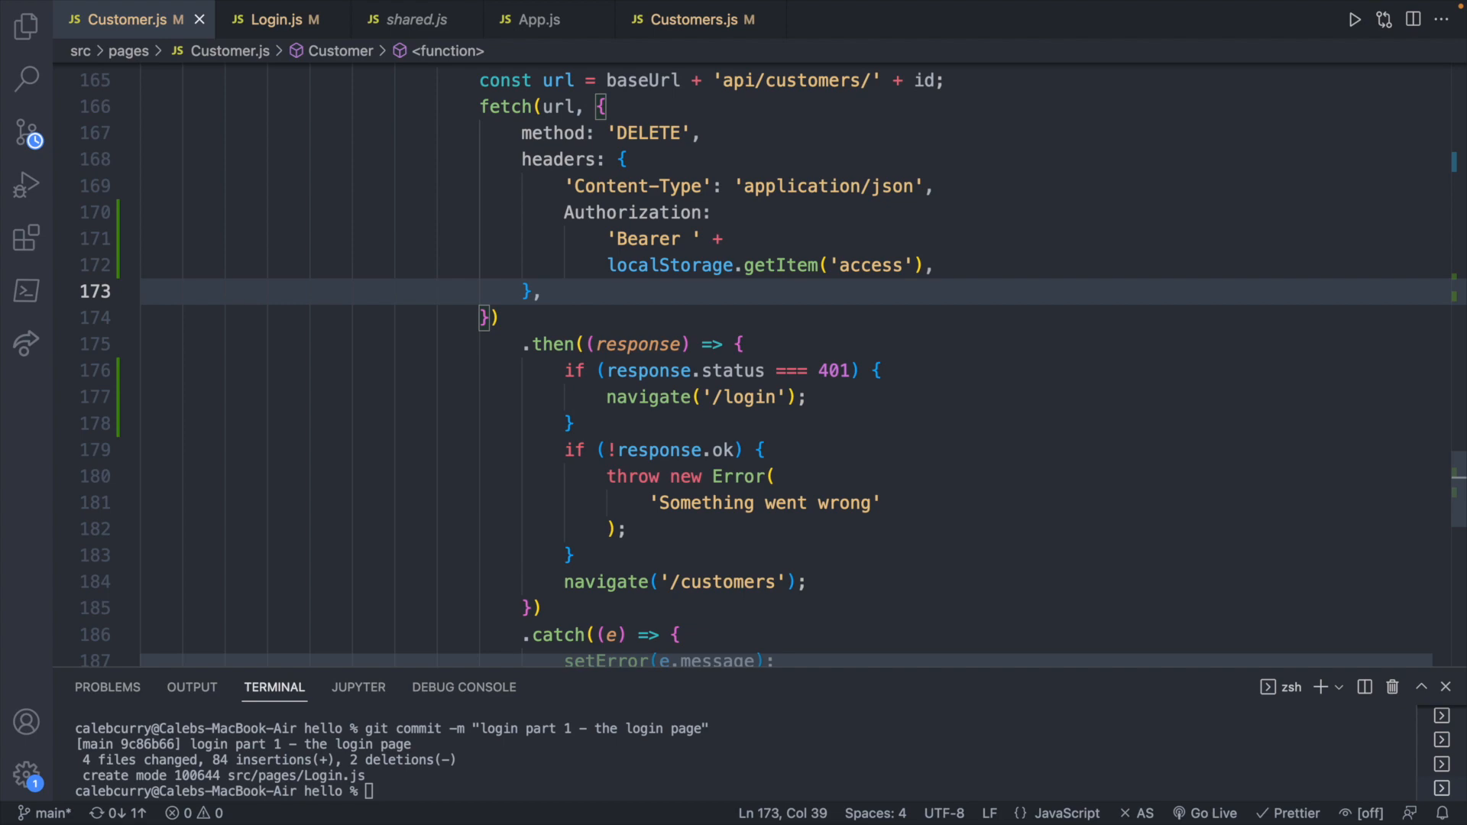
left_click(56, 18)
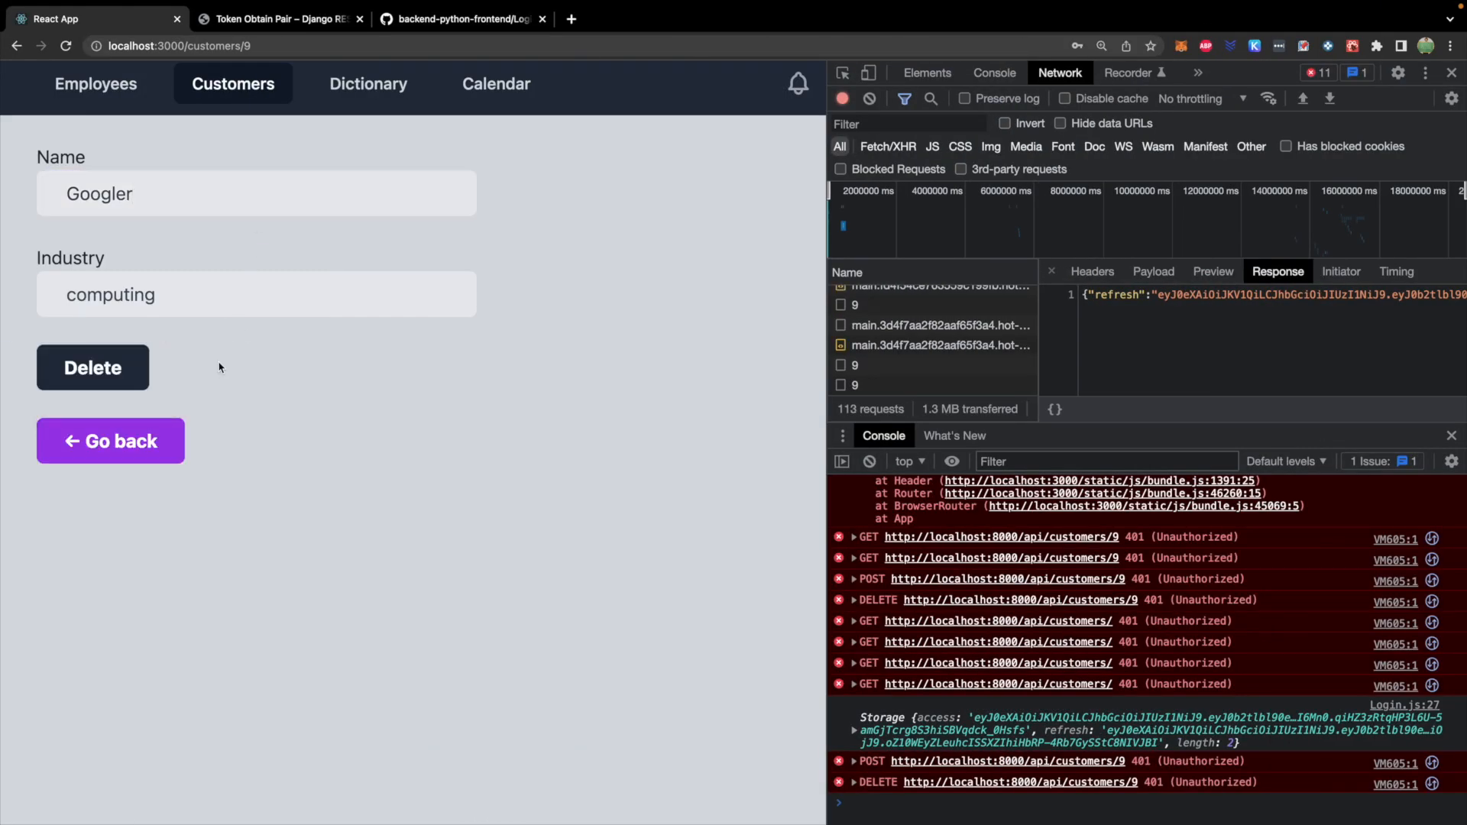
Delete the Googler customer, then open the Slack customer's detail page
left_click(110, 441)
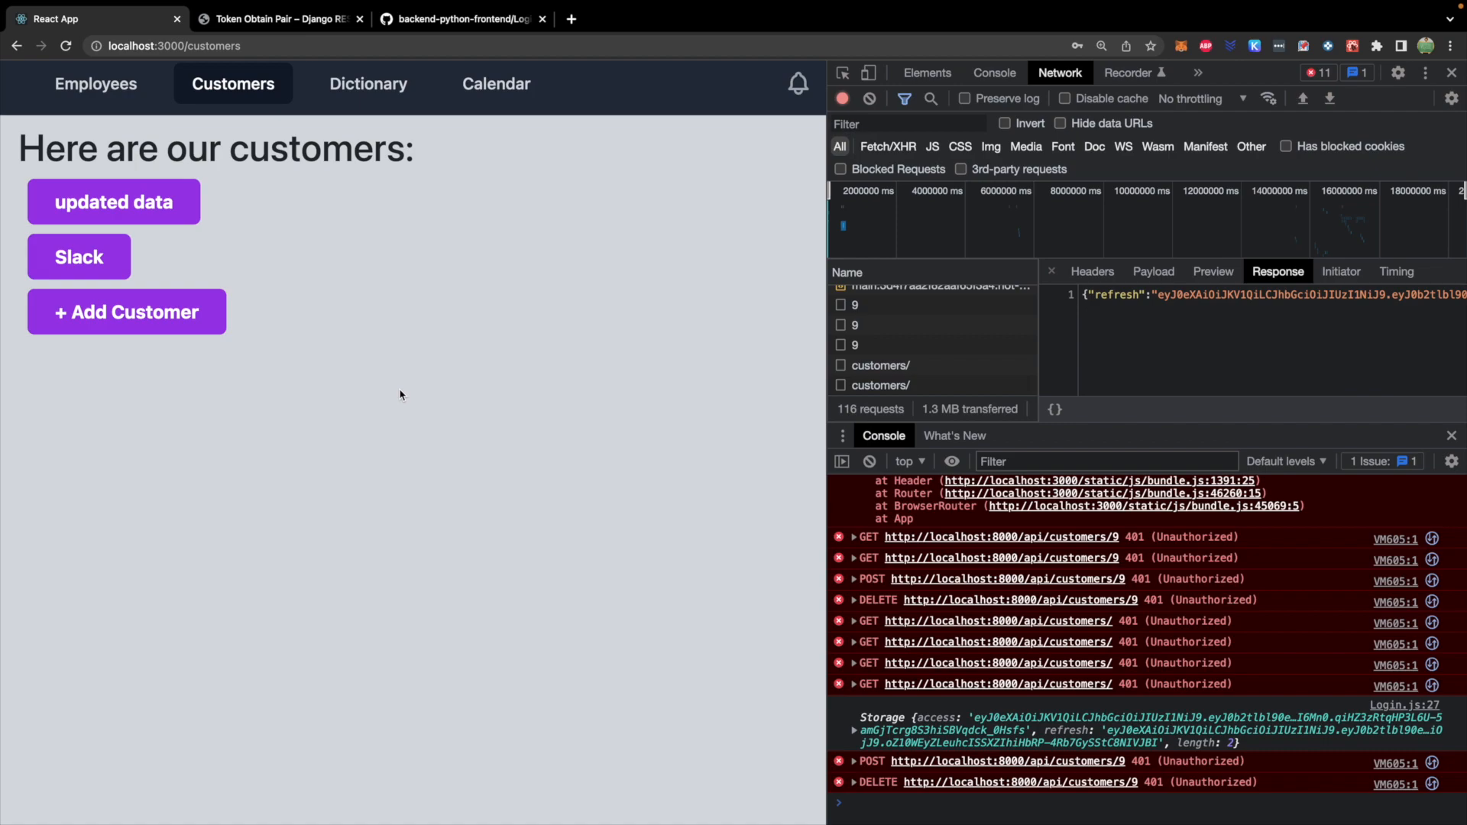
left_click(79, 257)
type("localStorage.ac")
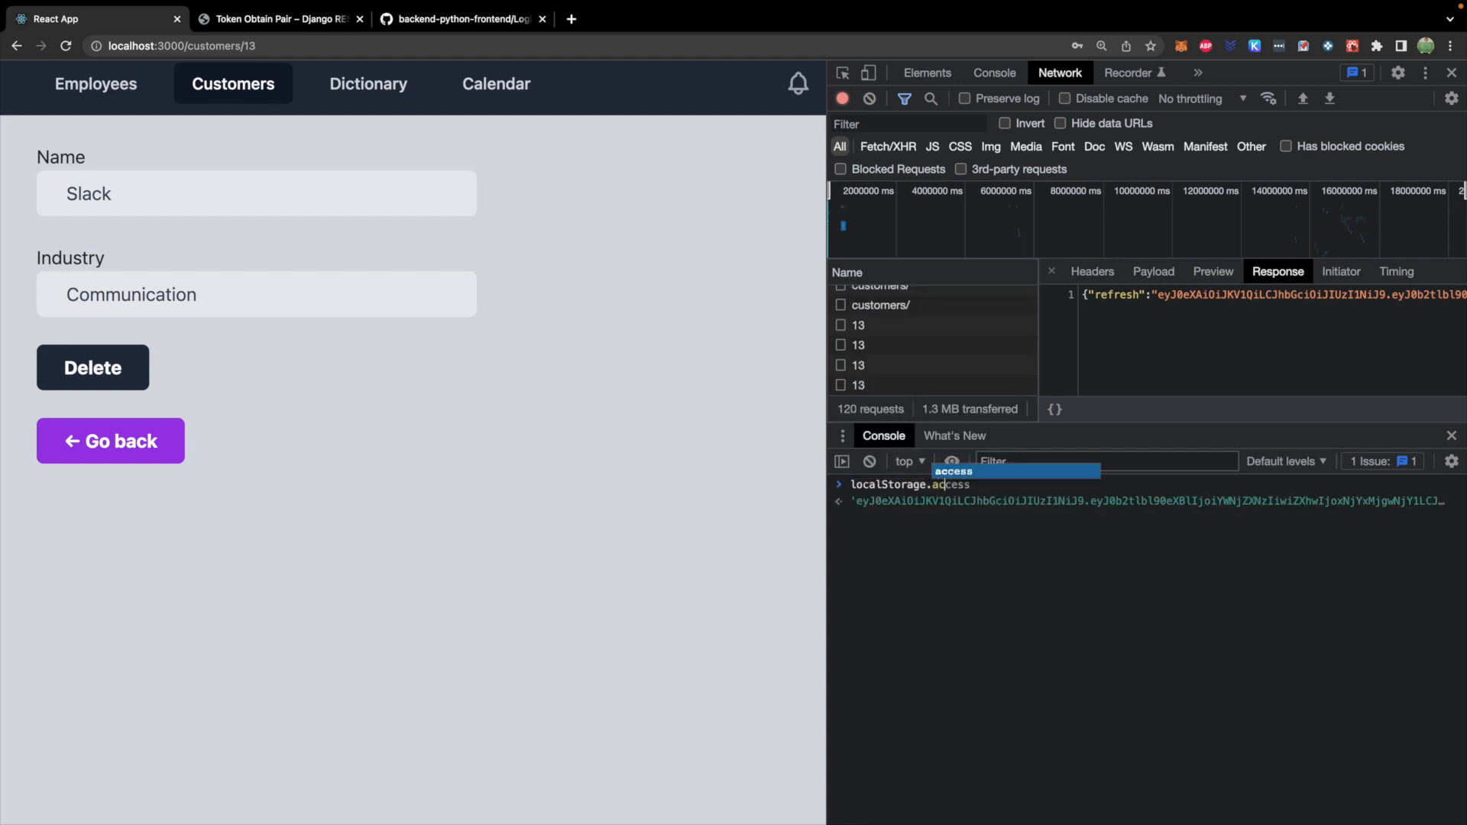
Set localStorage.access to 5, then try saving and deleting the Slack customer to confirm the login redirect
type("= 5")
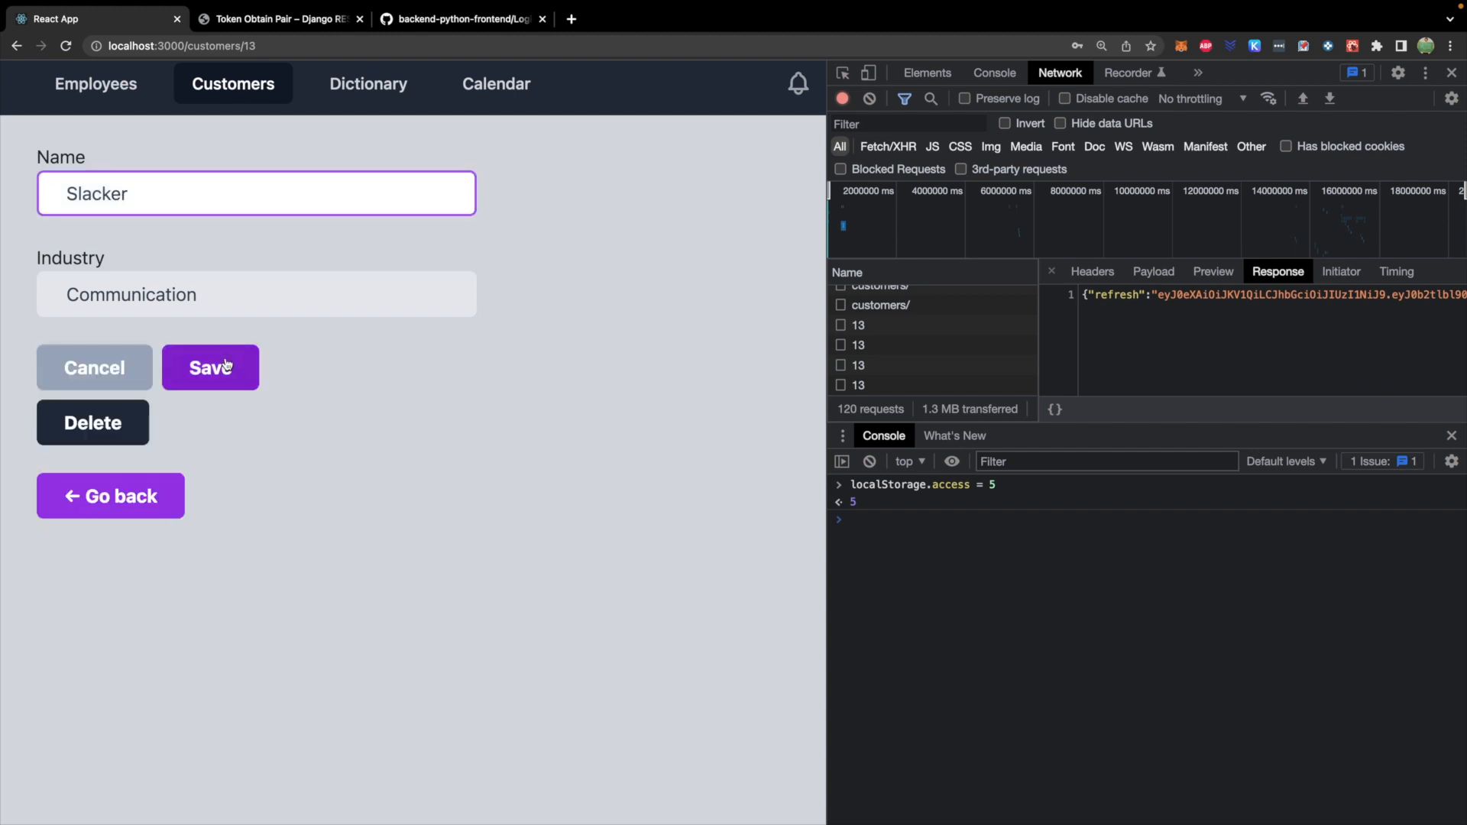
left_click(211, 367)
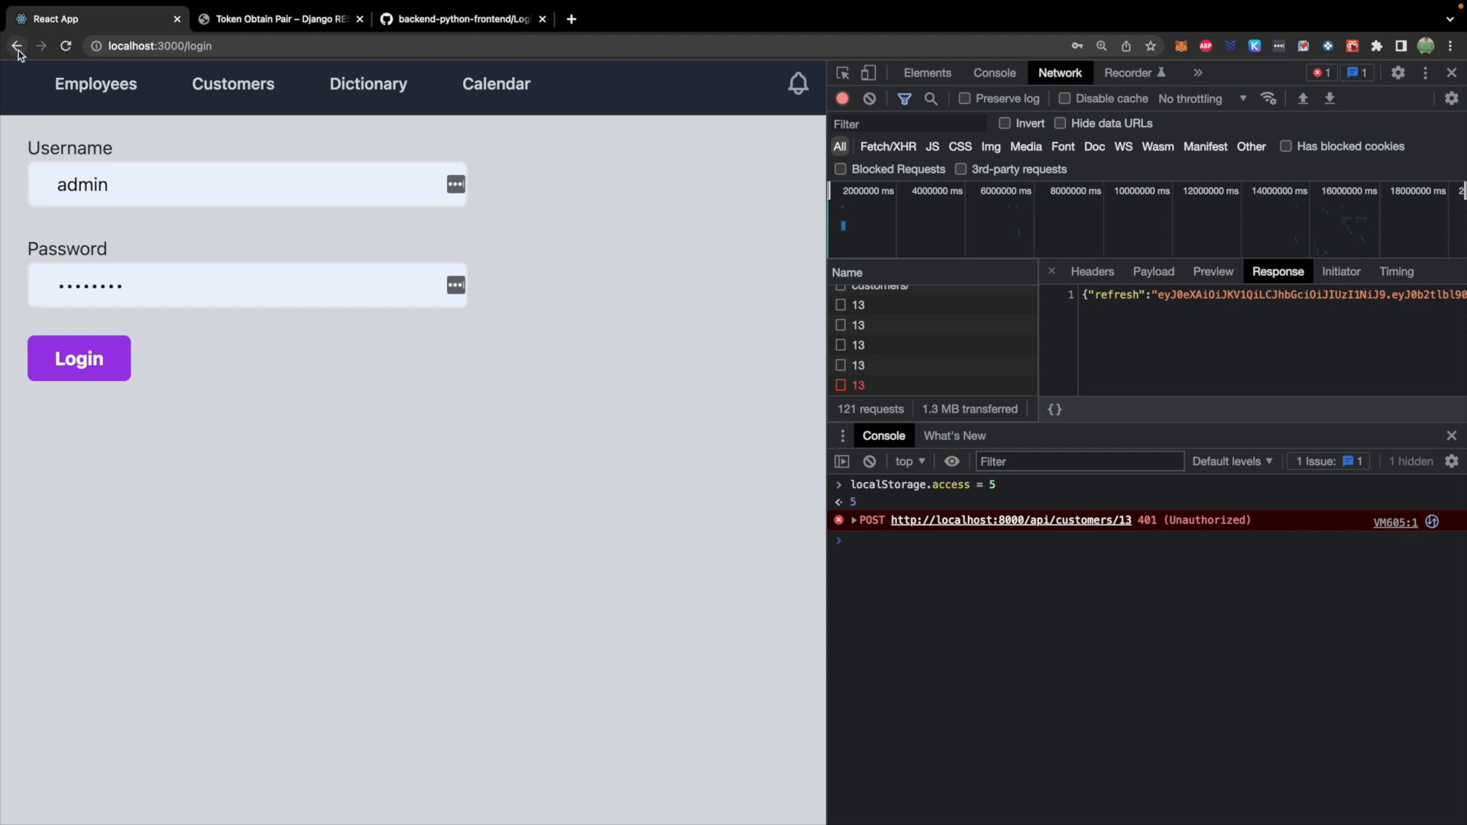
left_click(233, 83)
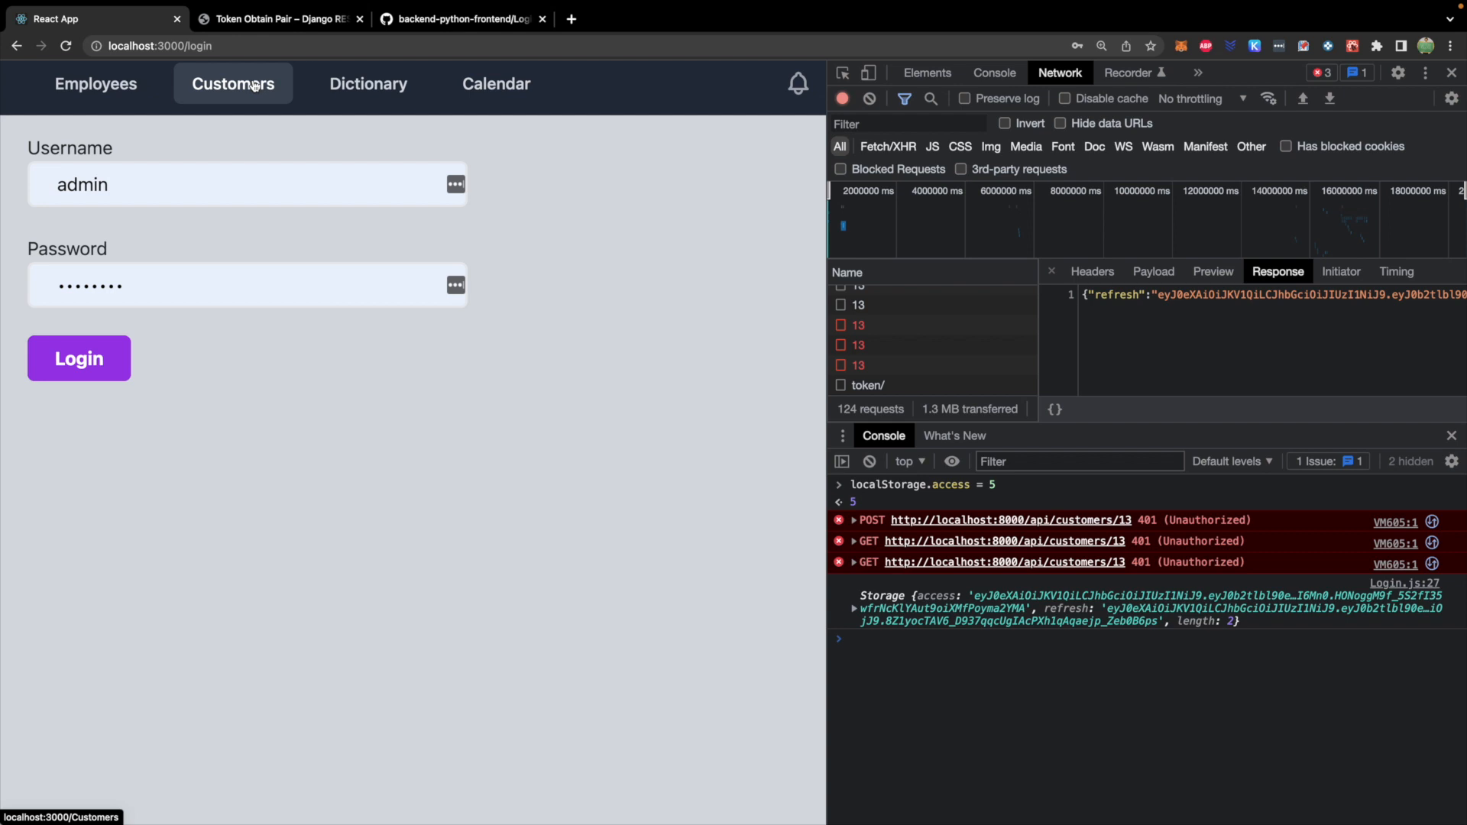
left_click(233, 83)
type("localStorage.access = 5")
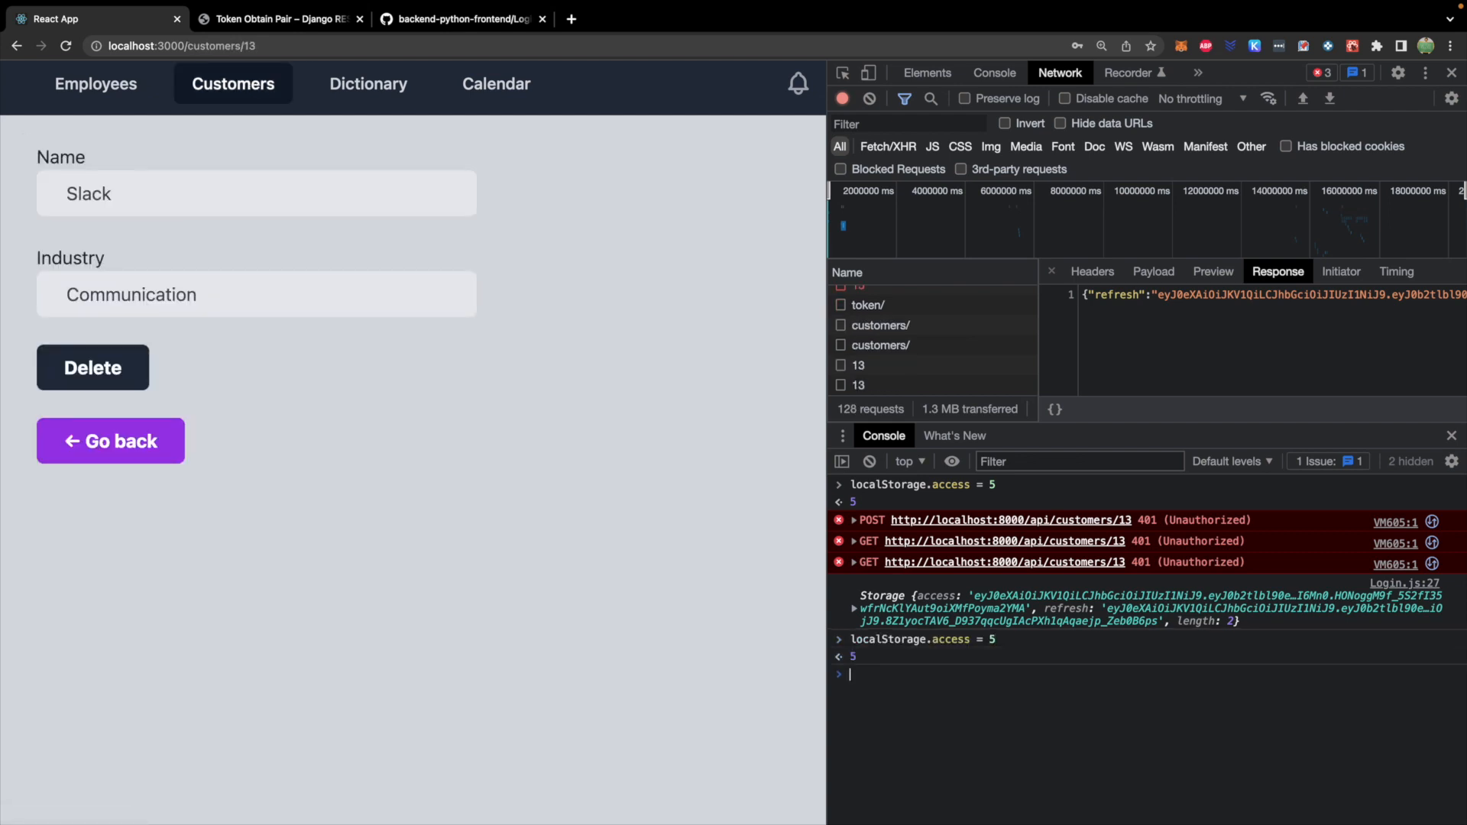
left_click(92, 367)
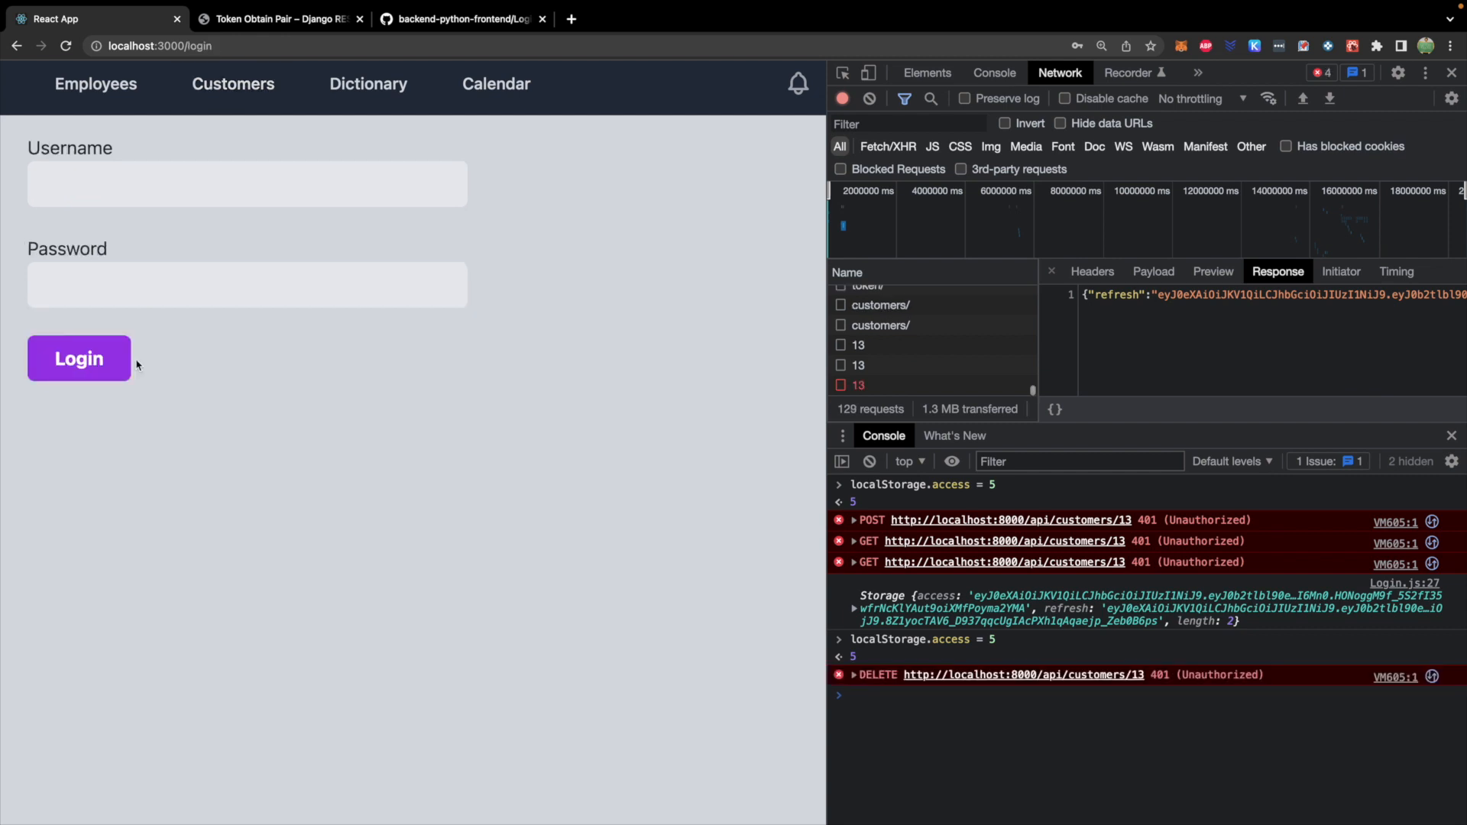